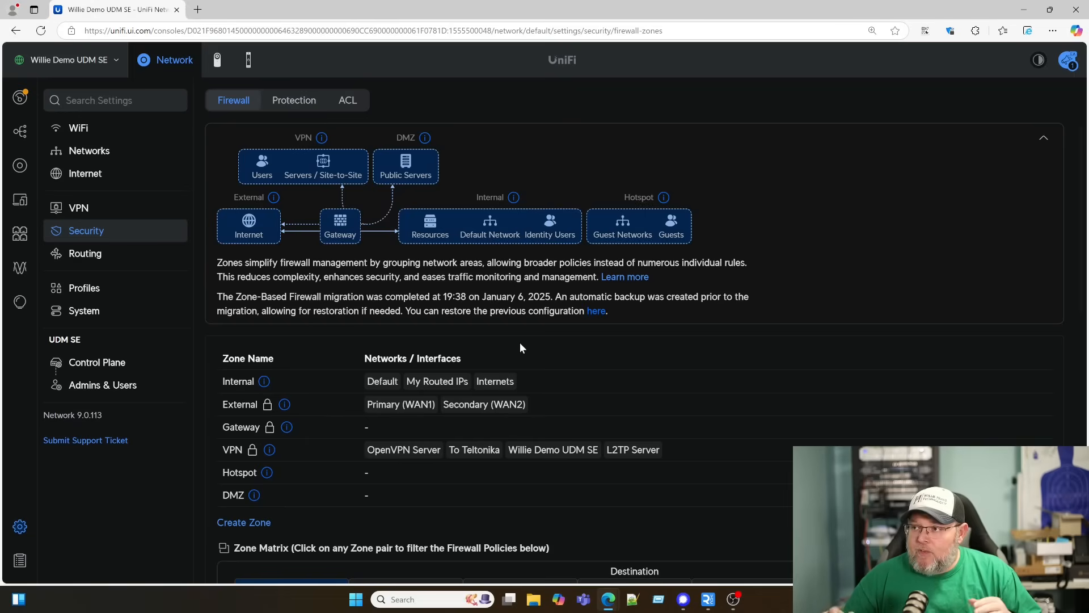
{"action": "mouse_move", "coordinate": [446, 295]}
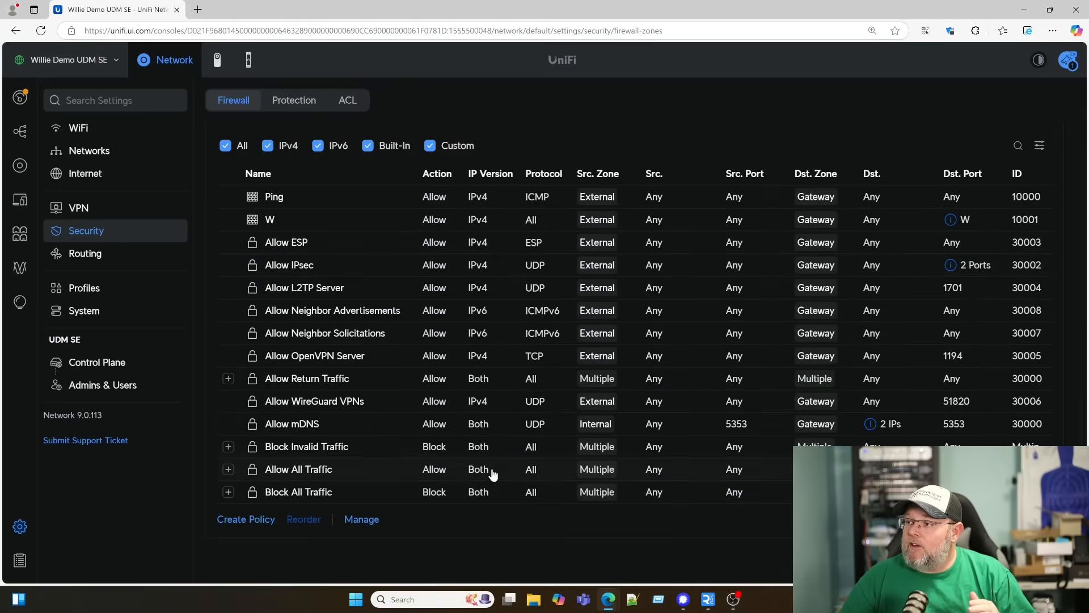
{"action": "mouse_move", "coordinate": [431, 447]}
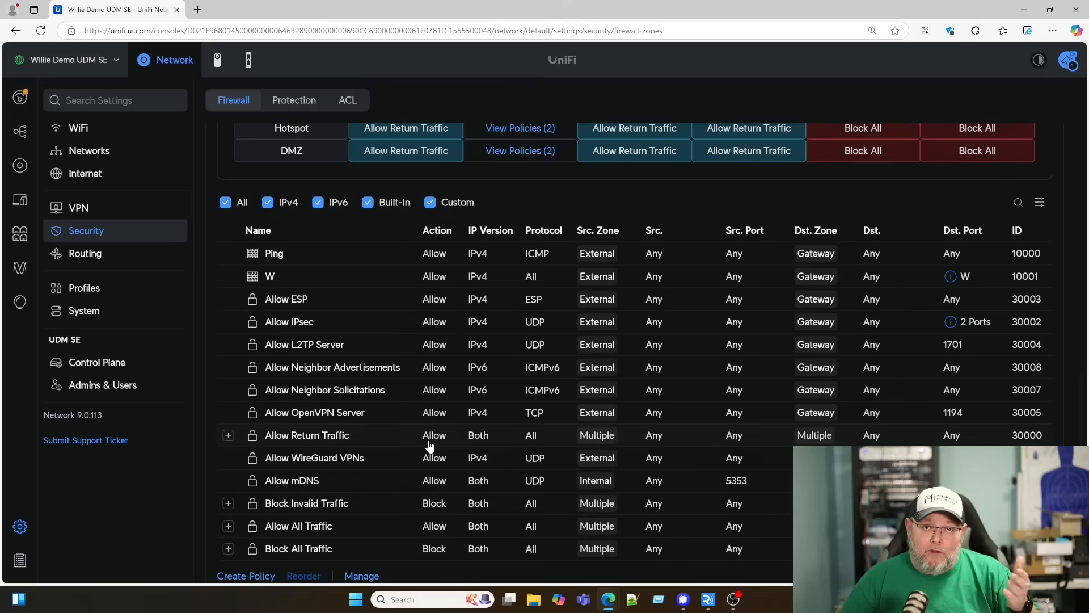
Step: Scroll through the Zone Matrix and the Internal-to-Internal policy list showing only Allow All Traffic
{"action": "scroll", "scroll_direction": "up", "scroll_amount": 3}
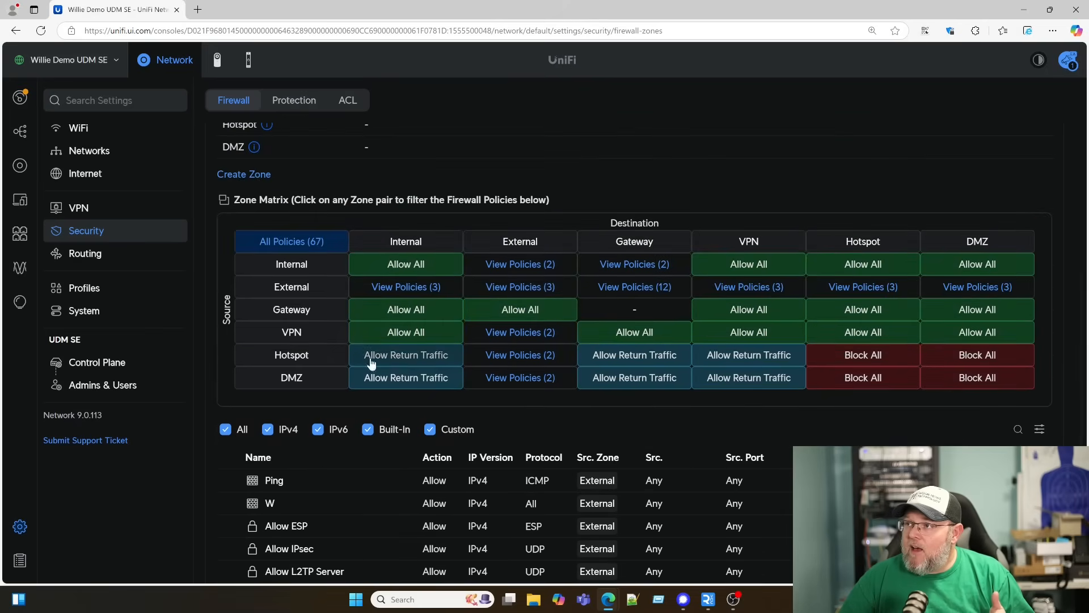
{"action": "scroll", "scroll_direction": "up", "scroll_amount": 3}
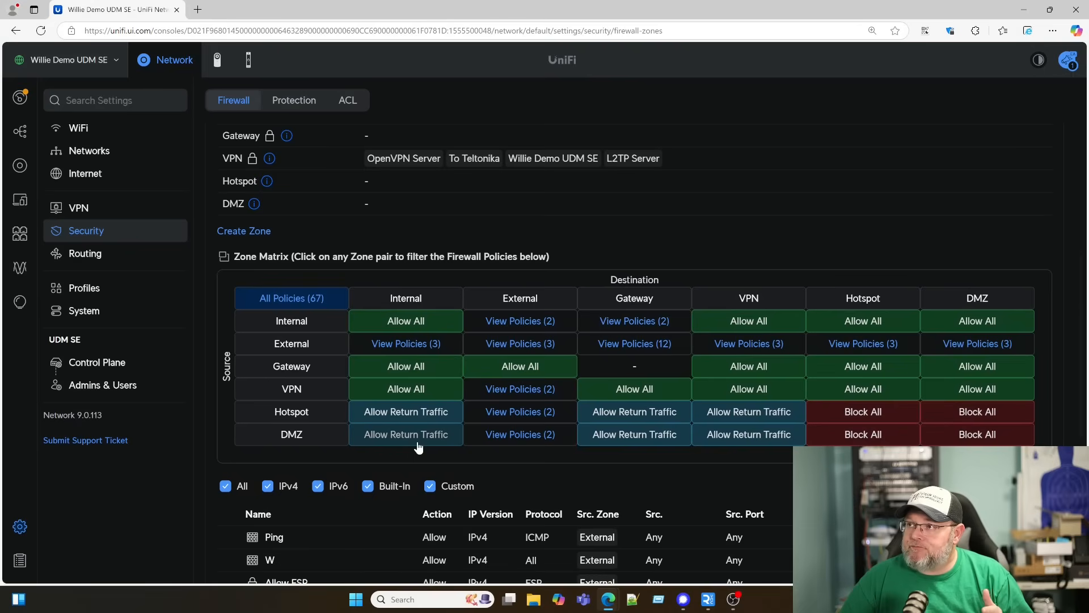
{"action": "scroll", "scroll_direction": "up", "scroll_amount": 3}
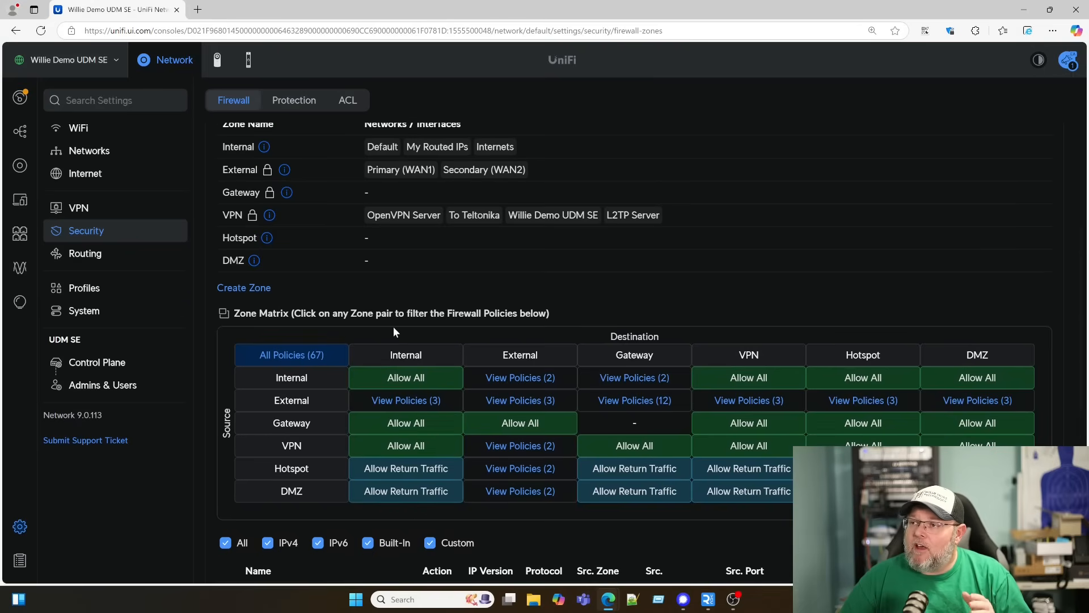
{"action": "mouse_move", "coordinate": [389, 332]}
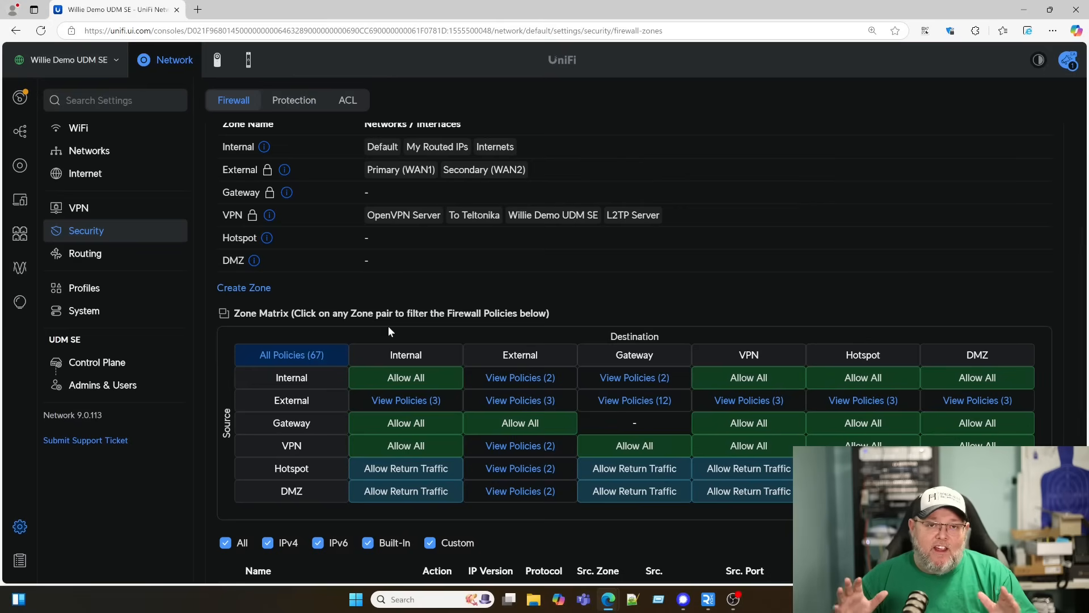
{"action": "scroll", "scroll_direction": "up", "scroll_amount": 3}
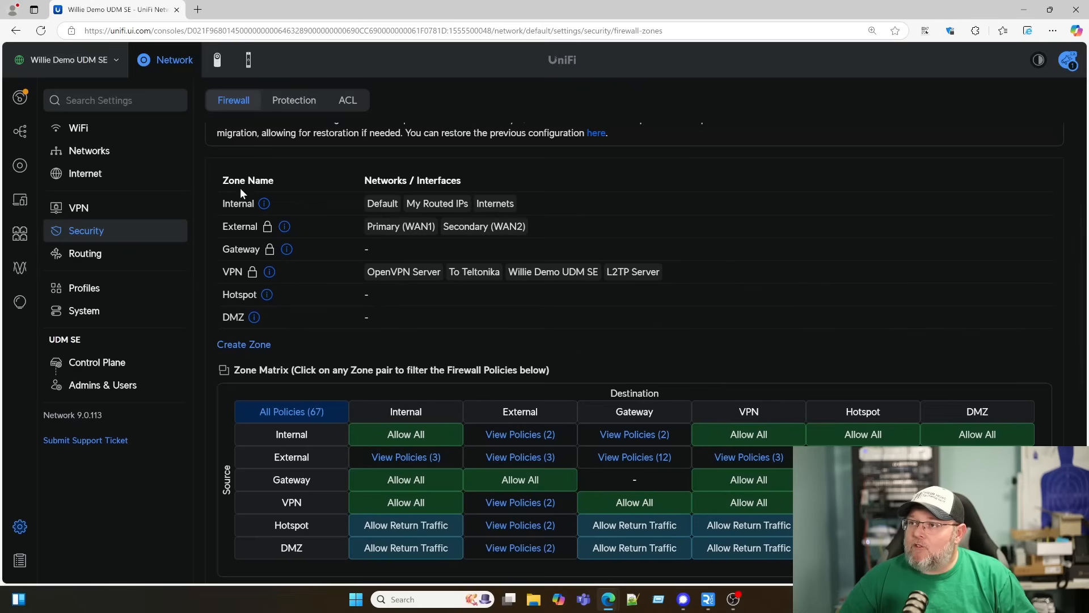
{"action": "mouse_move", "coordinate": [264, 203]}
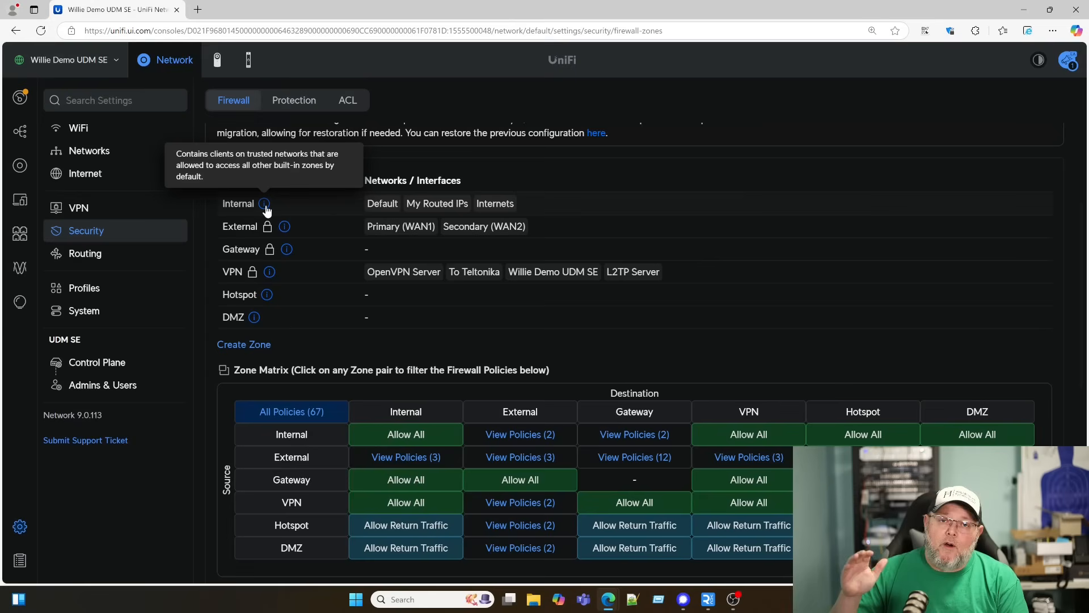
{"action": "mouse_move", "coordinate": [287, 211]}
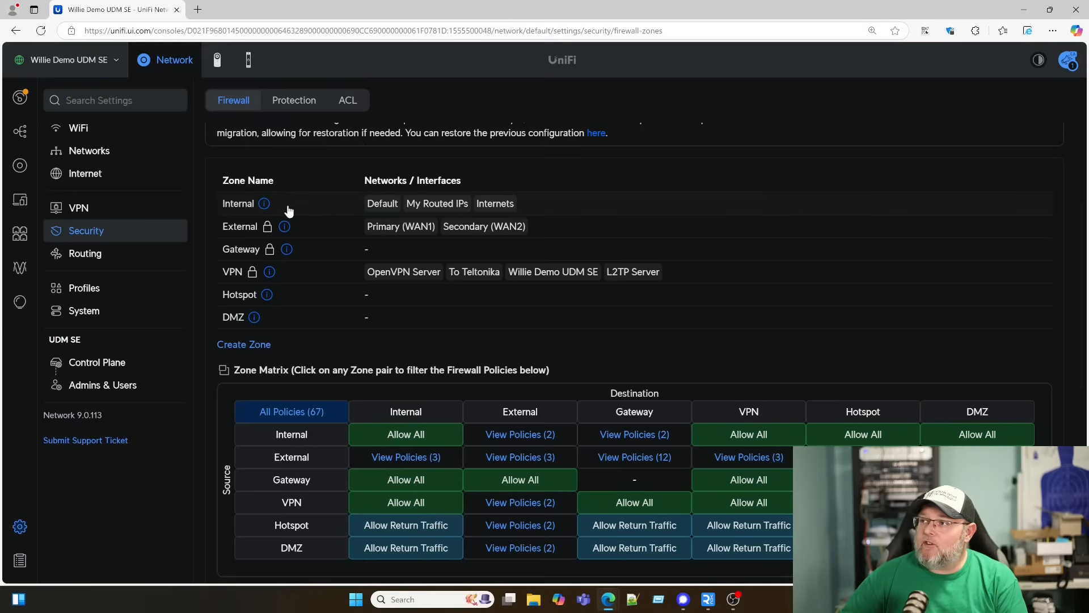
{"action": "mouse_move", "coordinate": [469, 214]}
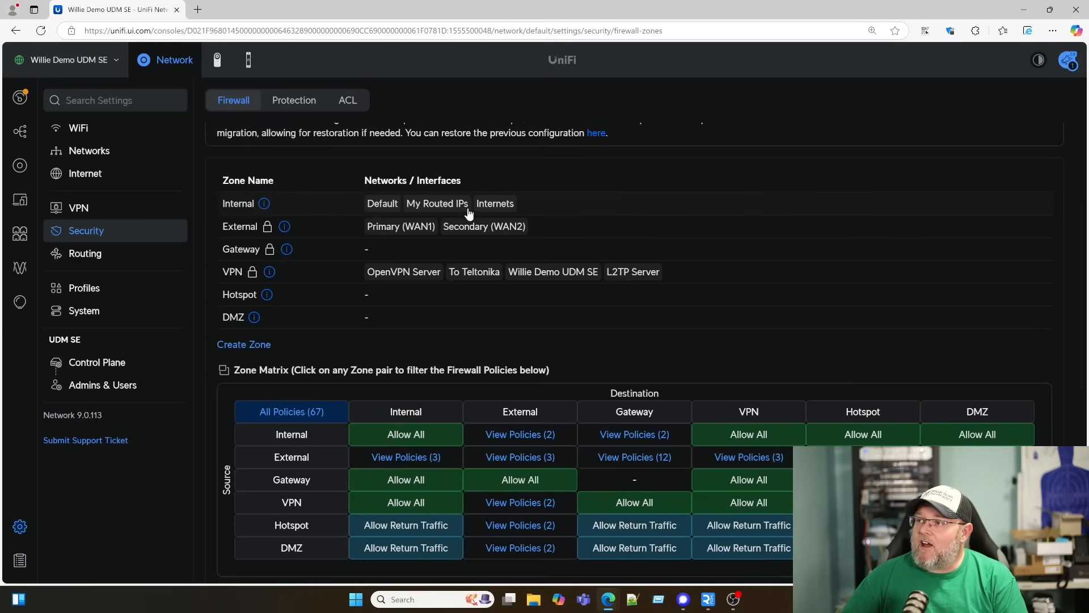
{"action": "mouse_move", "coordinate": [351, 205]}
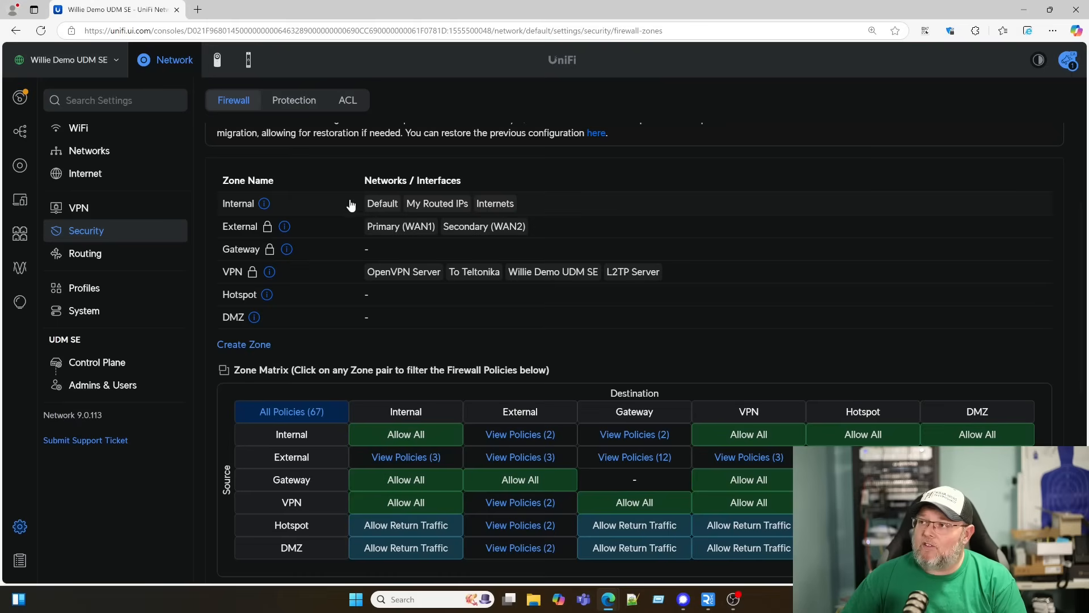
{"action": "mouse_move", "coordinate": [361, 206]}
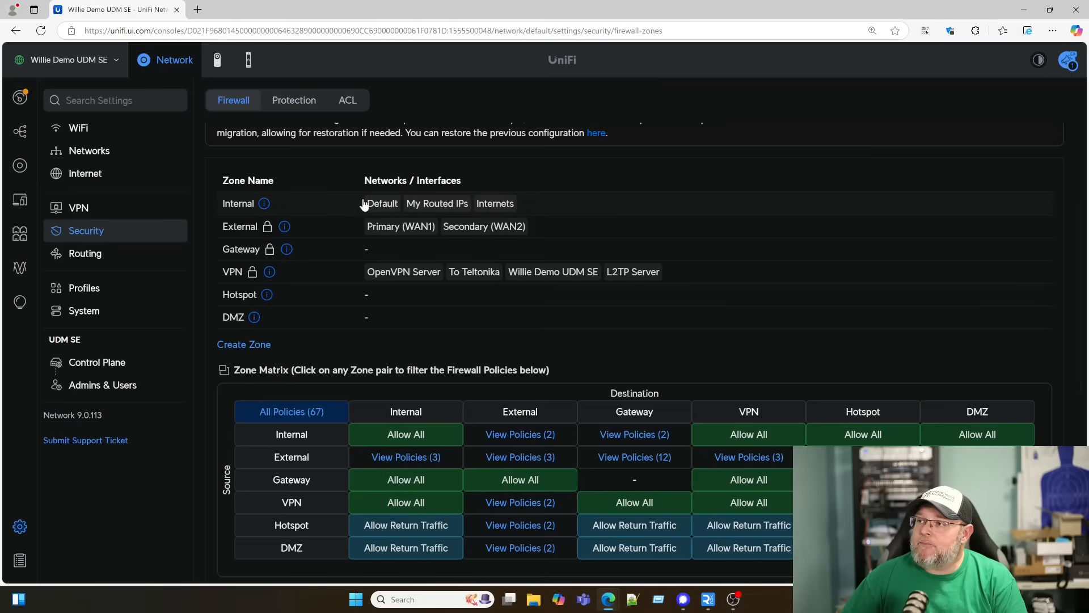
{"action": "mouse_move", "coordinate": [493, 212]}
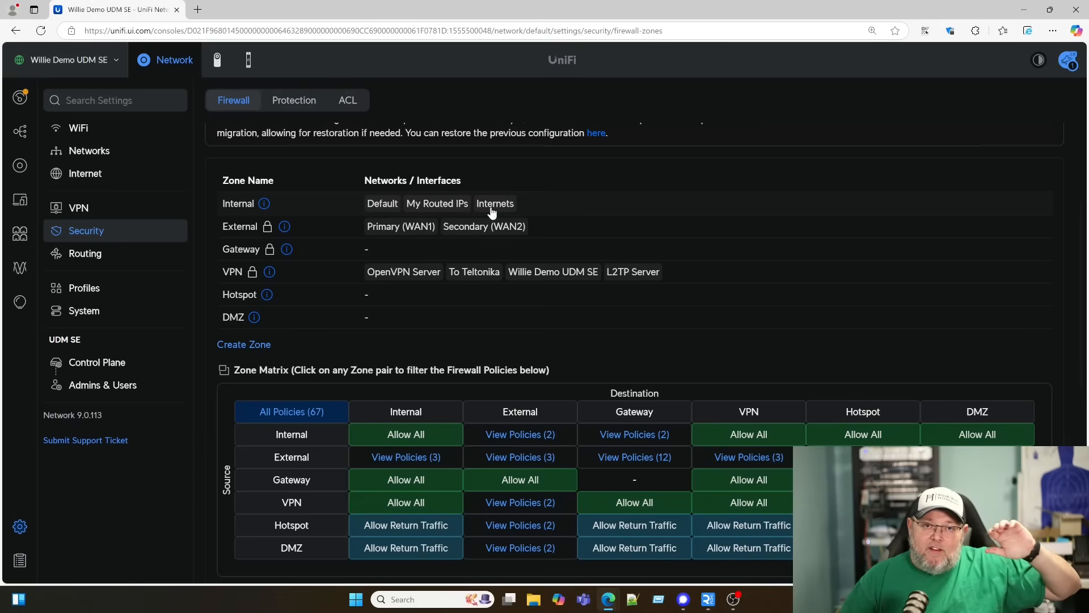
{"action": "mouse_move", "coordinate": [408, 258]}
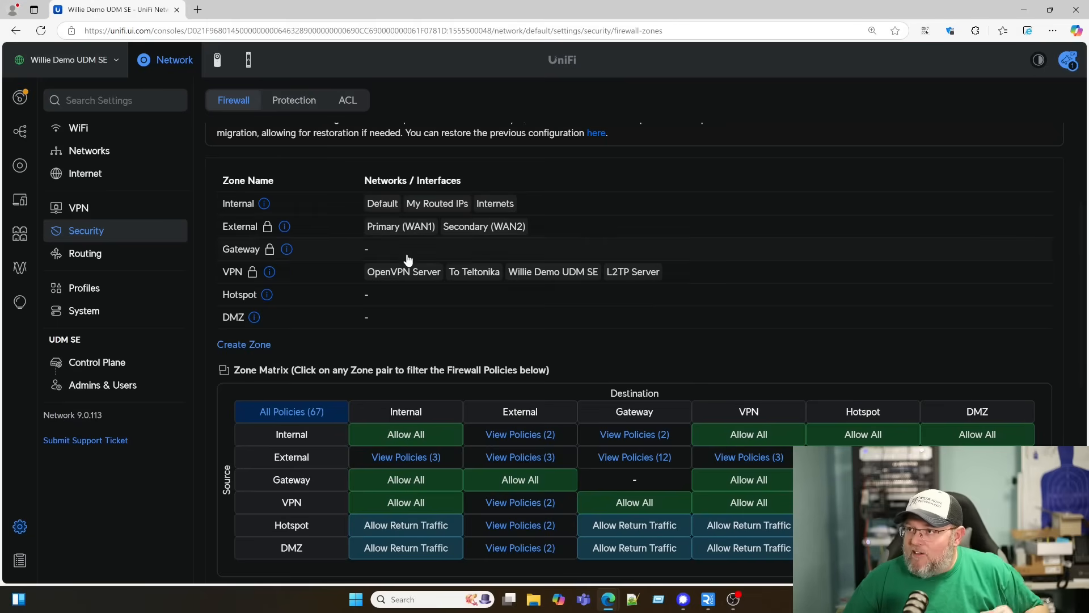
{"action": "mouse_move", "coordinate": [487, 238]}
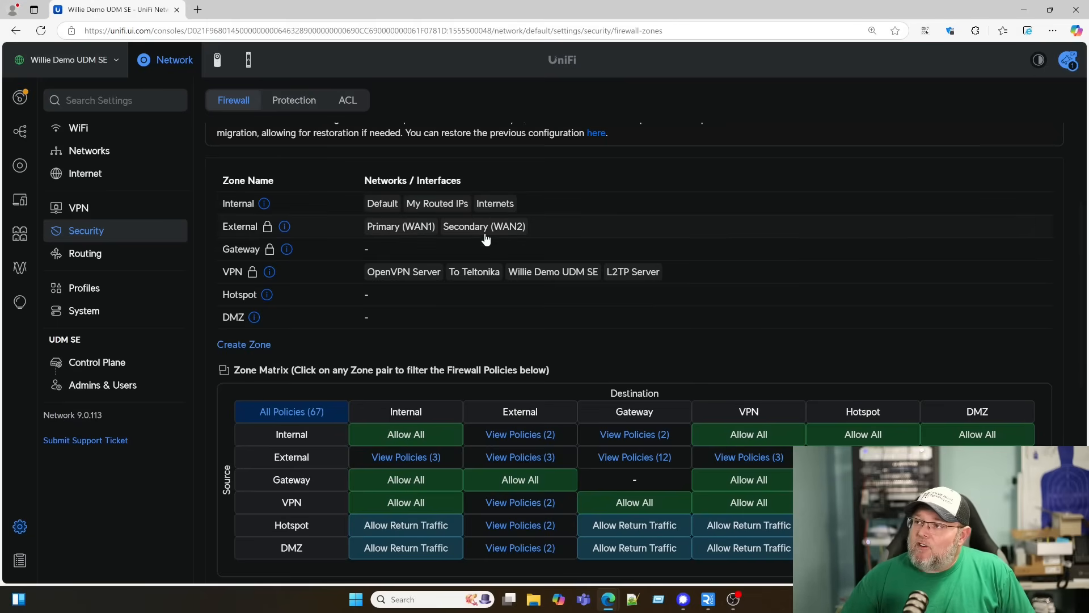
{"action": "mouse_move", "coordinate": [286, 249]}
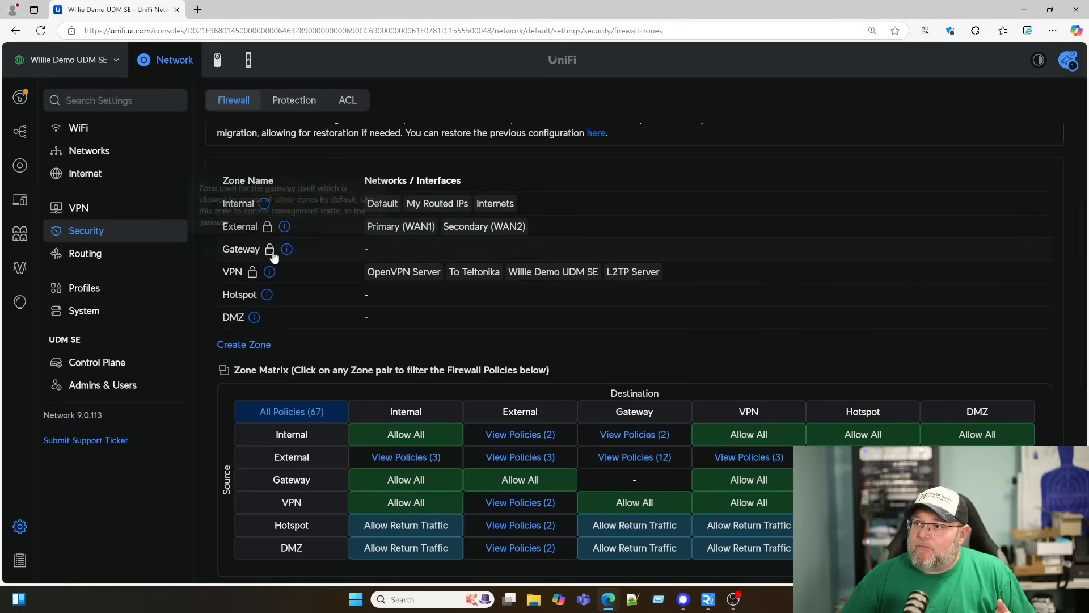
{"action": "mouse_move", "coordinate": [286, 248]}
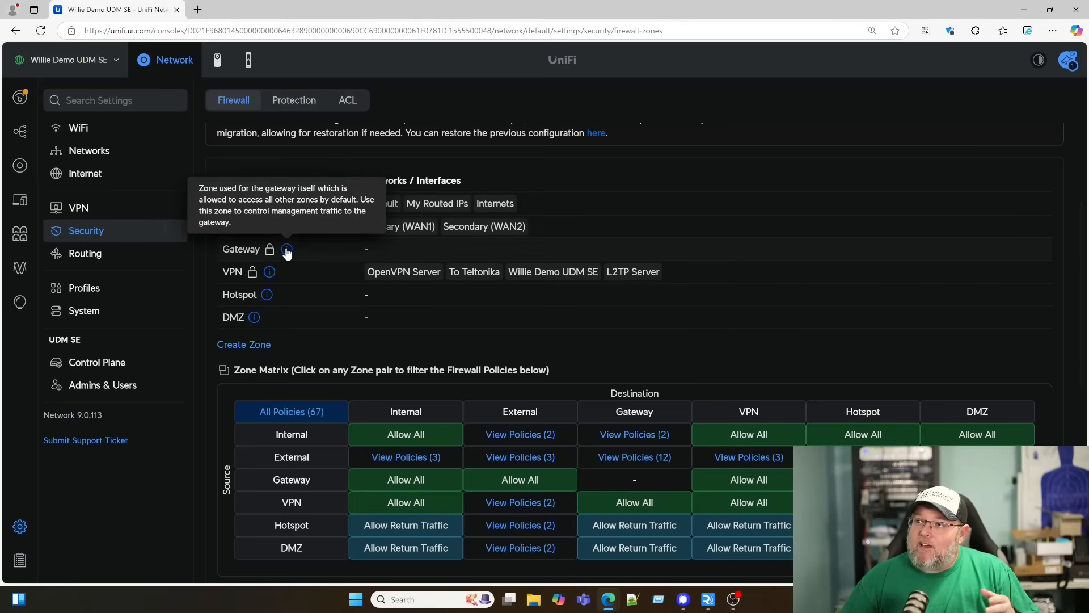
{"action": "mouse_move", "coordinate": [330, 297]}
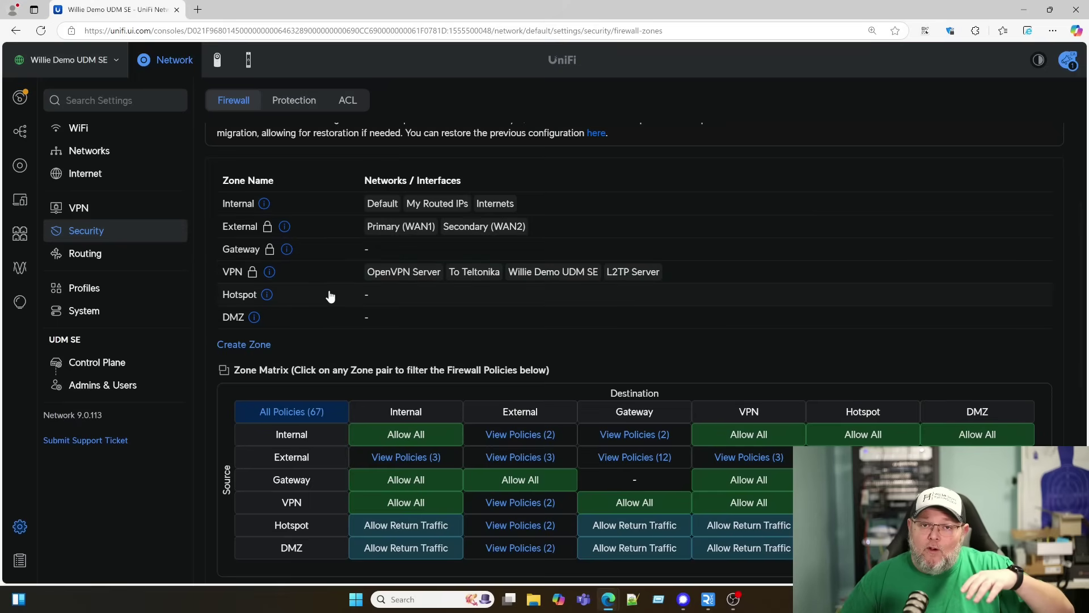
{"action": "mouse_move", "coordinate": [302, 262]}
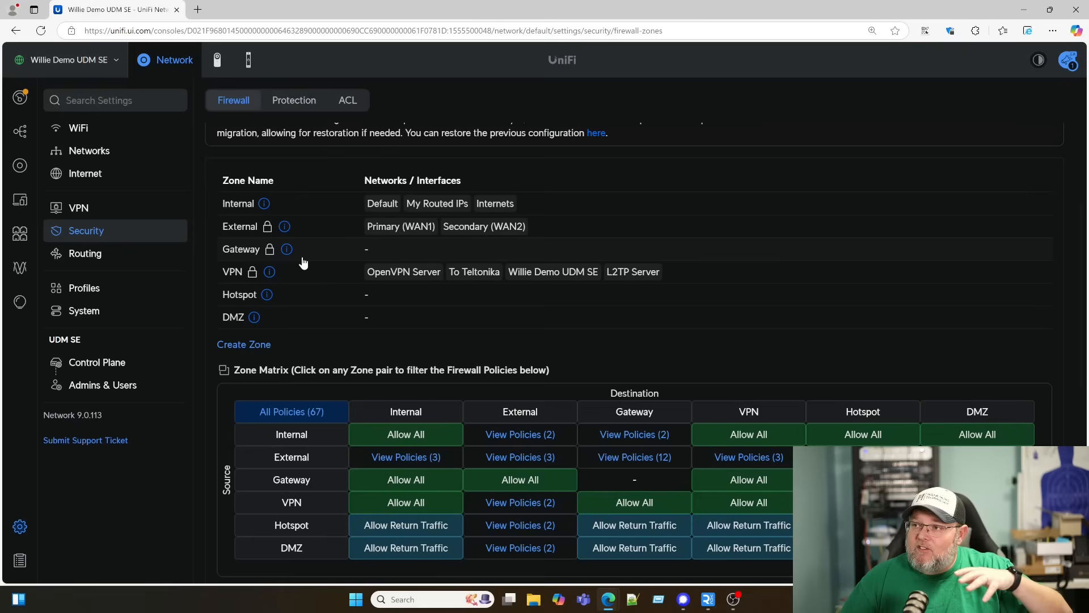
{"action": "mouse_move", "coordinate": [580, 277]}
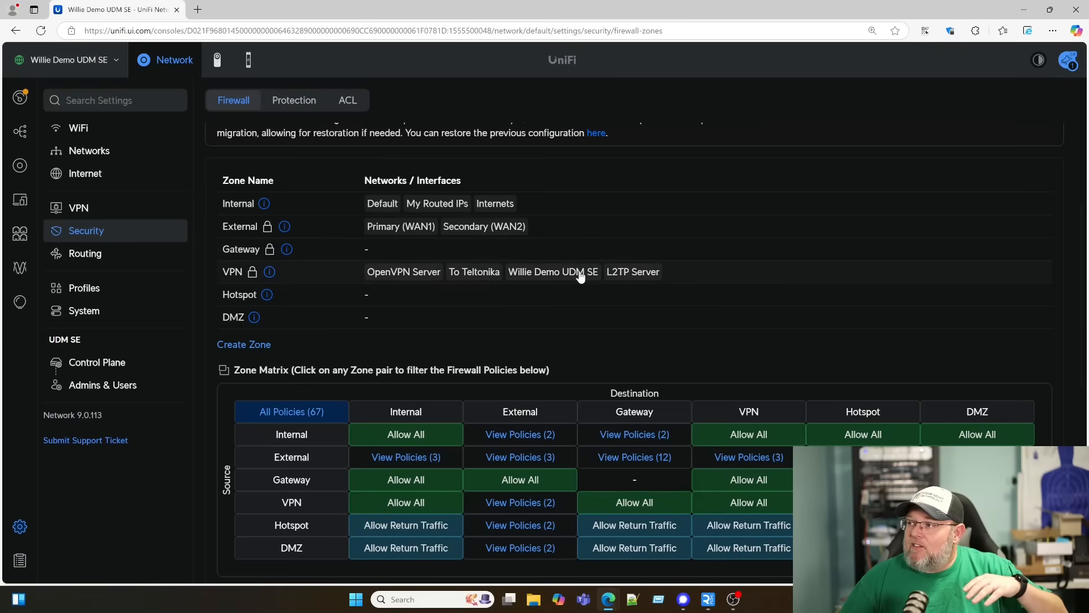
{"action": "mouse_move", "coordinate": [232, 272]}
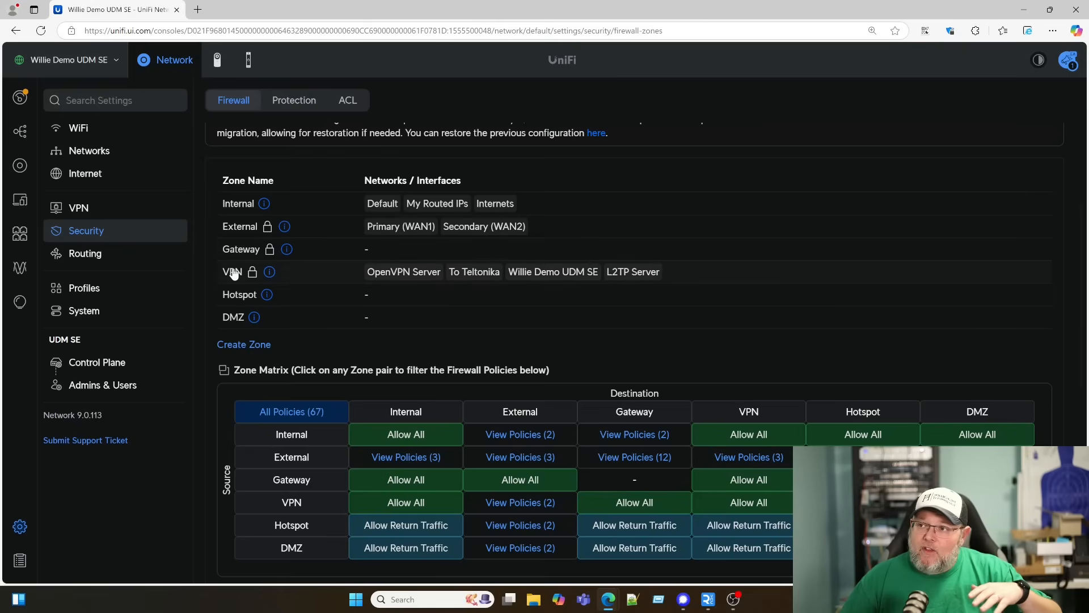
{"action": "mouse_move", "coordinate": [266, 296]}
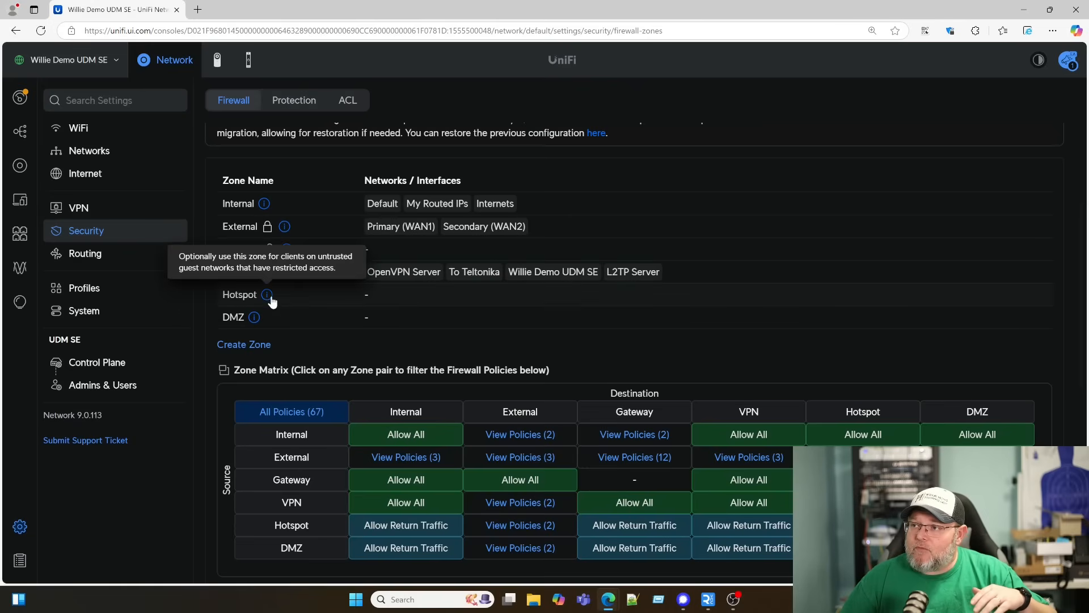
{"action": "mouse_move", "coordinate": [307, 323]}
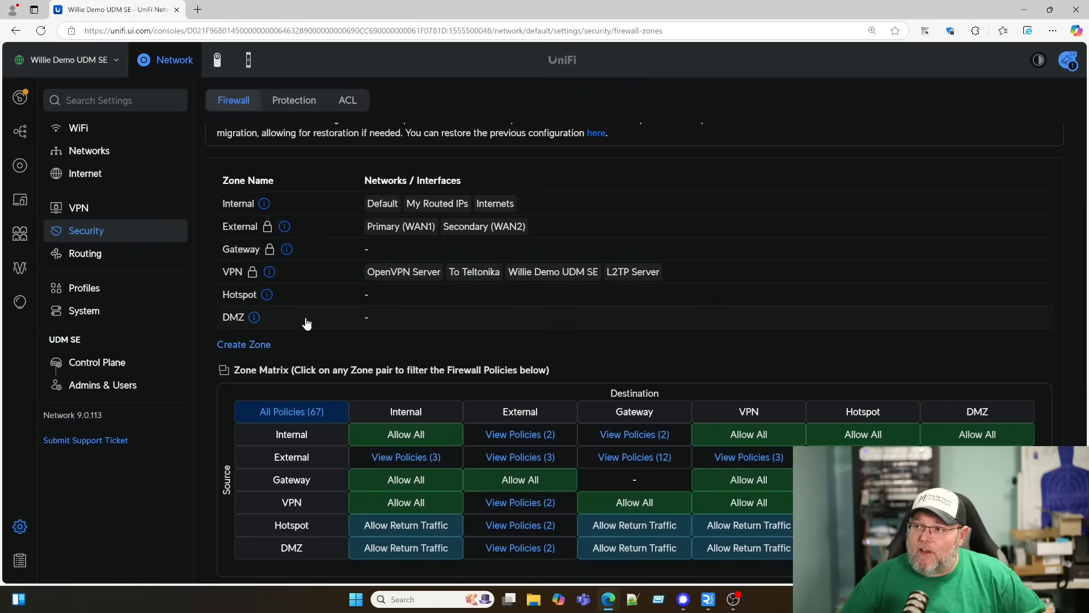
{"action": "scroll", "scroll_direction": "down", "scroll_amount": 3}
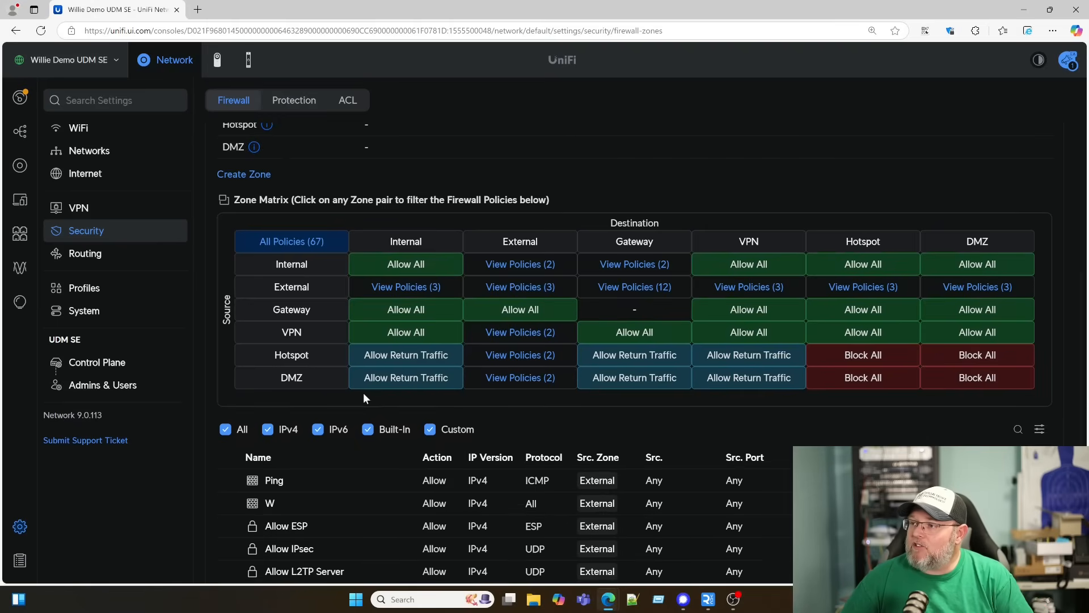
{"action": "mouse_move", "coordinate": [632, 265]}
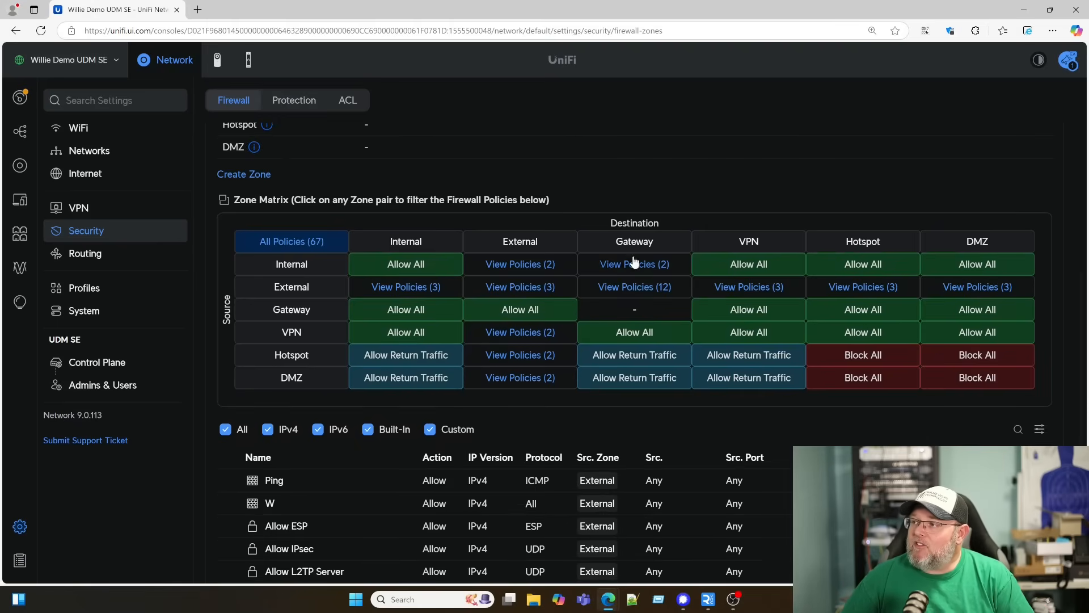
{"action": "mouse_move", "coordinate": [520, 376]}
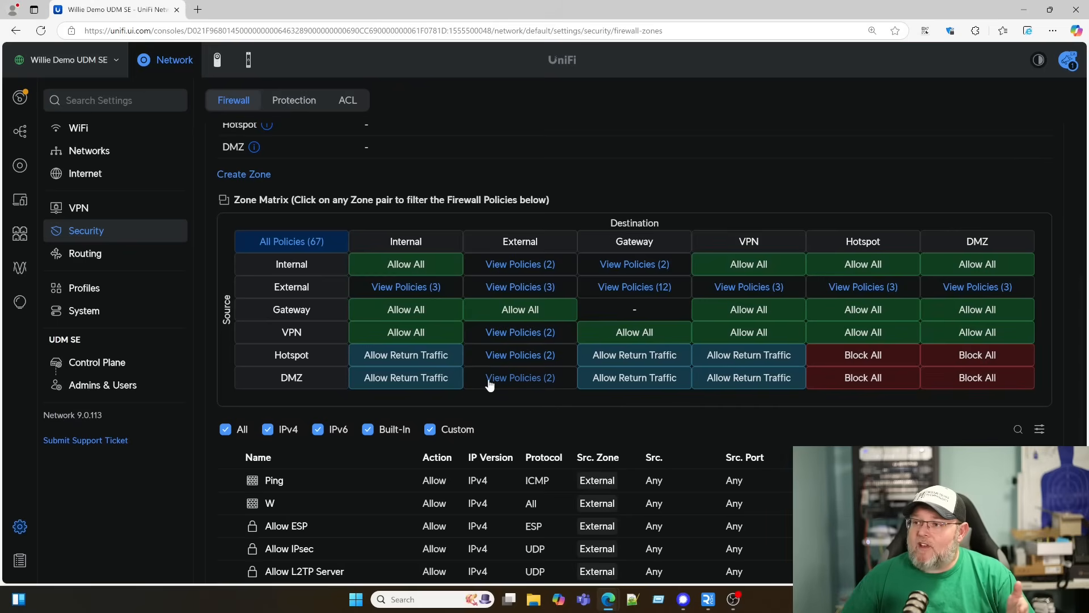
{"action": "mouse_move", "coordinate": [324, 375]}
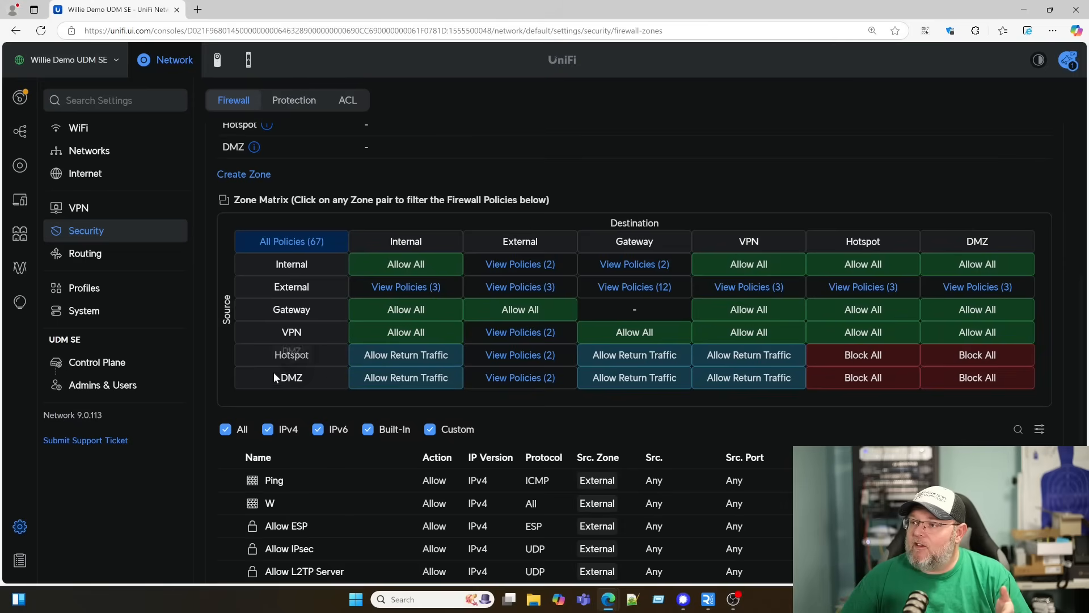
{"action": "mouse_move", "coordinate": [633, 377]}
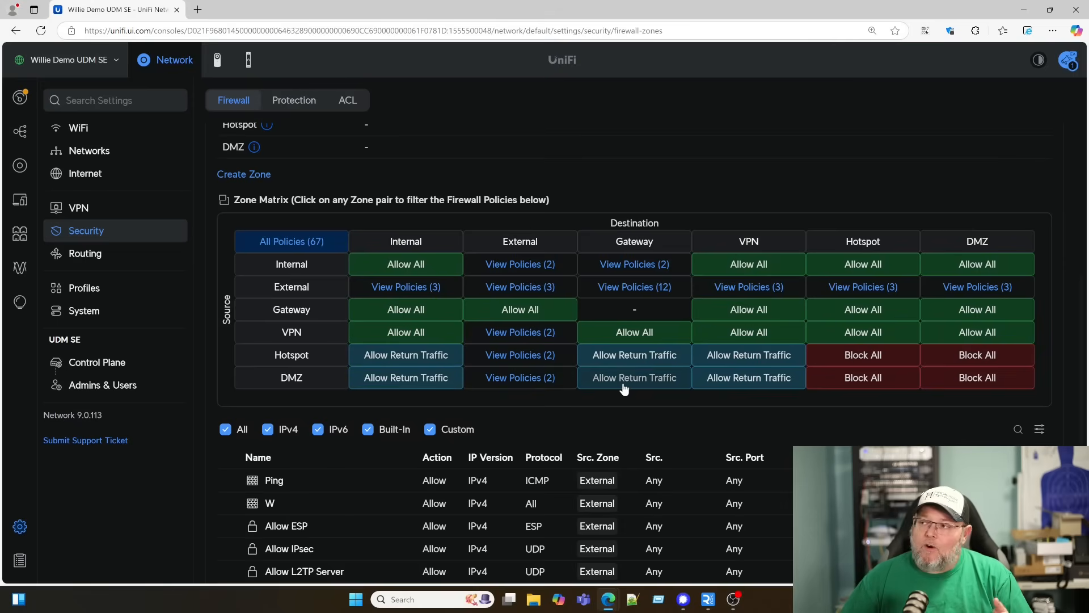
{"action": "scroll", "scroll_direction": "up", "scroll_amount": 3}
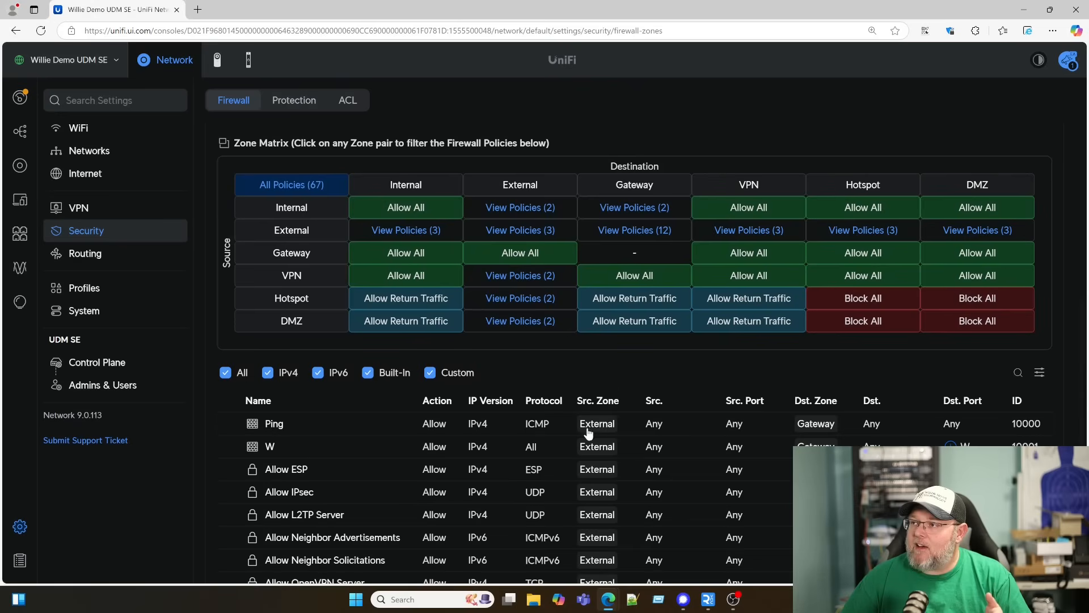
{"action": "scroll", "scroll_direction": "up", "scroll_amount": 3}
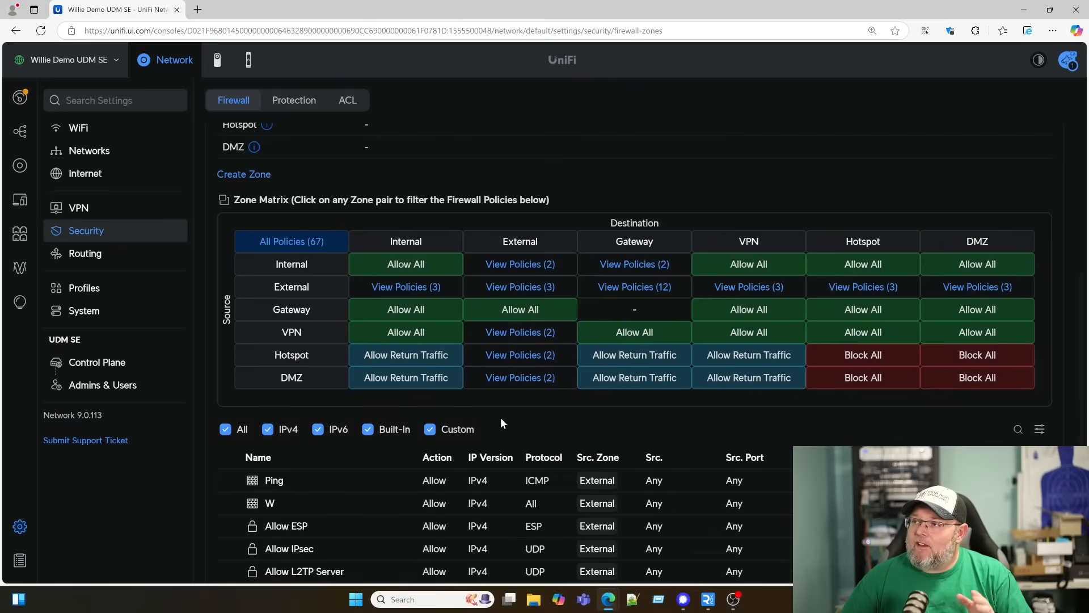
{"action": "mouse_move", "coordinate": [485, 340]}
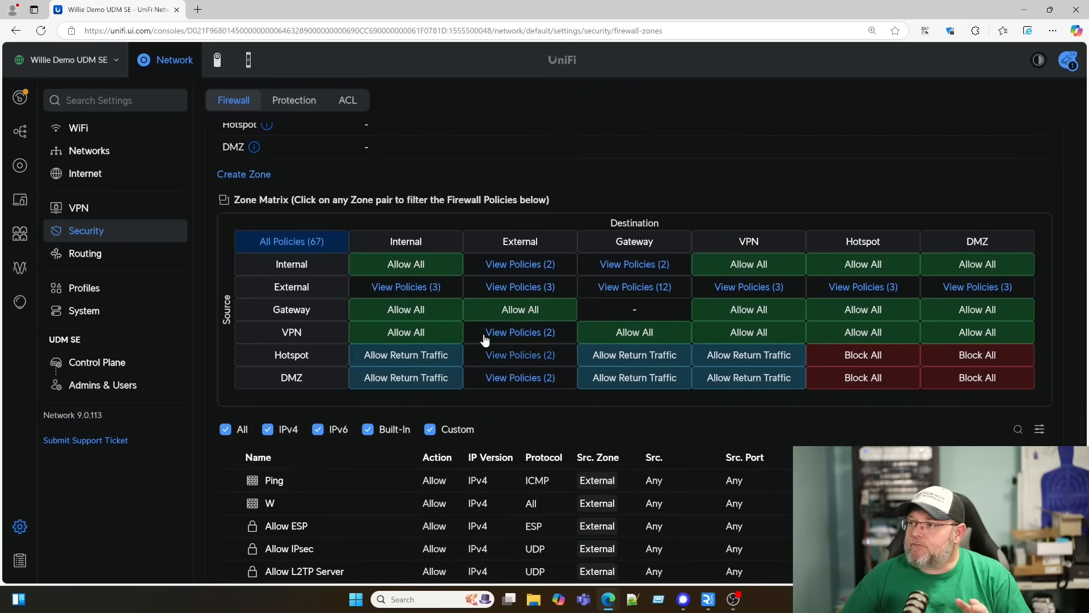
{"action": "scroll", "scroll_direction": "up", "scroll_amount": 3}
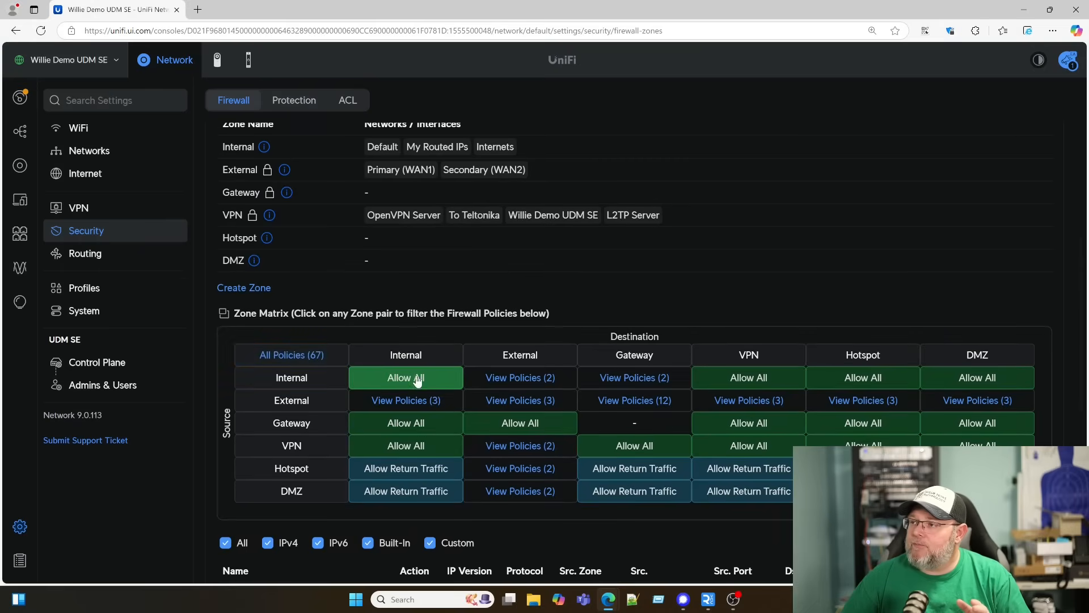
{"action": "scroll", "scroll_direction": "down", "scroll_amount": 3}
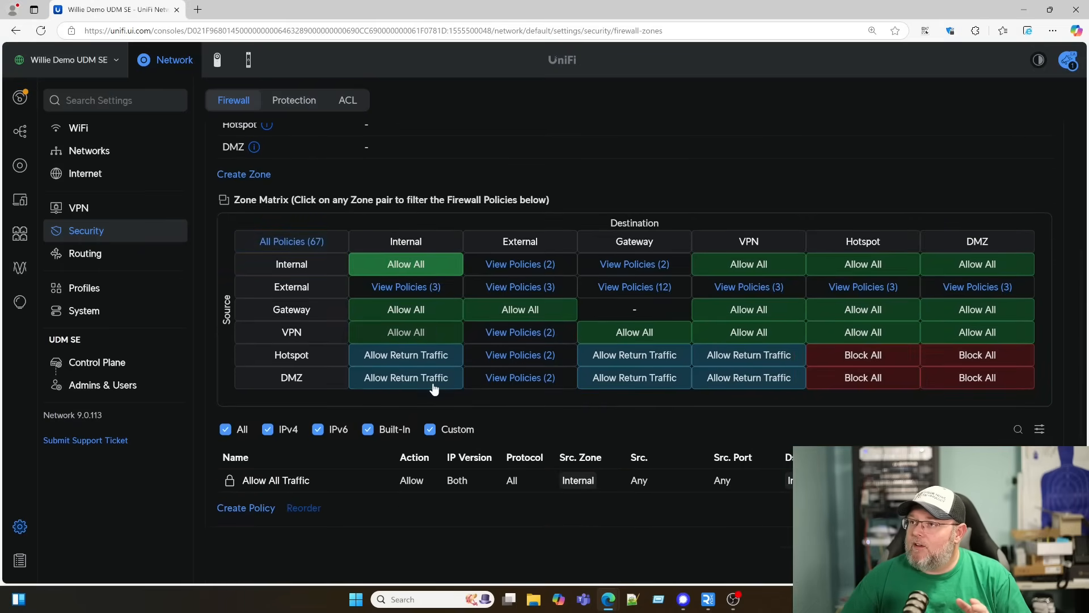
{"action": "scroll", "scroll_direction": "down", "scroll_amount": 3}
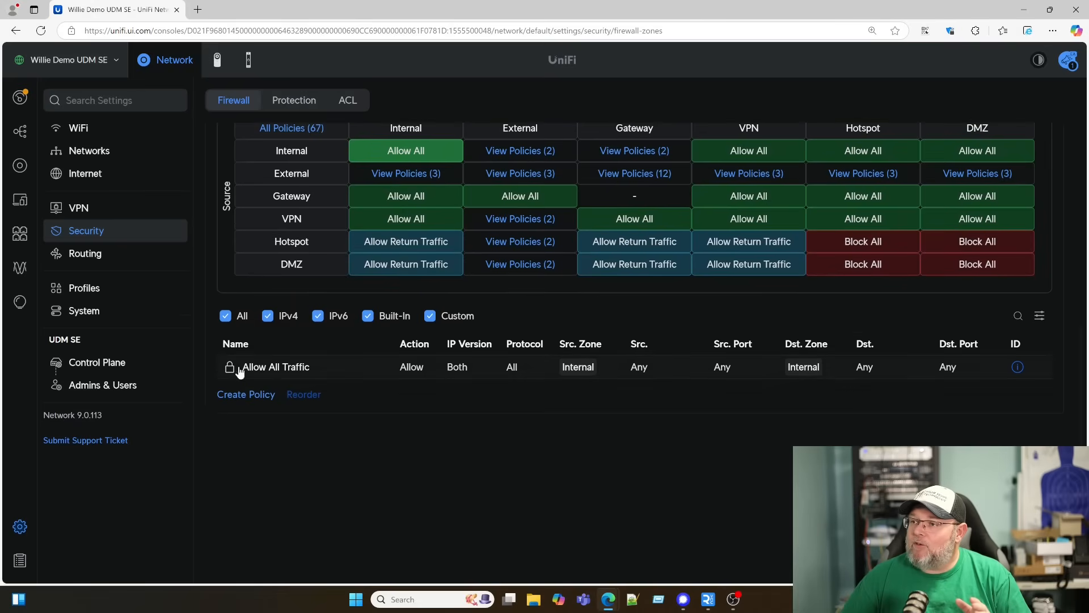
{"action": "mouse_move", "coordinate": [785, 390]}
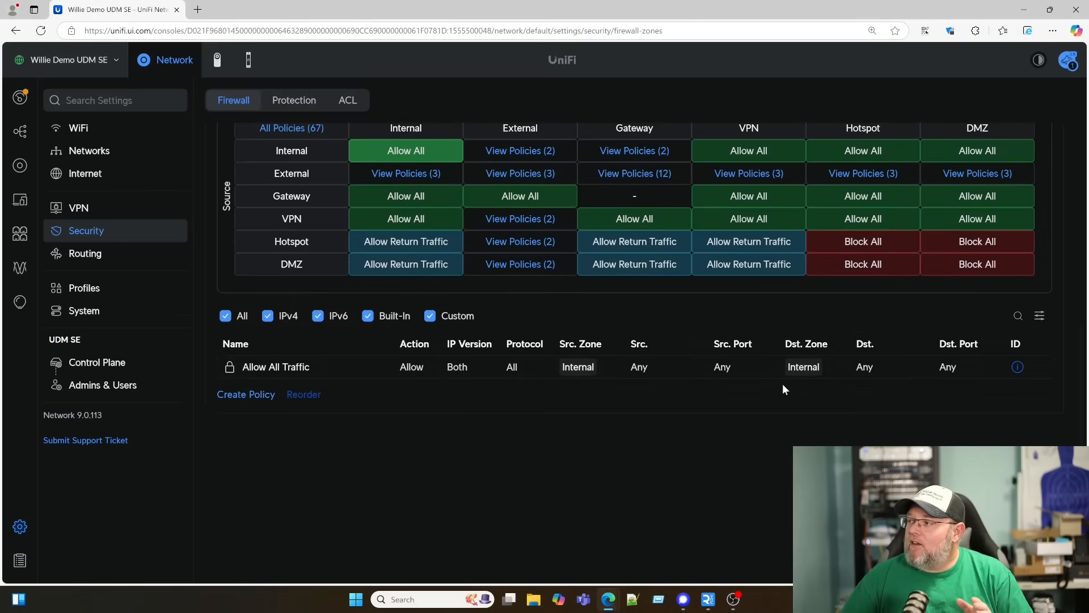
{"action": "mouse_move", "coordinate": [429, 358]}
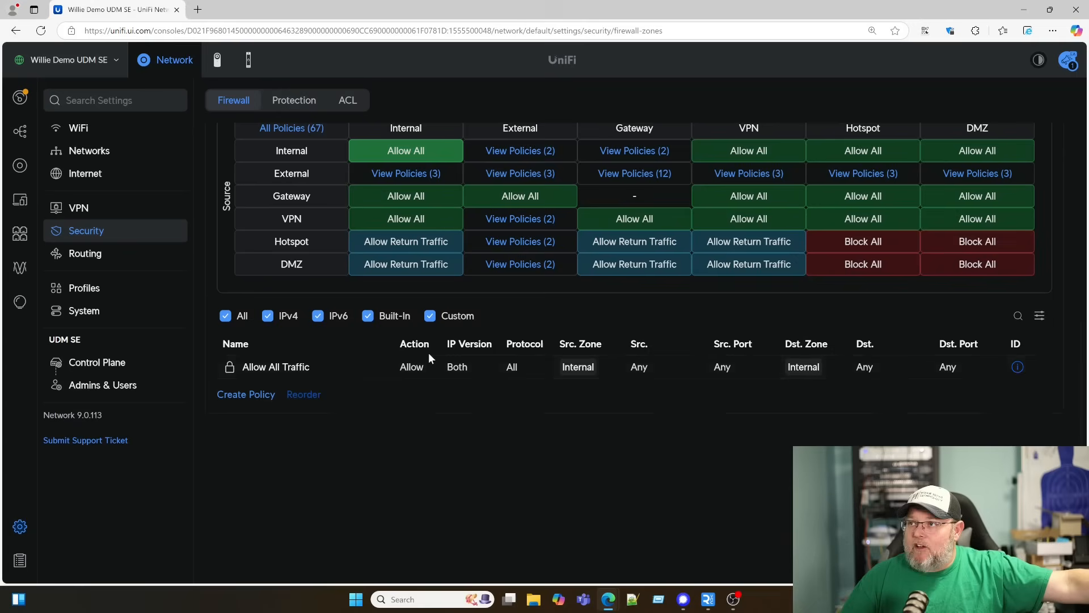
{"action": "mouse_move", "coordinate": [375, 406]}
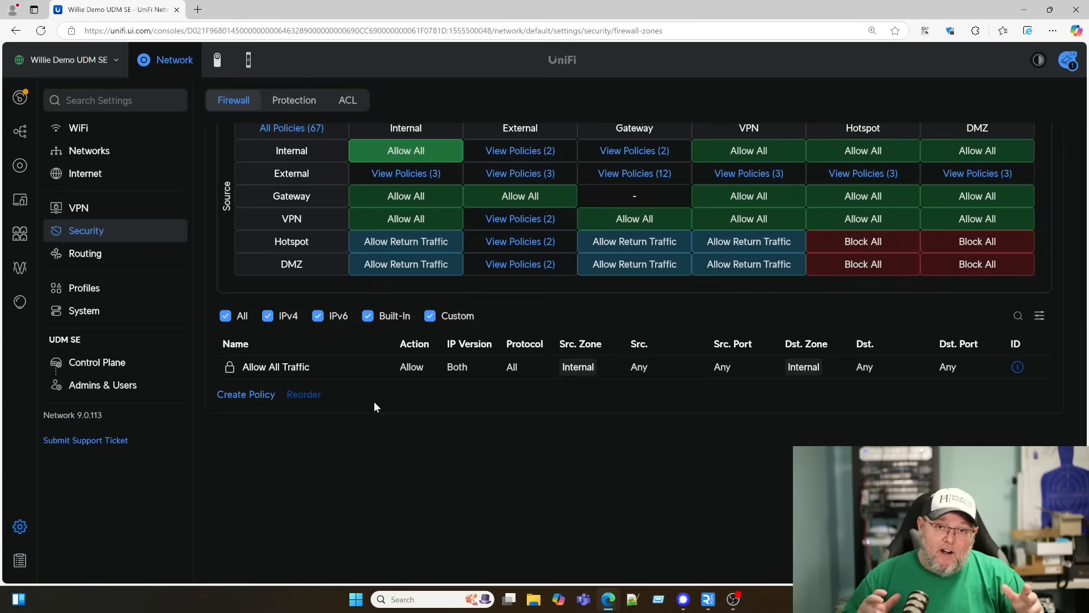
{"action": "mouse_move", "coordinate": [277, 416]}
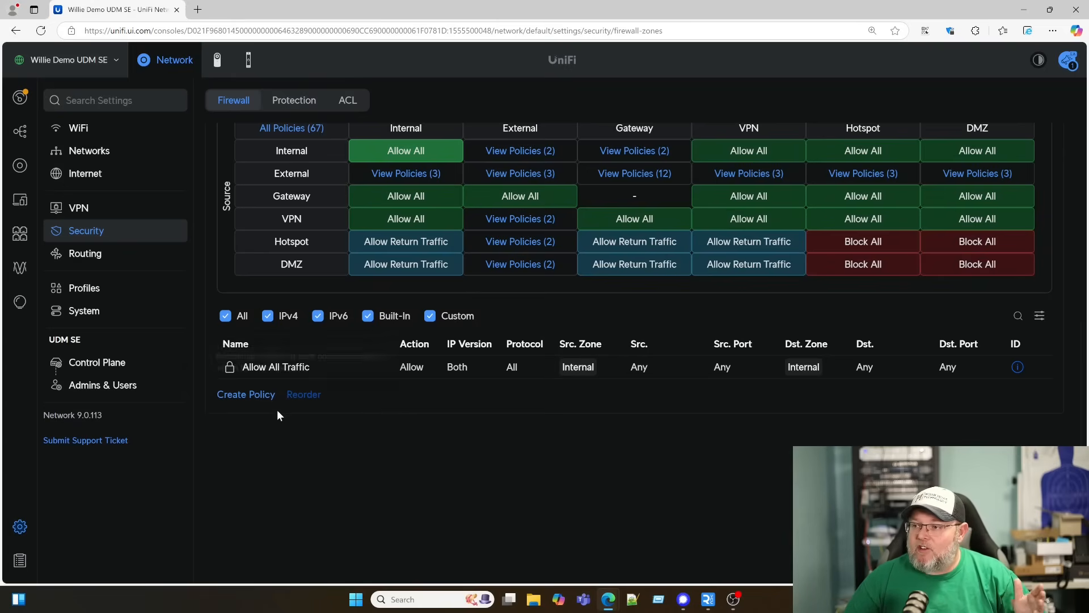
Step: Create a new firewall policy and name it 'Test' with Internal source and Block action
{"action": "left_click", "coordinate": [246, 393]}
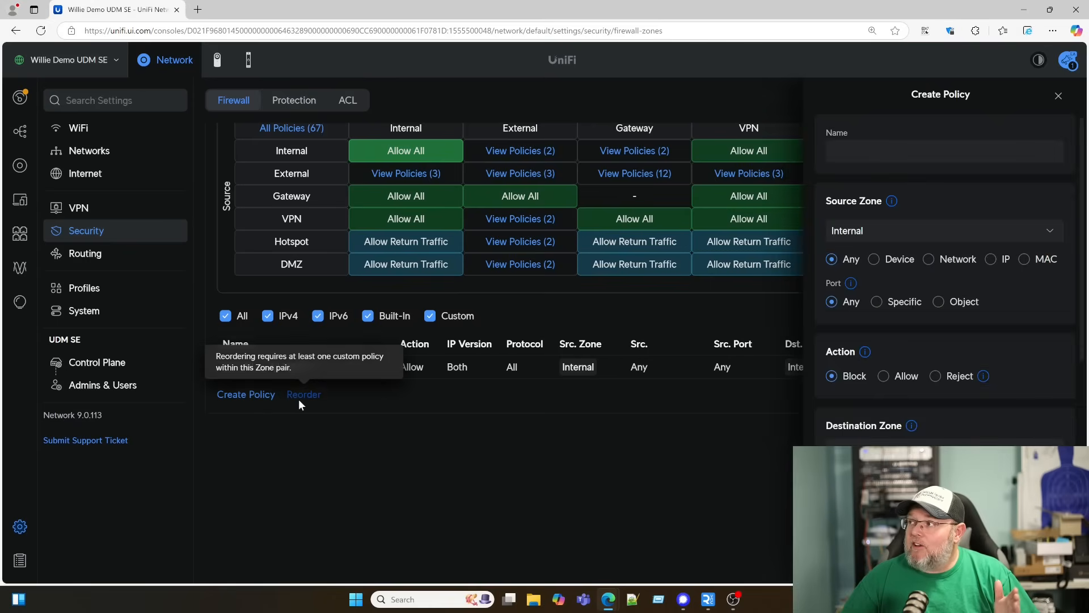
{"action": "mouse_move", "coordinate": [769, 298]}
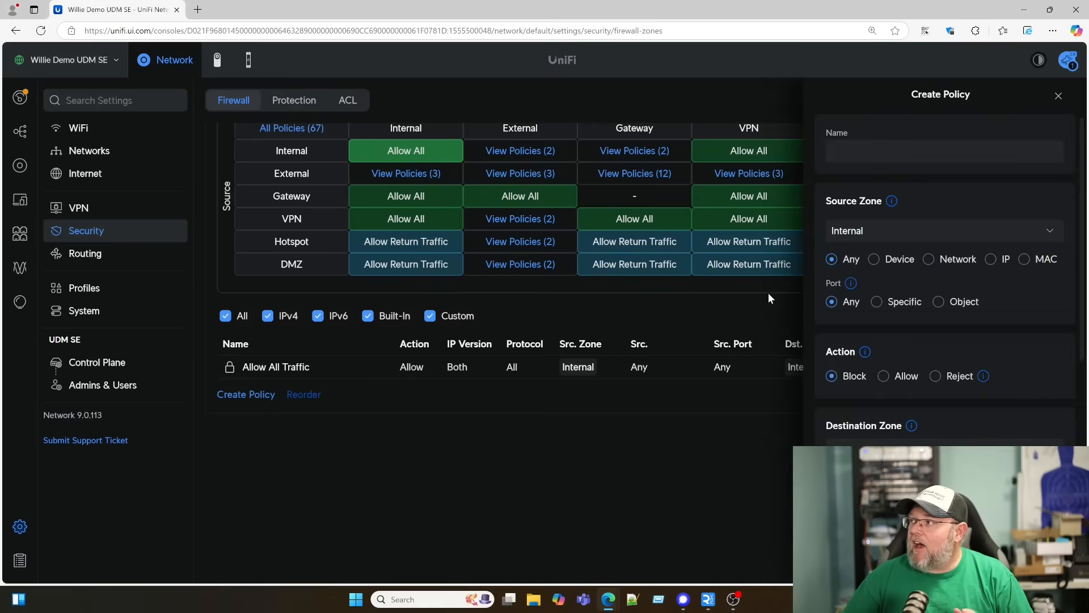
{"action": "mouse_move", "coordinate": [947, 234]}
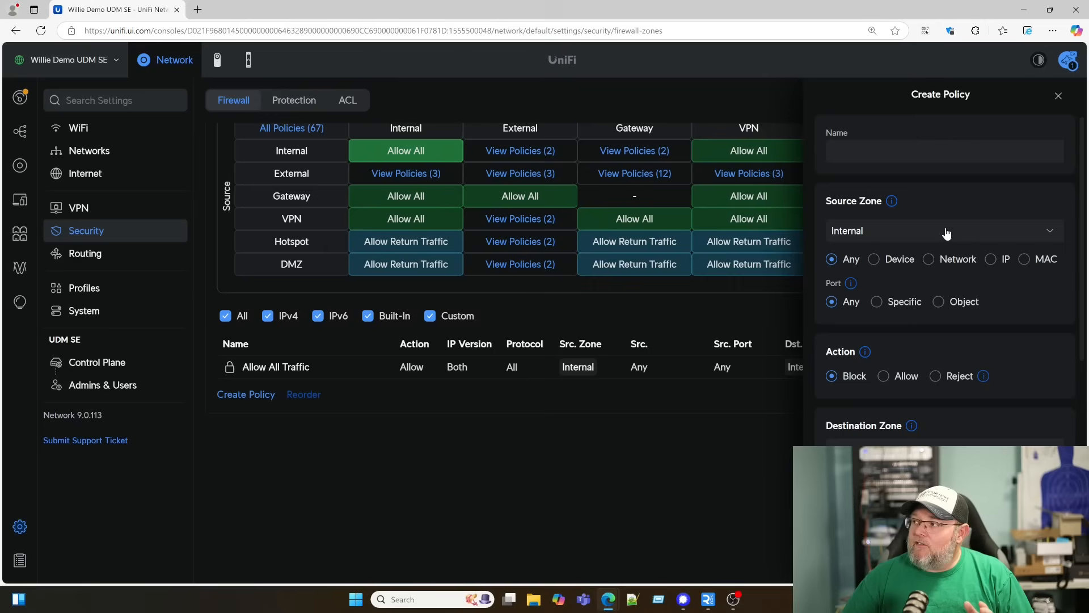
{"action": "mouse_move", "coordinate": [769, 367]}
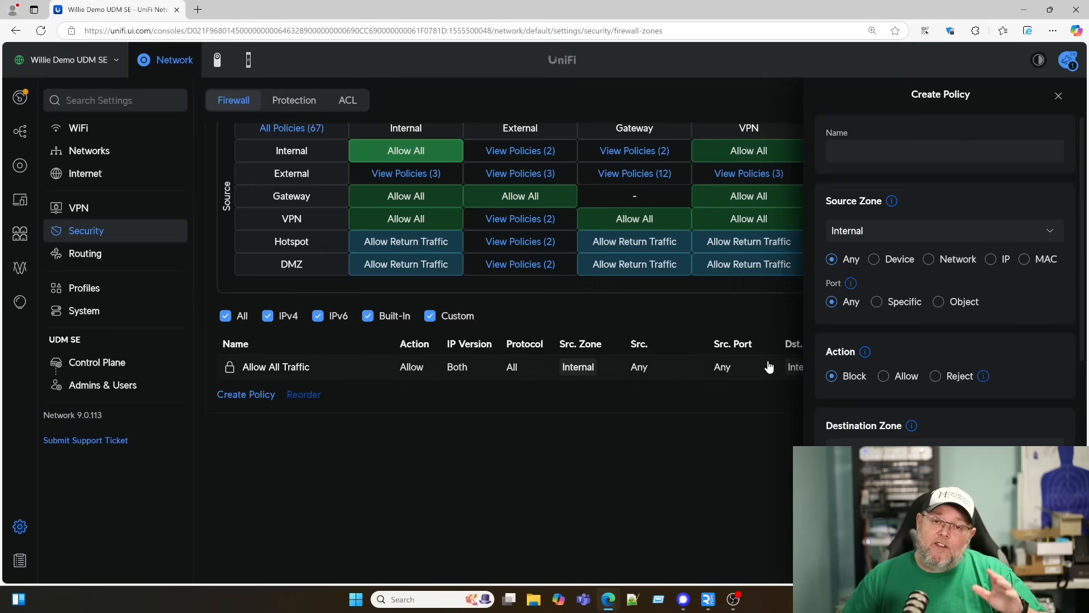
{"action": "mouse_move", "coordinate": [770, 356]}
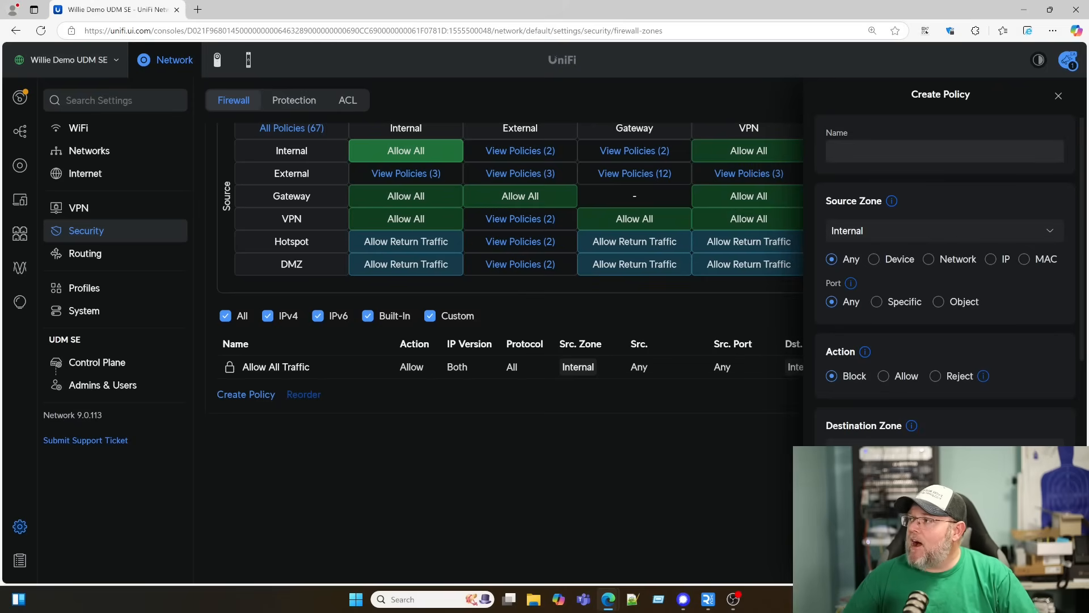
{"action": "type", "text": "Test"}
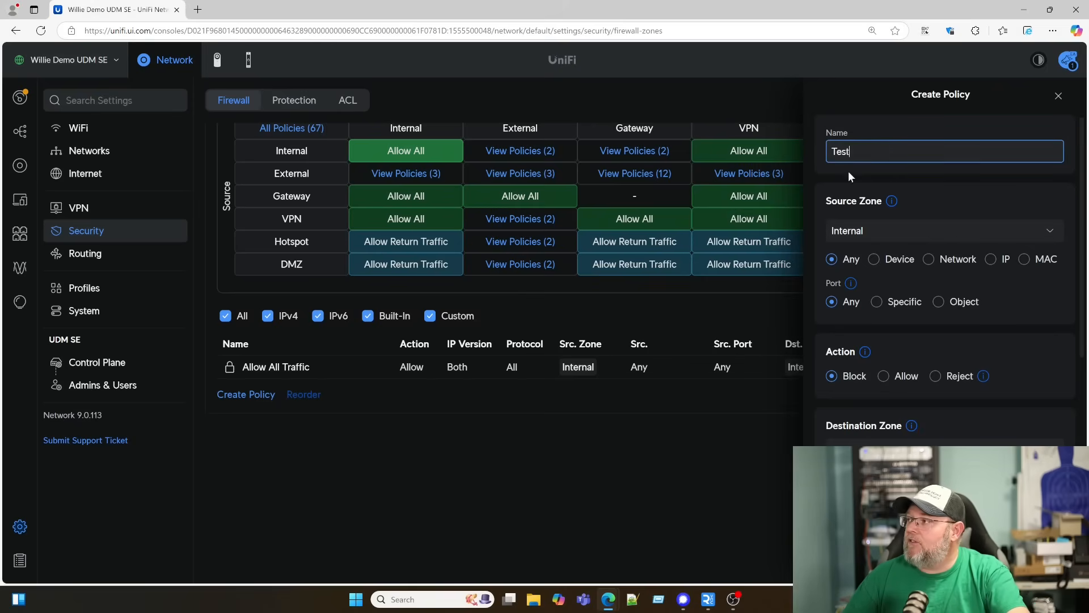
{"action": "scroll", "scroll_direction": "down", "scroll_amount": 3}
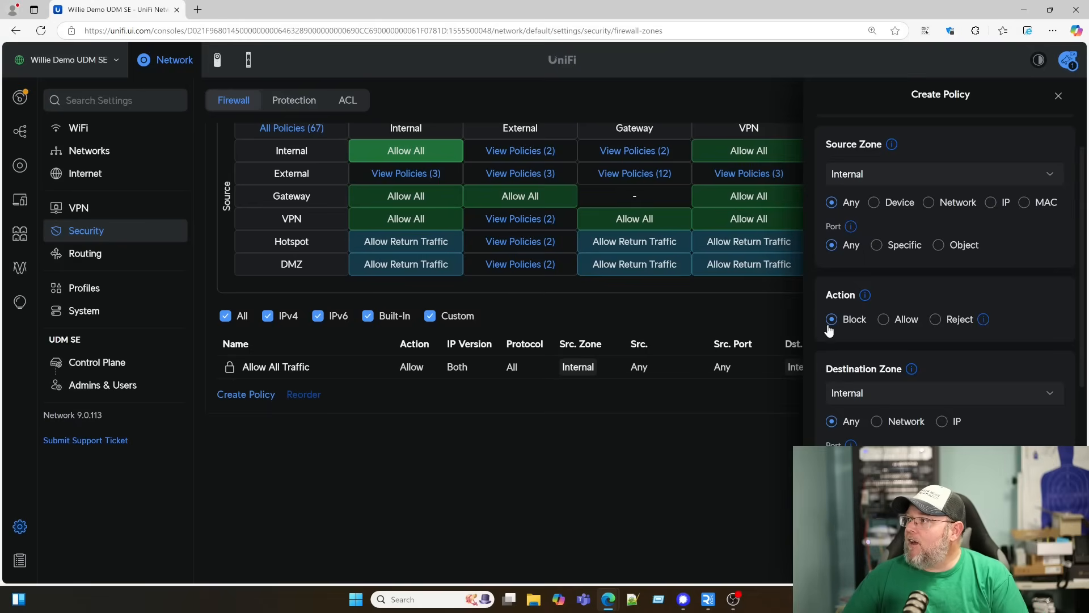
{"action": "type", "text": "Test"}
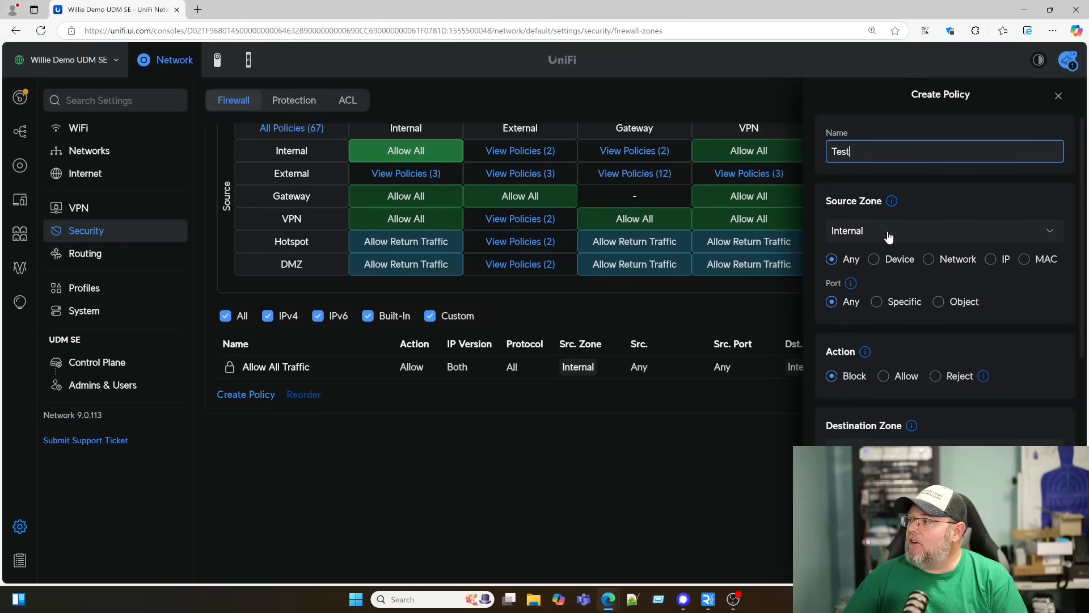
{"action": "mouse_move", "coordinate": [865, 236]}
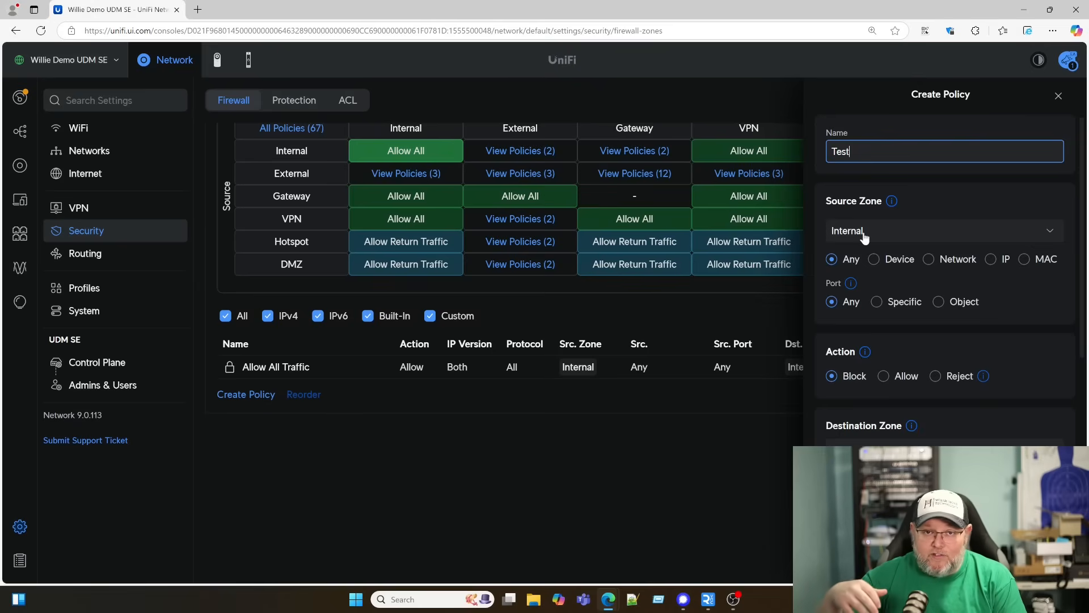
{"action": "mouse_move", "coordinate": [847, 235]}
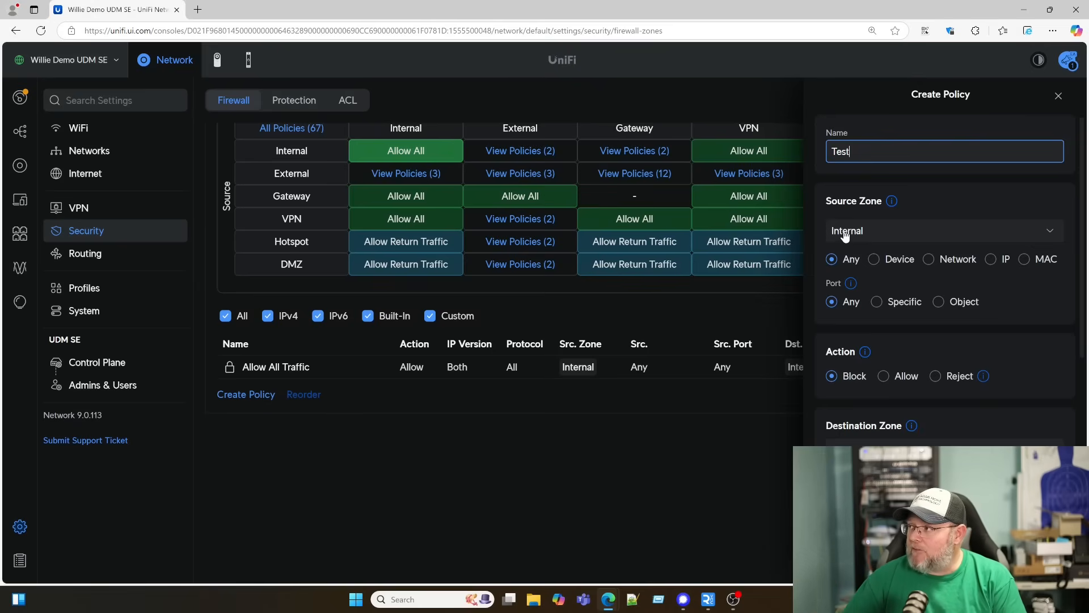
Step: Review the source zone choices and keep Internal as the source zone
{"action": "left_click", "coordinate": [942, 231]}
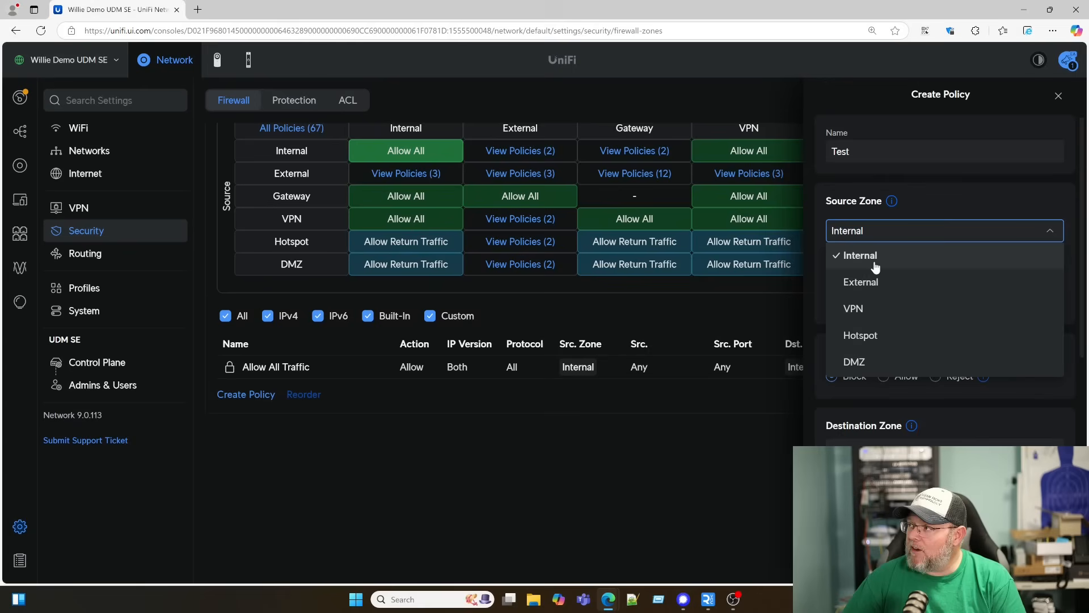
{"action": "left_click", "coordinate": [861, 255]}
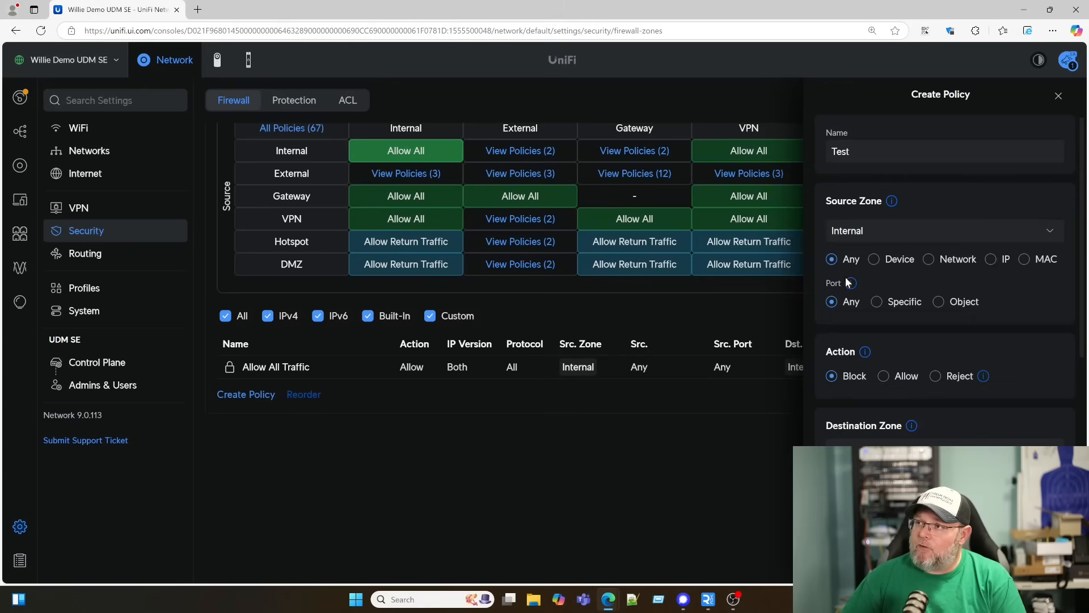
{"action": "mouse_move", "coordinate": [638, 299]}
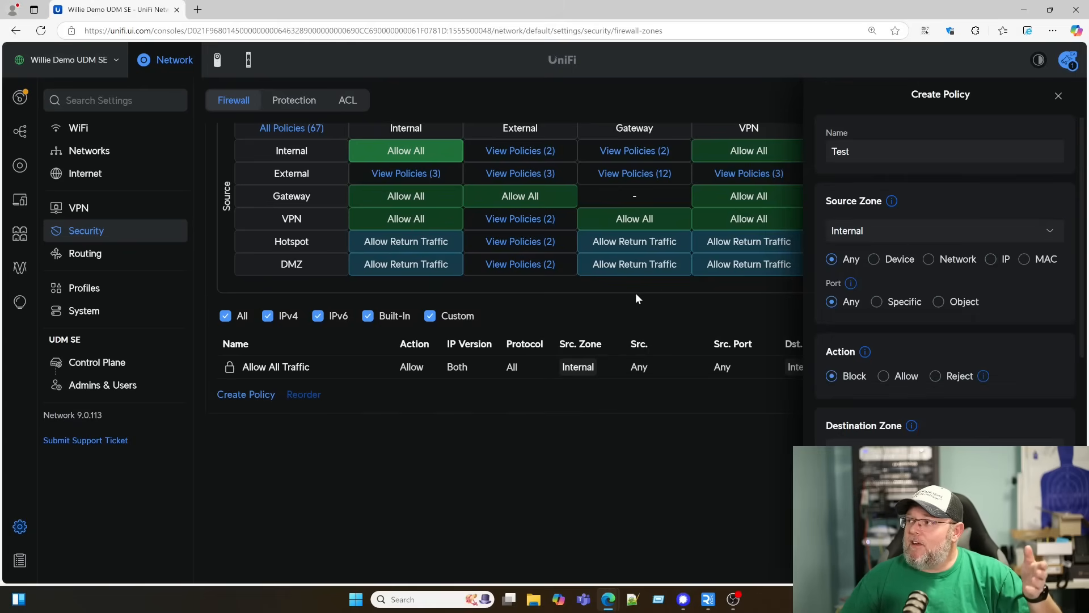
{"action": "scroll", "scroll_direction": "up", "scroll_amount": 3}
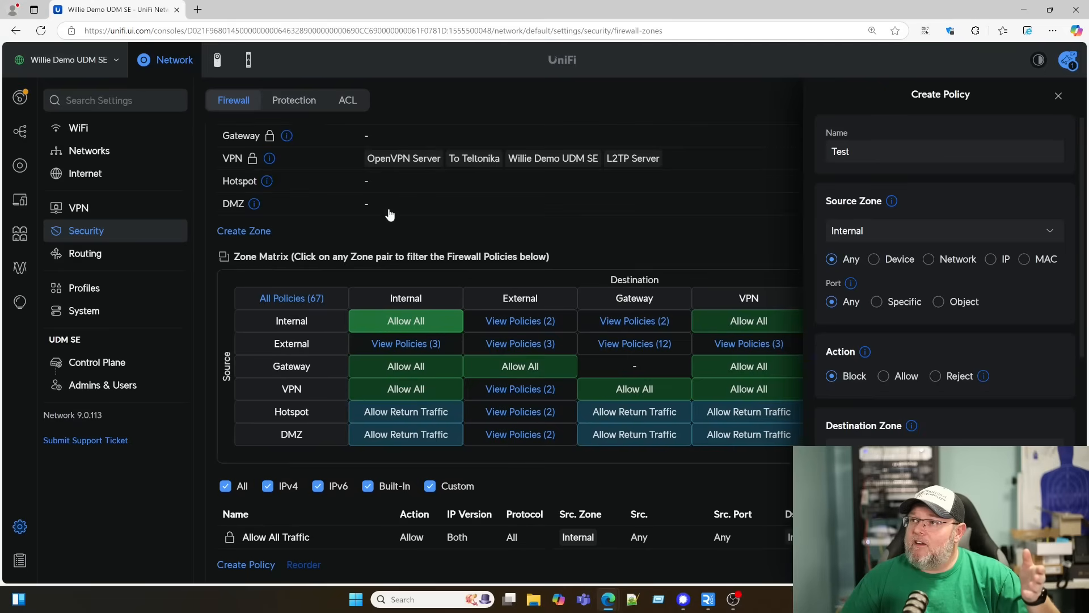
{"action": "mouse_move", "coordinate": [484, 300]}
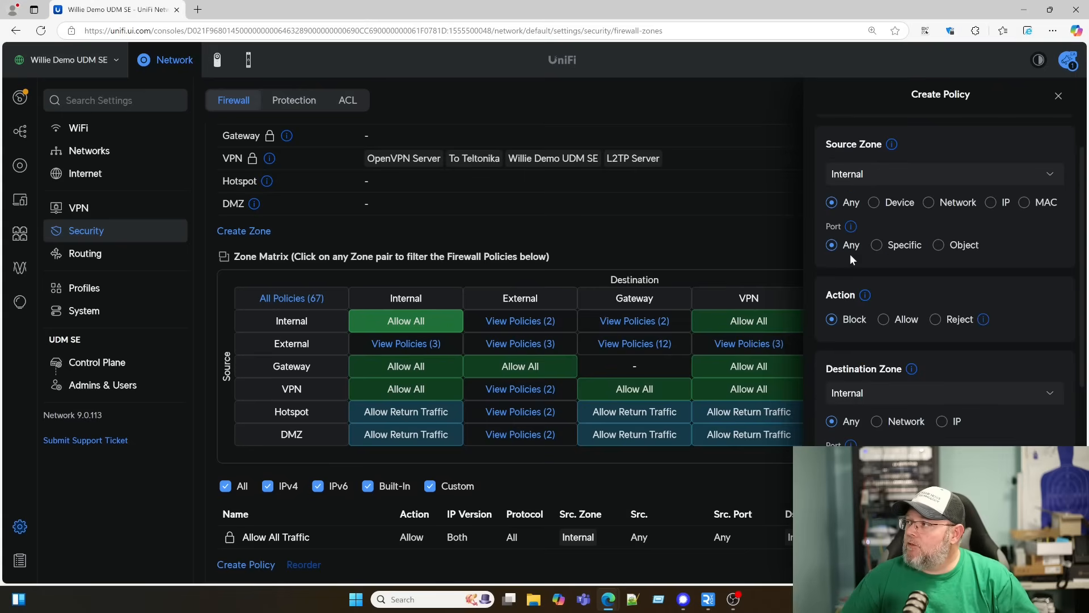
{"action": "mouse_move", "coordinate": [860, 174]}
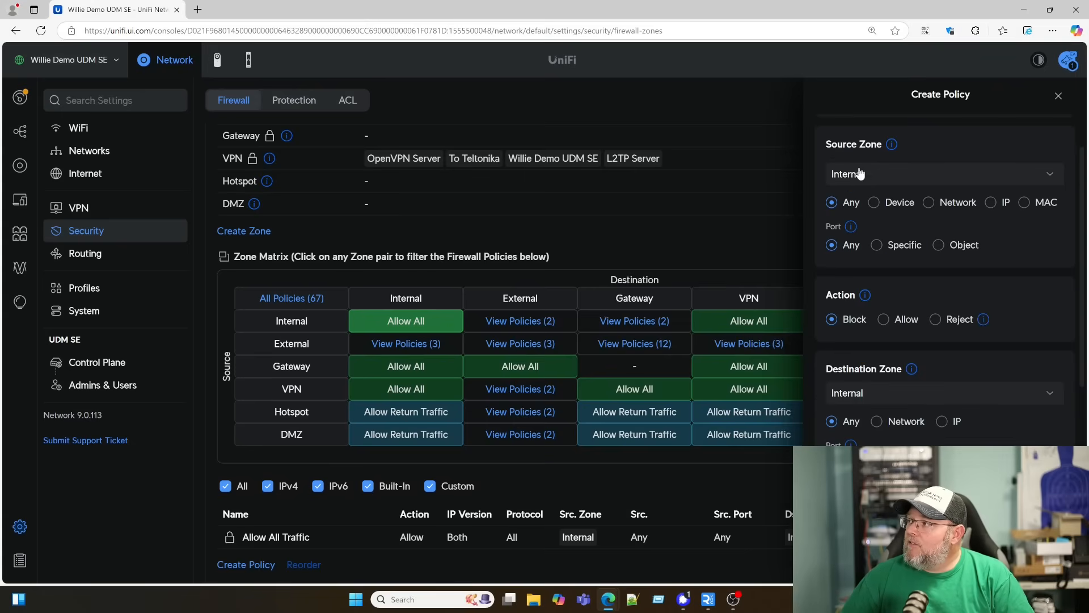
{"action": "mouse_move", "coordinate": [839, 212]}
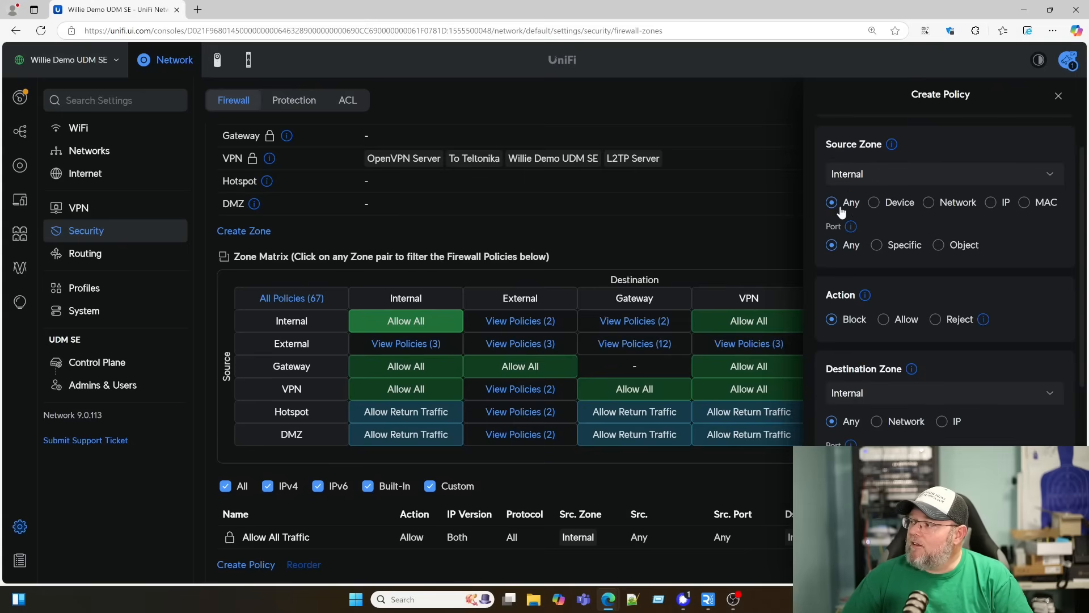
{"action": "mouse_move", "coordinate": [942, 223]}
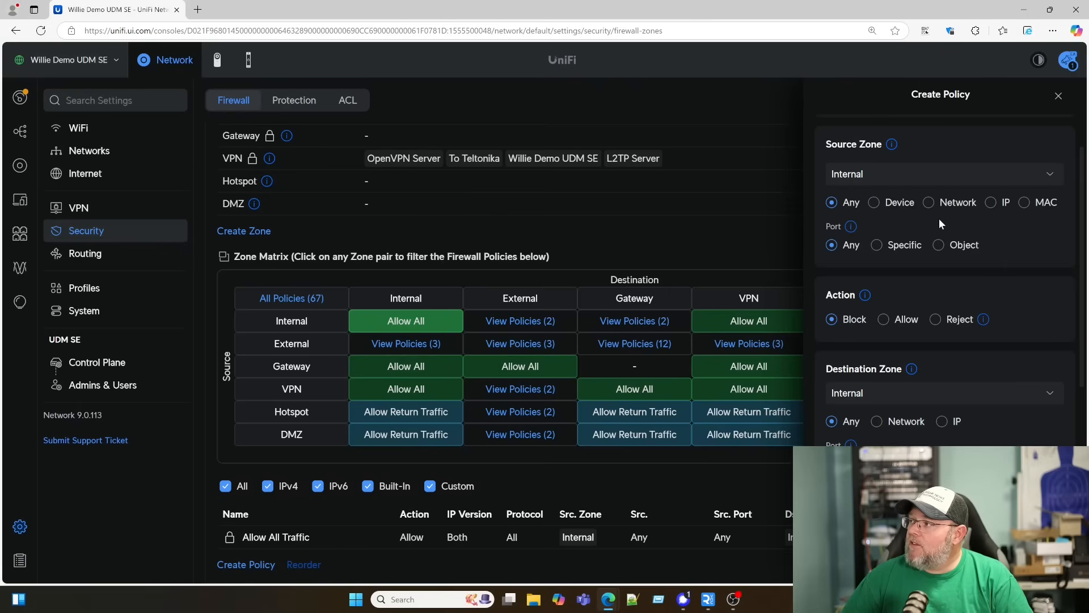
{"action": "mouse_move", "coordinate": [943, 193]}
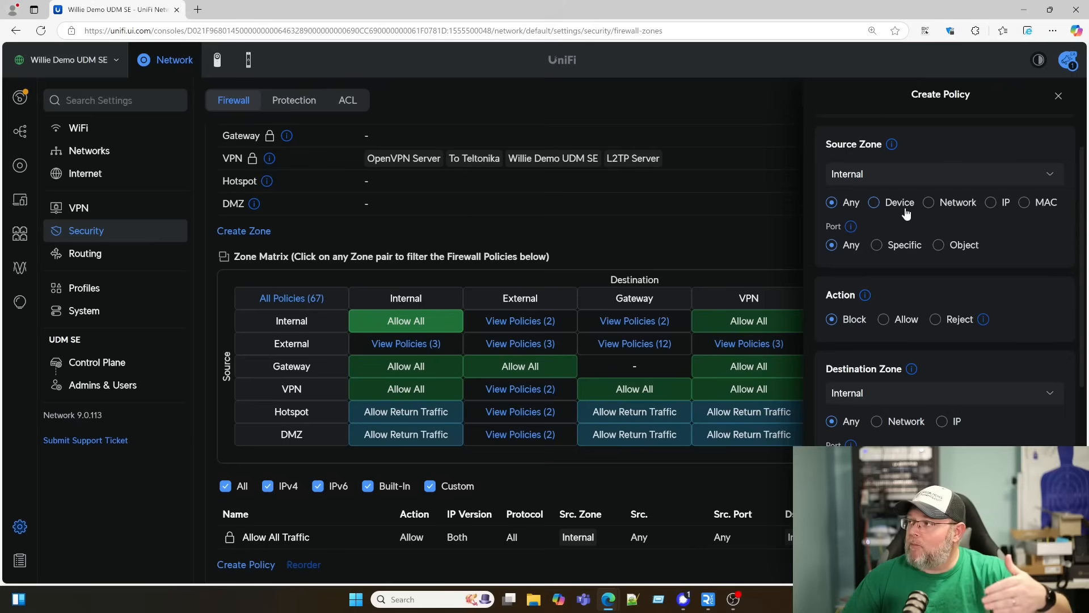
{"action": "mouse_move", "coordinate": [883, 206]}
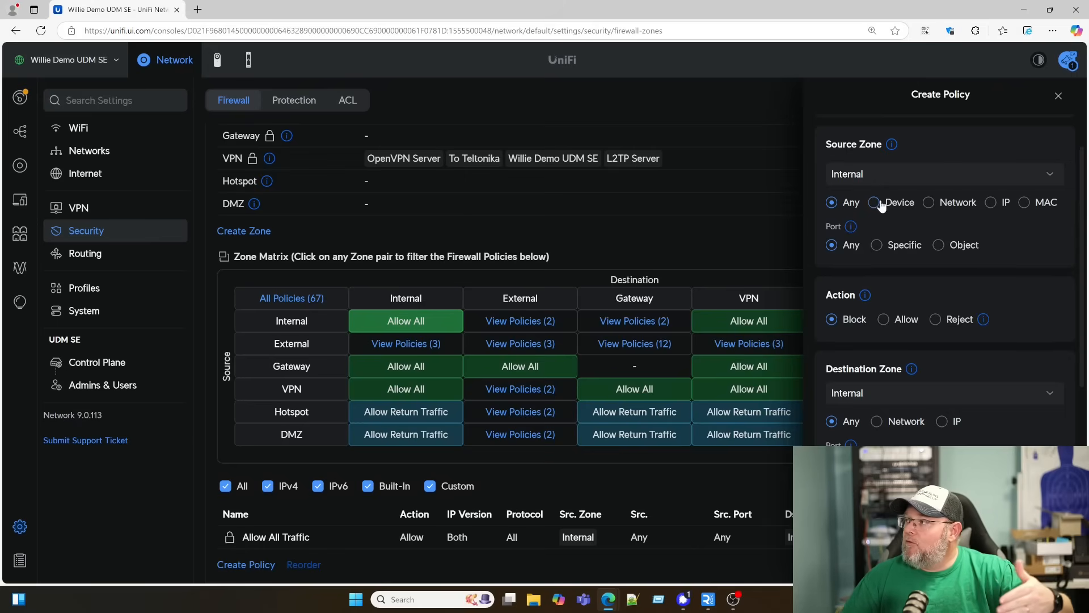
Step: Scope the Internal source to the Internets network, then switch to matching by device
{"action": "left_click", "coordinate": [930, 202]}
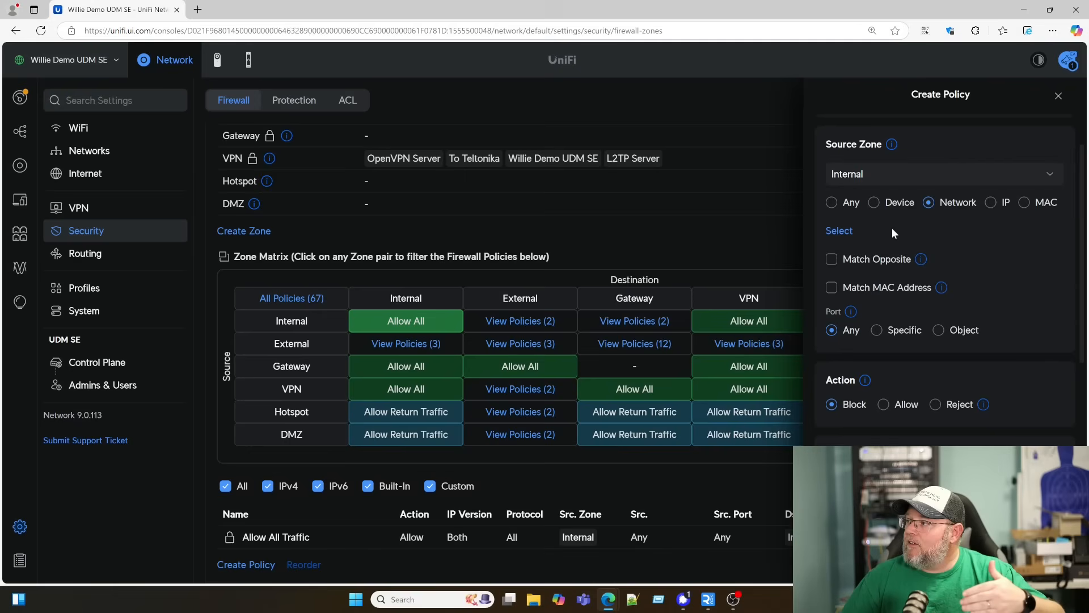
{"action": "left_click", "coordinate": [839, 230]}
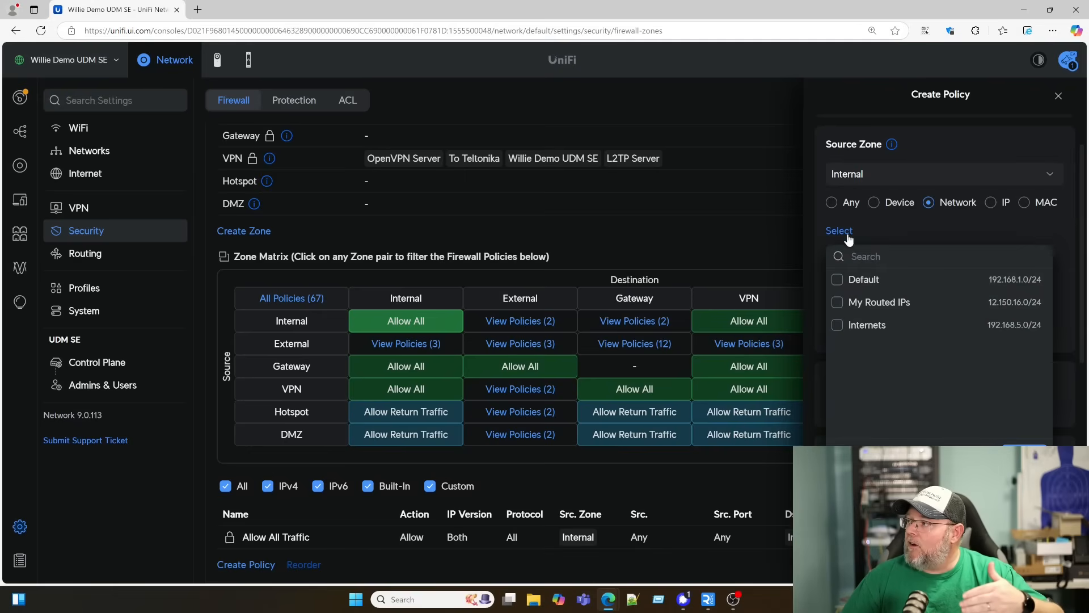
{"action": "mouse_move", "coordinate": [836, 314]}
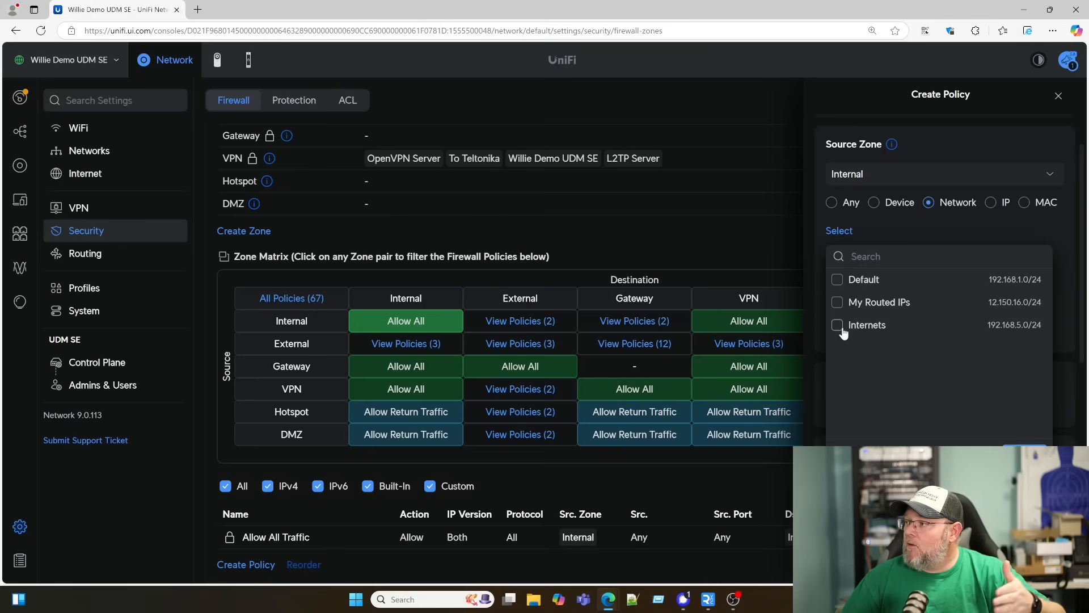
{"action": "left_click", "coordinate": [837, 324]}
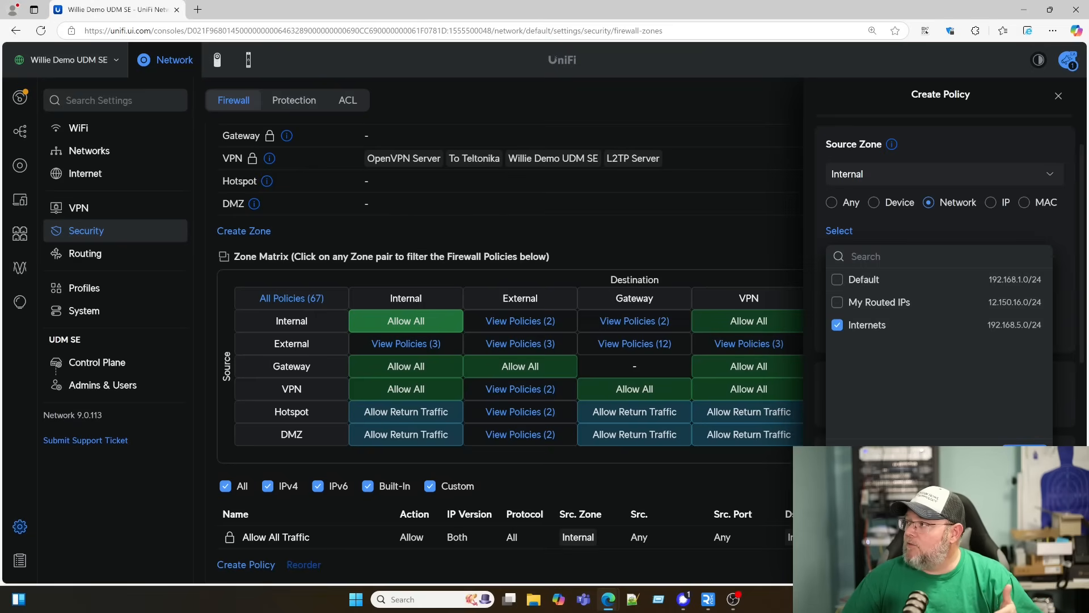
{"action": "left_click", "coordinate": [875, 202]}
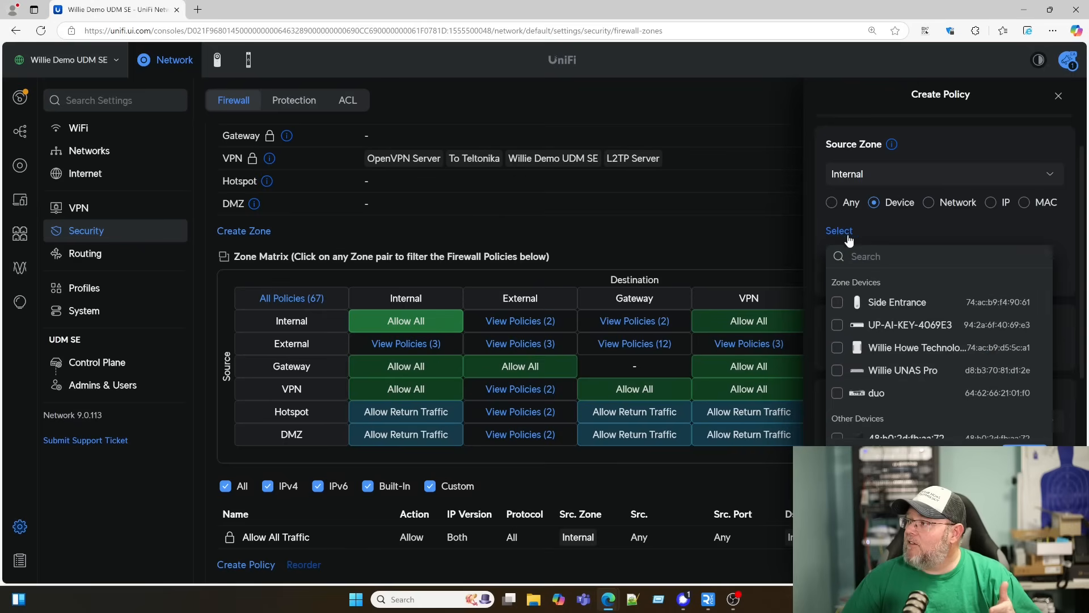
{"action": "mouse_move", "coordinate": [901, 292]}
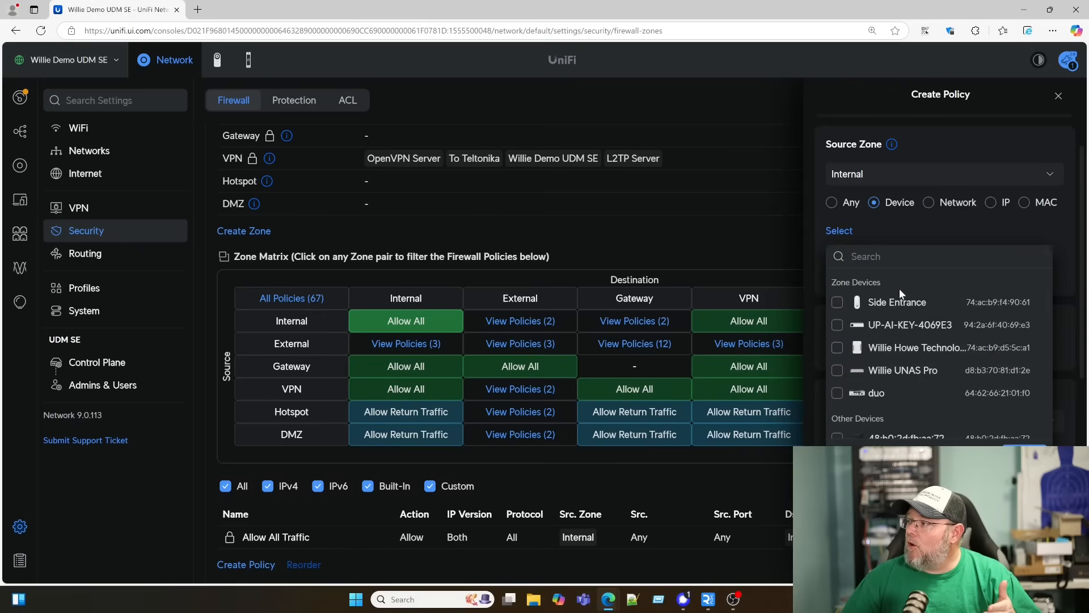
{"action": "mouse_move", "coordinate": [865, 316]}
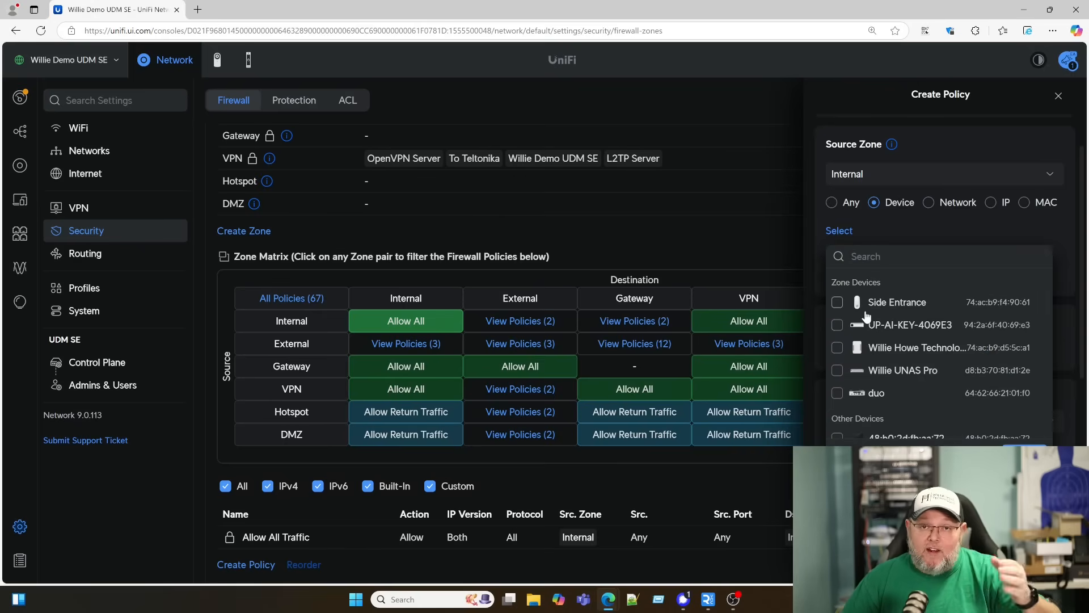
{"action": "mouse_move", "coordinate": [874, 280]}
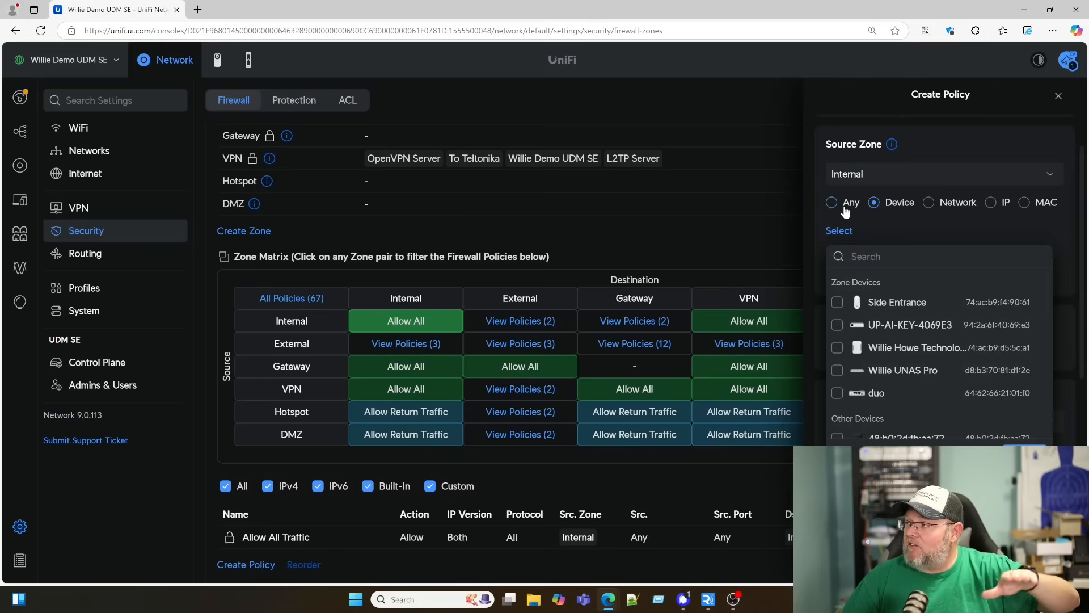
Step: Try IP, IP object and MAC source matching, then set the source back to Any
{"action": "left_click", "coordinate": [831, 202]}
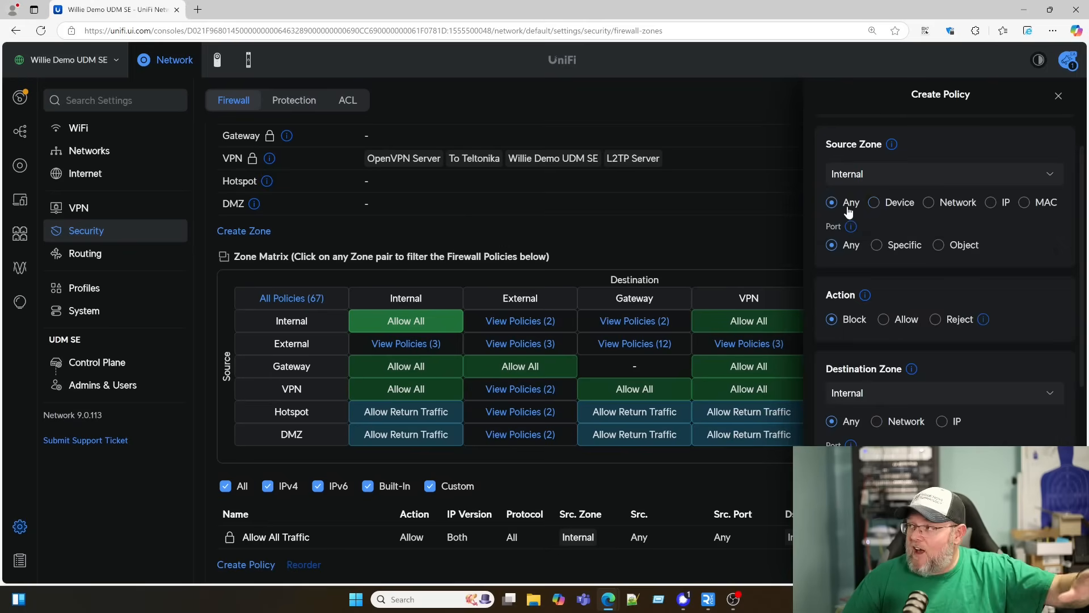
{"action": "left_click", "coordinate": [1006, 202]}
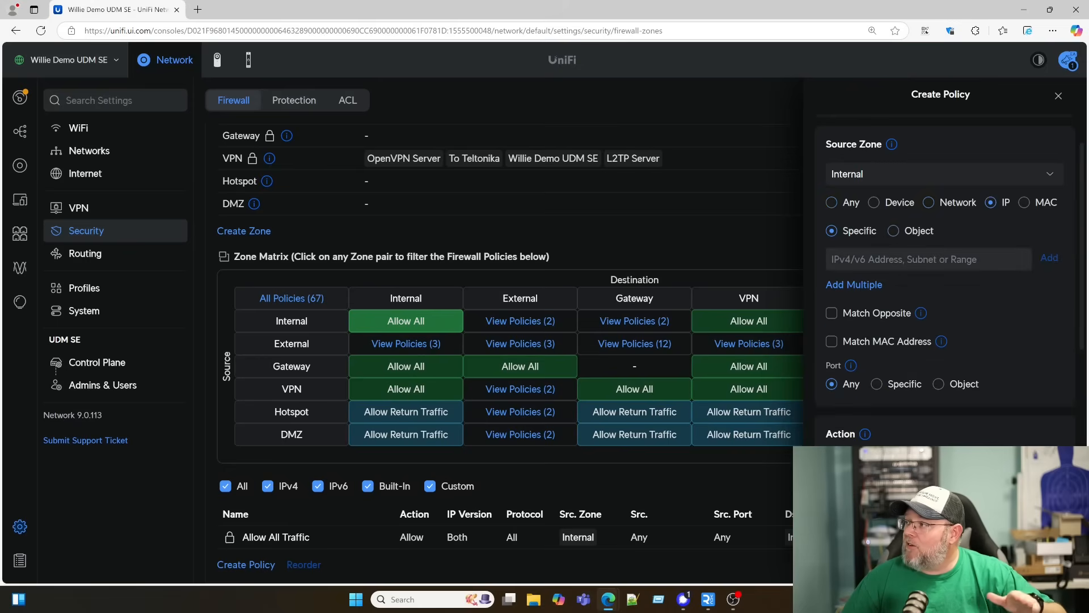
{"action": "mouse_move", "coordinate": [917, 248]}
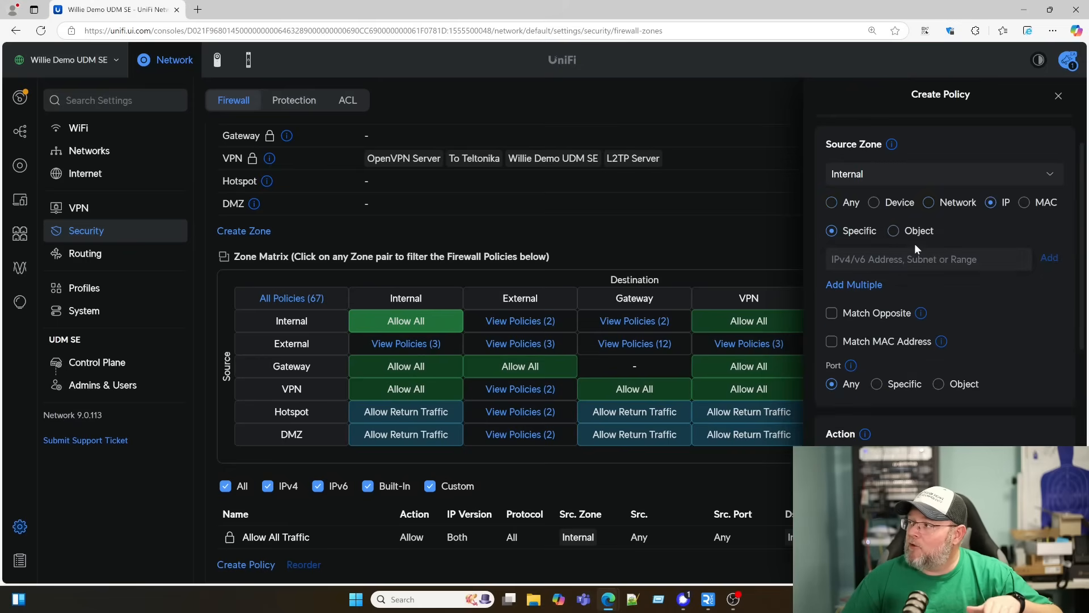
{"action": "left_click", "coordinate": [893, 230]}
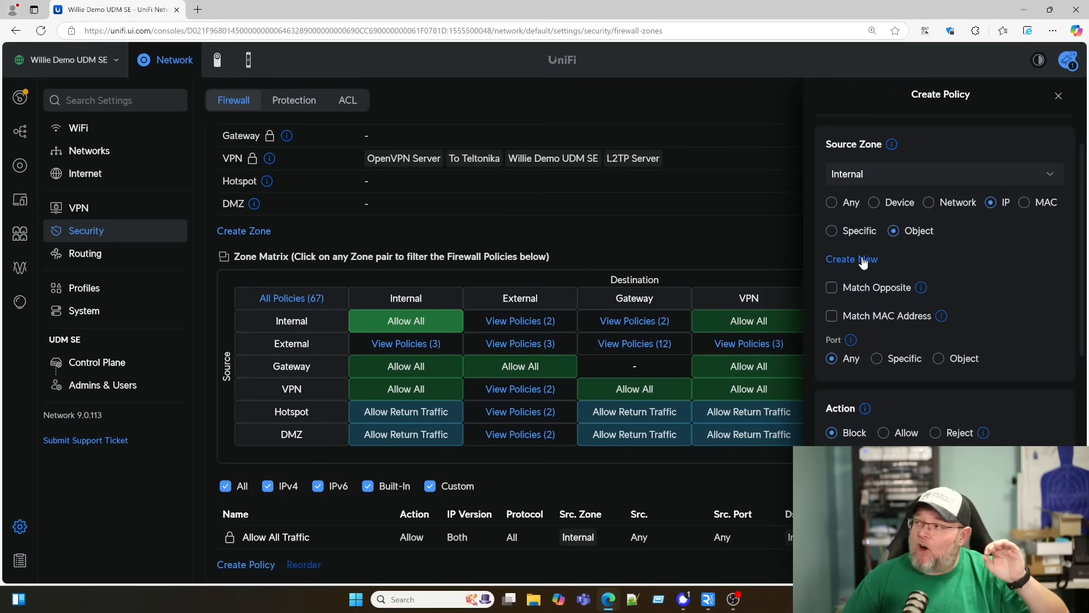
{"action": "left_click", "coordinate": [1024, 202]}
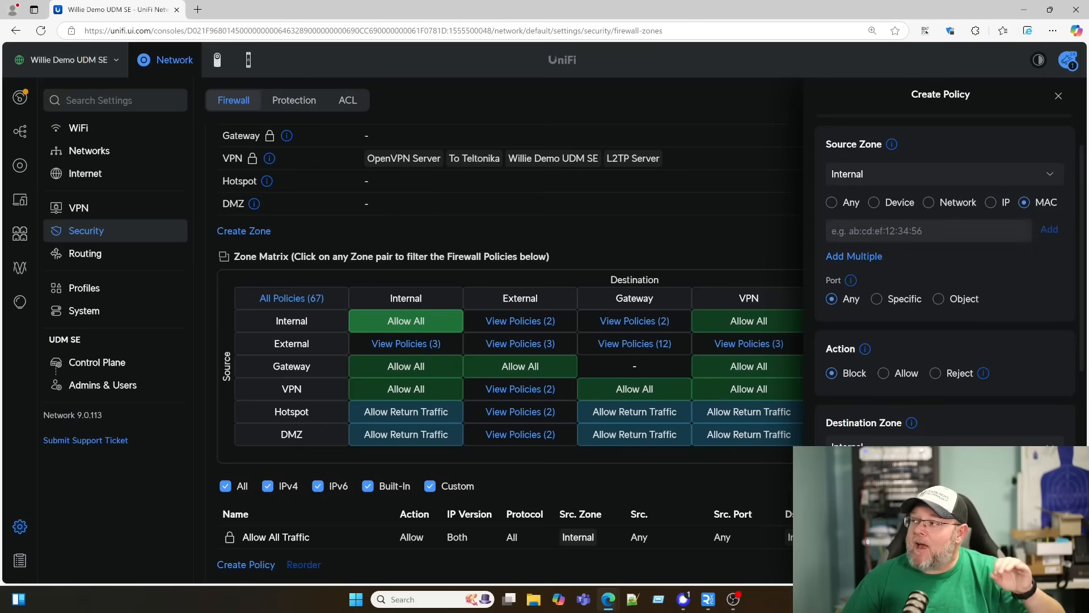
{"action": "left_click", "coordinate": [832, 202]}
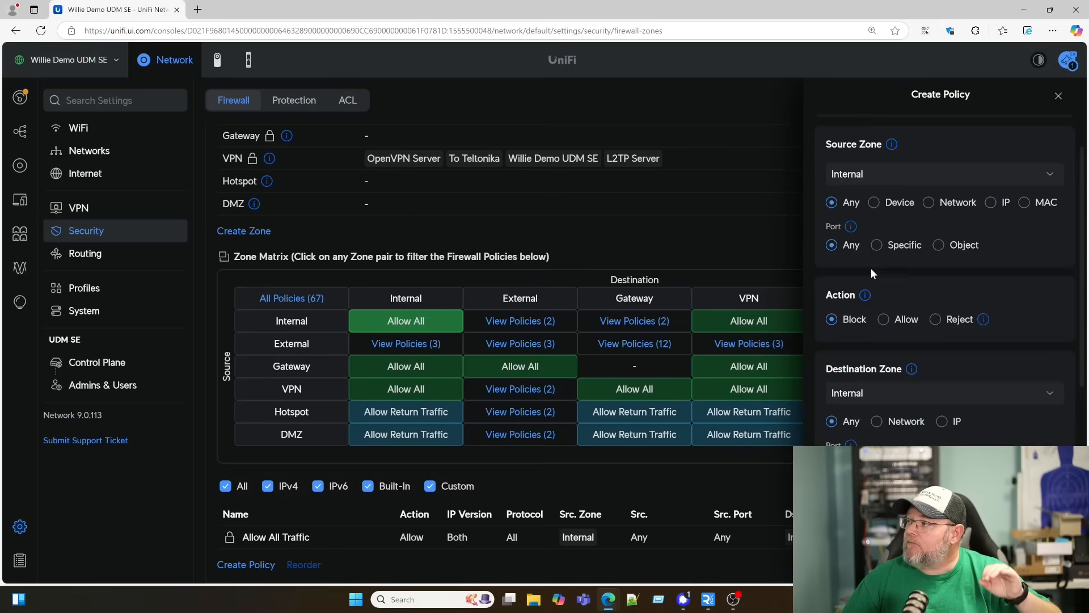
{"action": "mouse_move", "coordinate": [949, 241]}
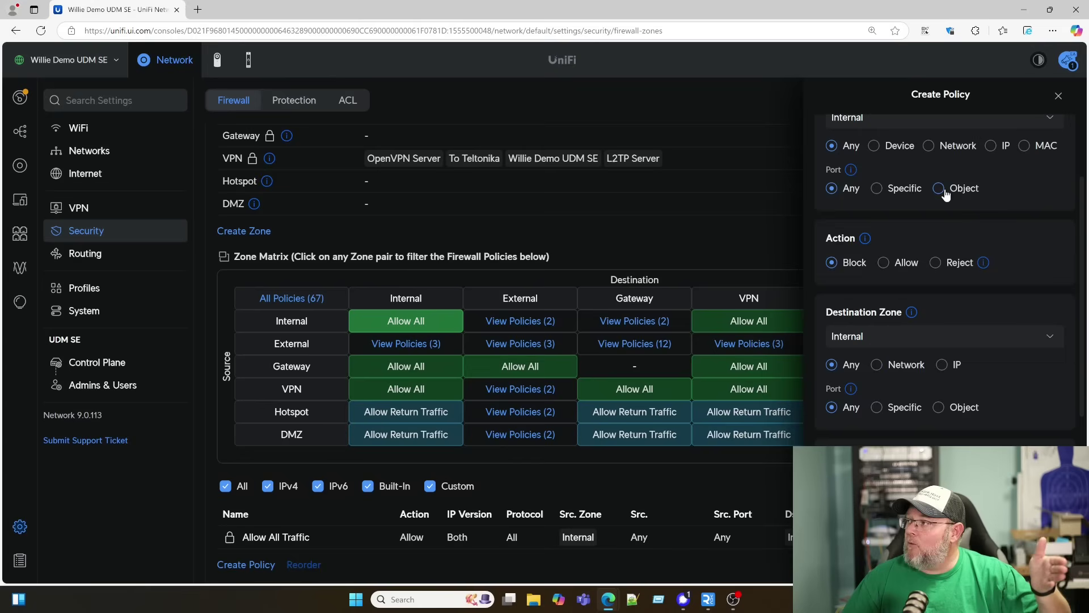
{"action": "left_click", "coordinate": [938, 189]}
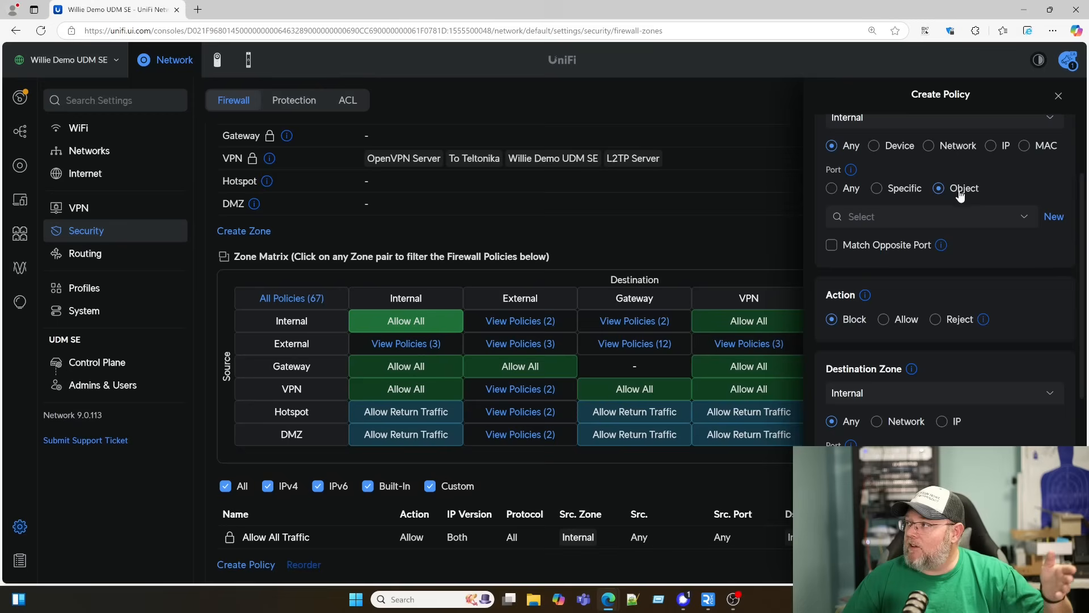
{"action": "left_click", "coordinate": [877, 189]}
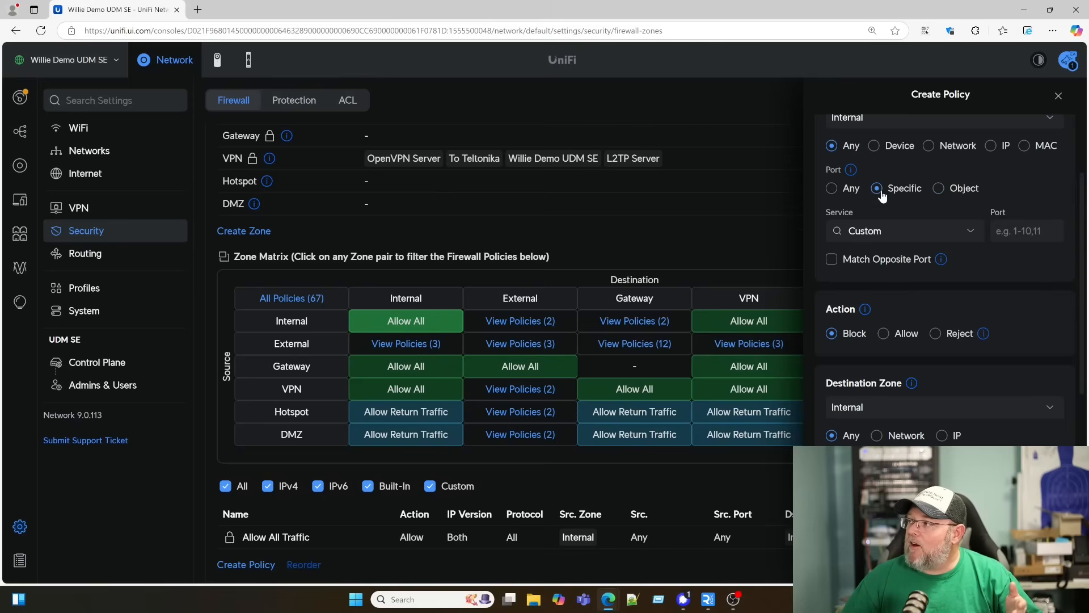
{"action": "left_click", "coordinate": [903, 231]}
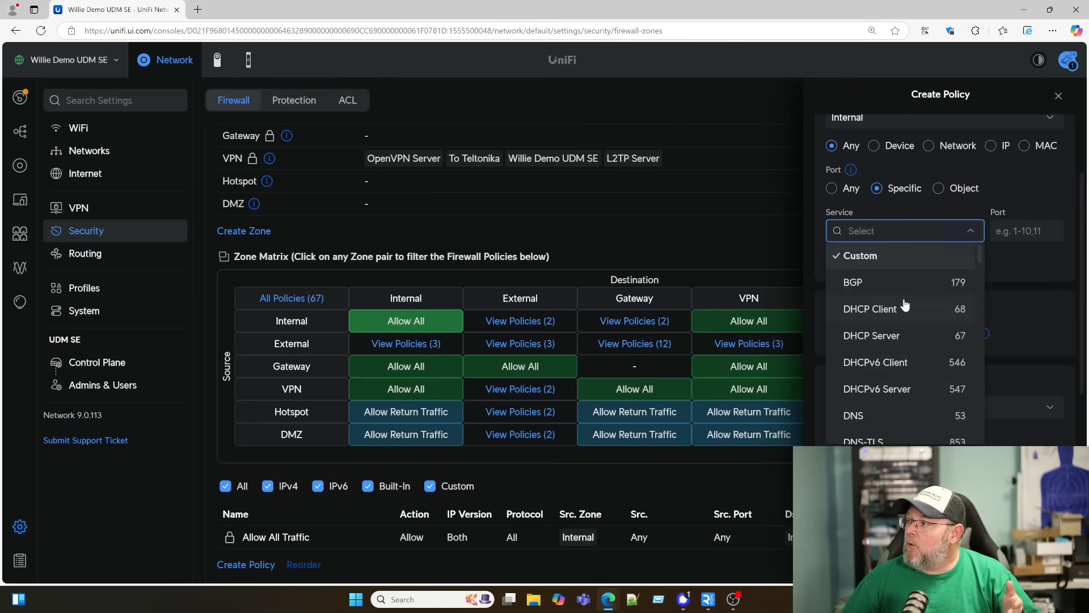
{"action": "scroll", "scroll_direction": "down", "scroll_amount": 3}
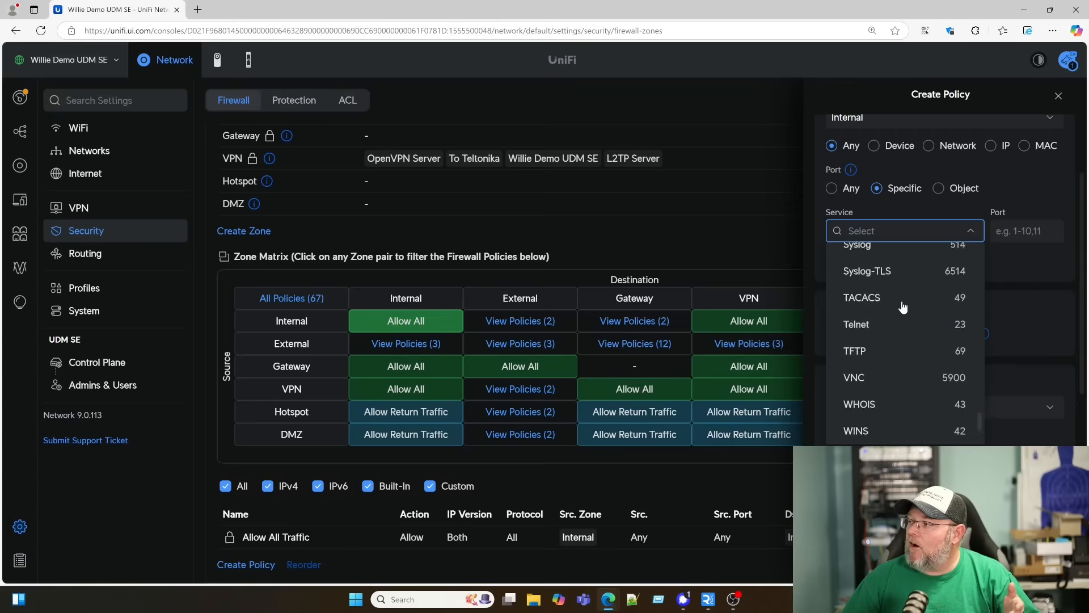
{"action": "scroll", "scroll_direction": "up", "scroll_amount": 3}
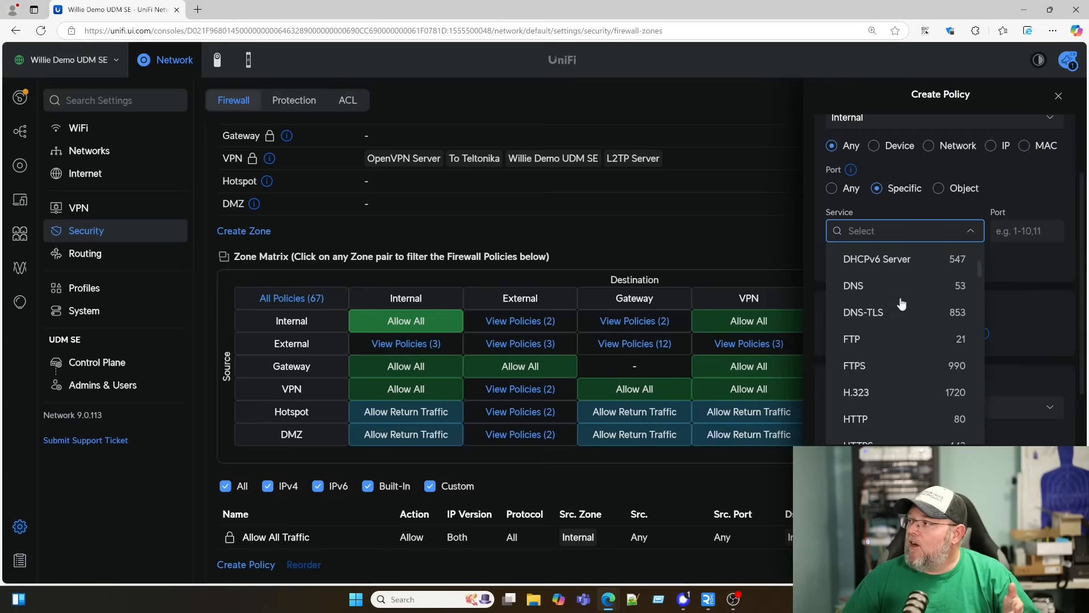
{"action": "scroll", "scroll_direction": "up", "scroll_amount": 3}
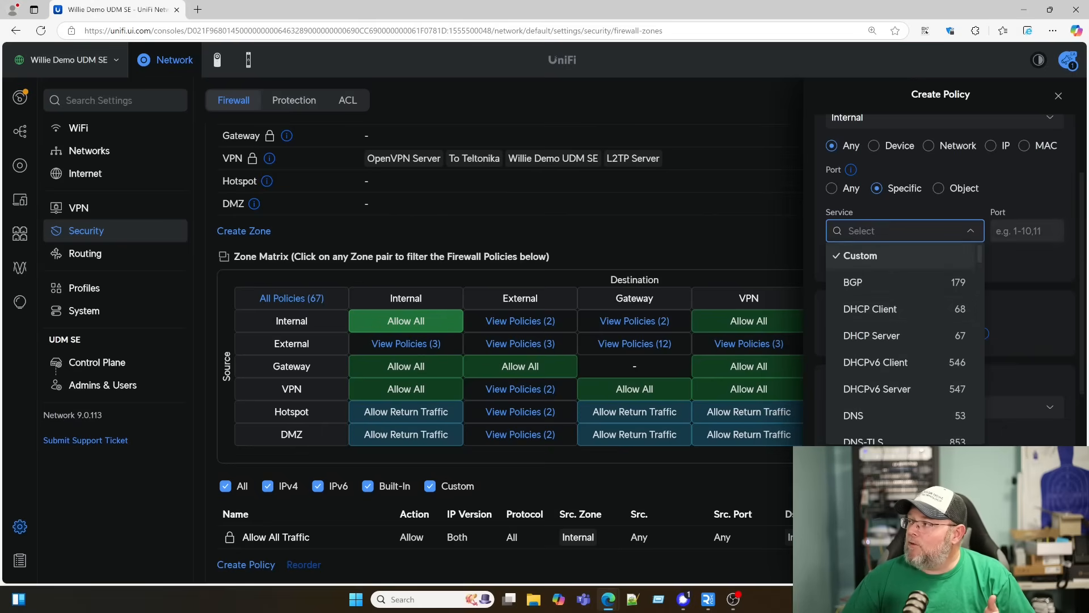
{"action": "left_click", "coordinate": [860, 255]}
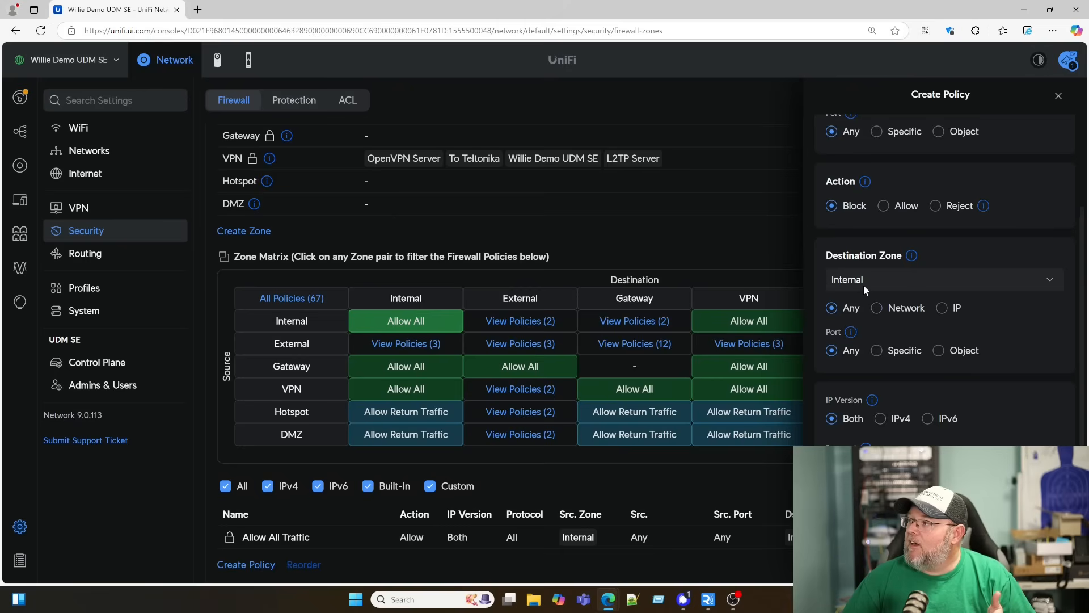
{"action": "mouse_move", "coordinate": [855, 219]}
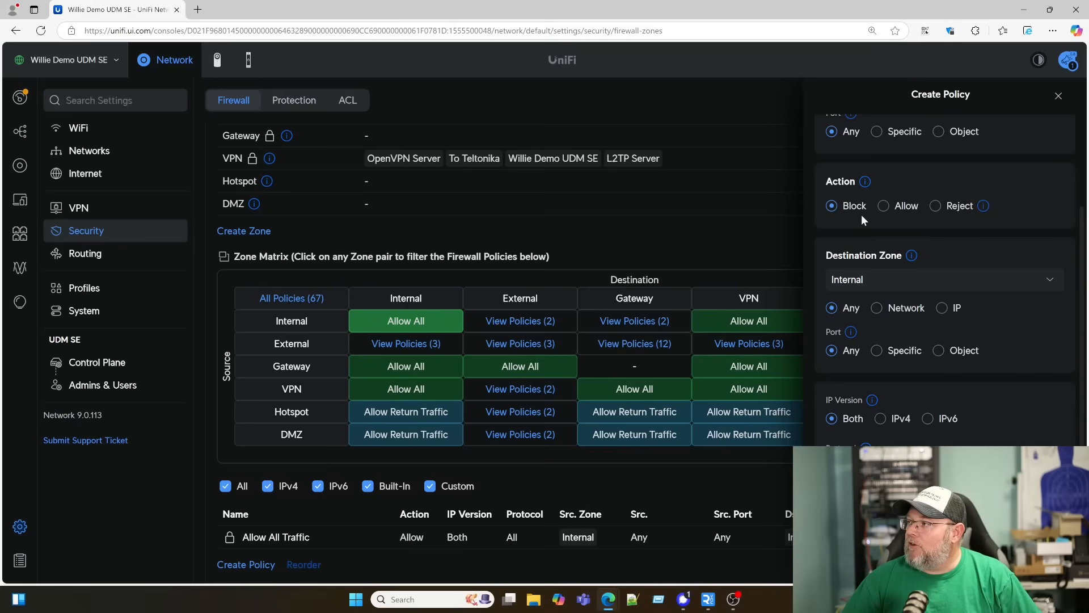
{"action": "mouse_move", "coordinate": [865, 181]}
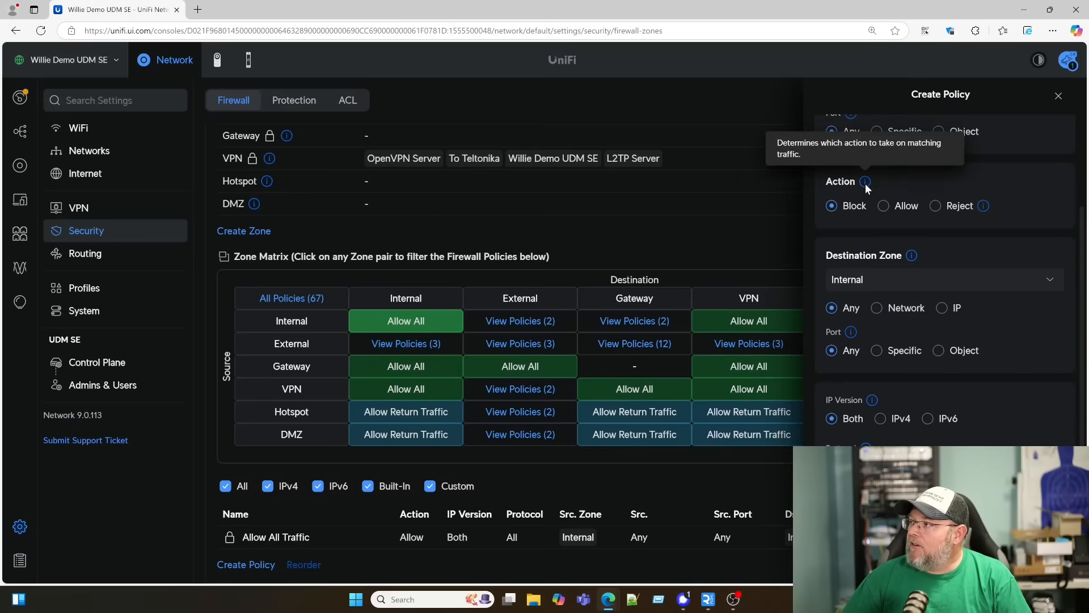
{"action": "mouse_move", "coordinate": [984, 206]}
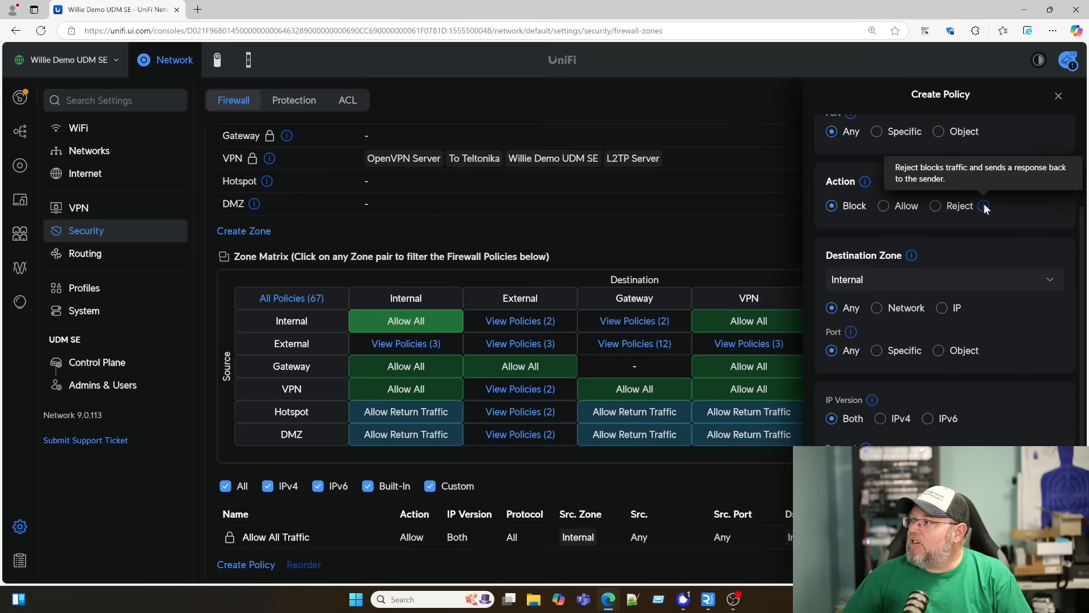
{"action": "mouse_move", "coordinate": [985, 209]}
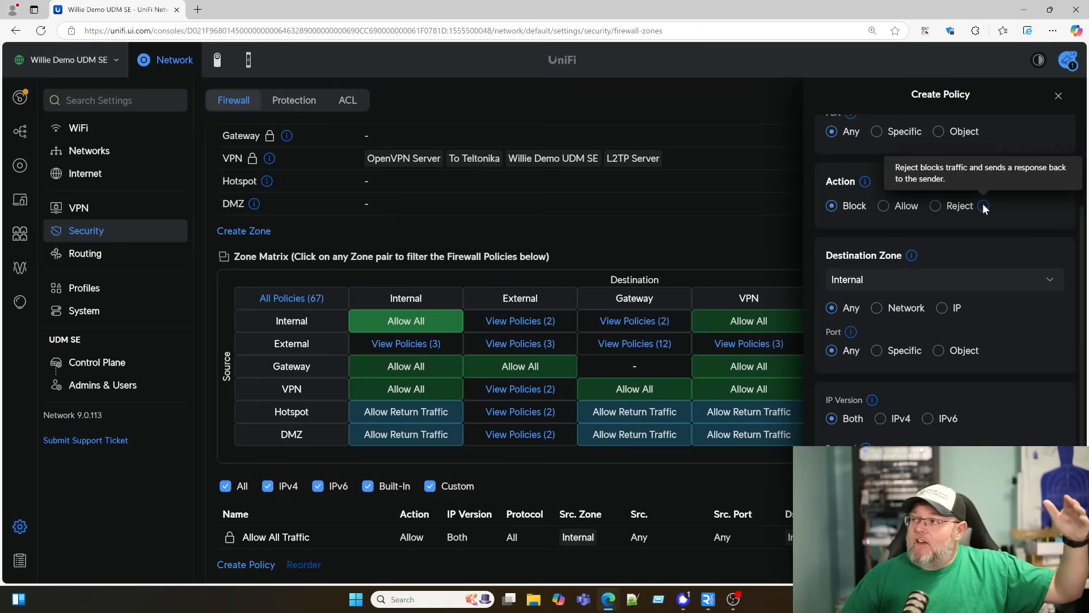
{"action": "mouse_move", "coordinate": [983, 212]}
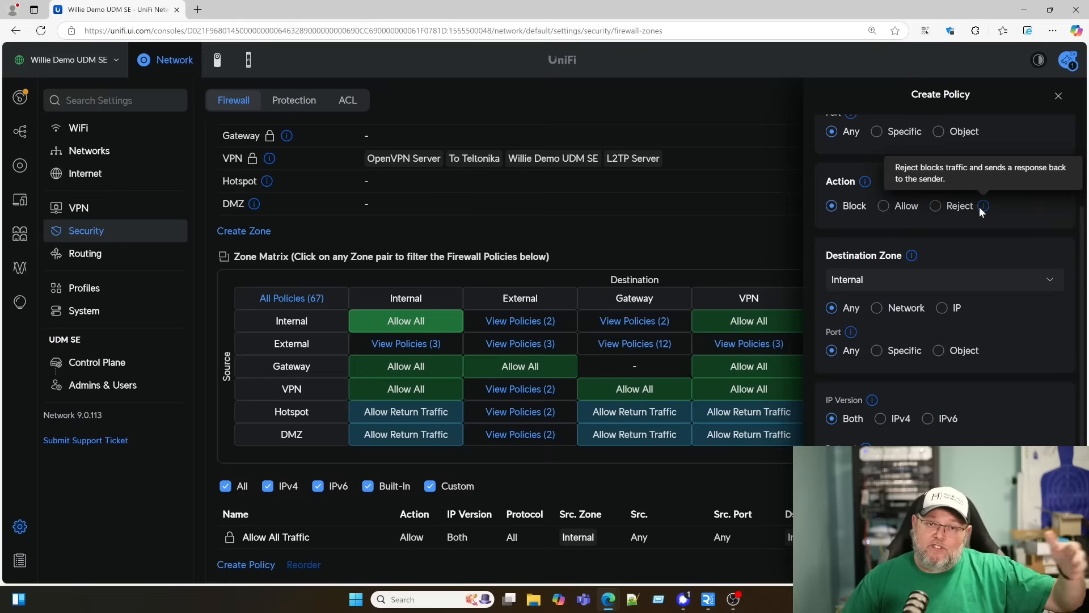
Step: Set the action to Allow with Auto Allow Return Traffic, then switch it back to Block
{"action": "left_click", "coordinate": [883, 206]}
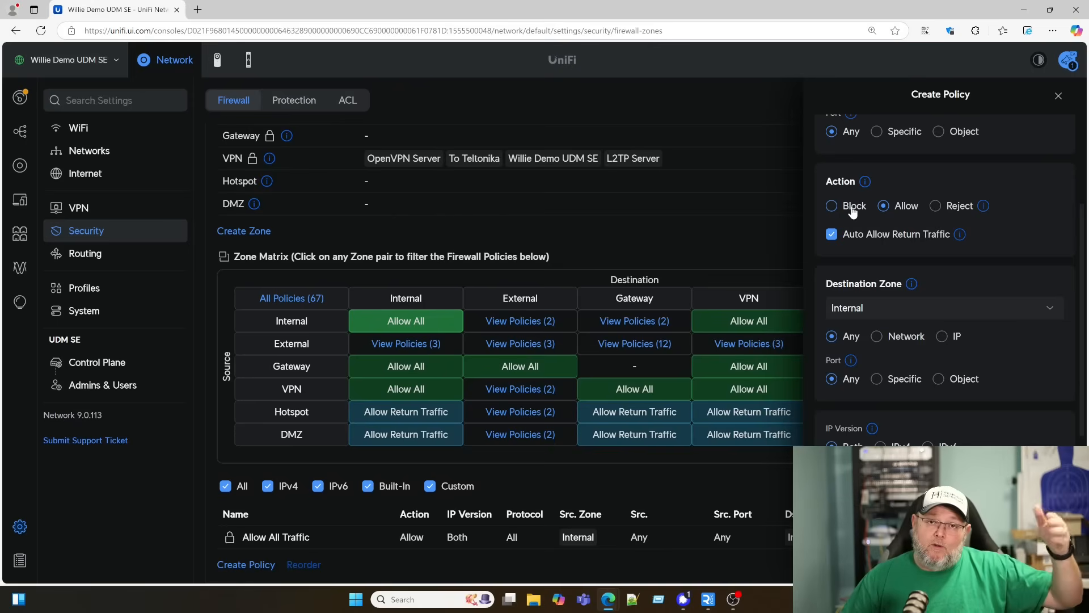
{"action": "mouse_move", "coordinate": [867, 229]}
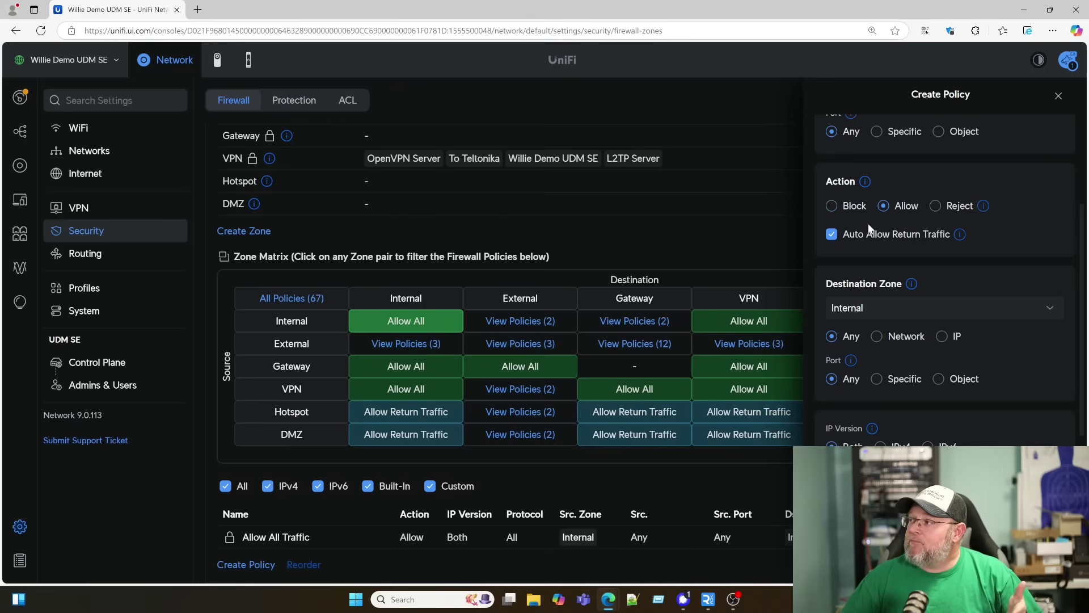
{"action": "scroll", "scroll_direction": "down", "scroll_amount": 3}
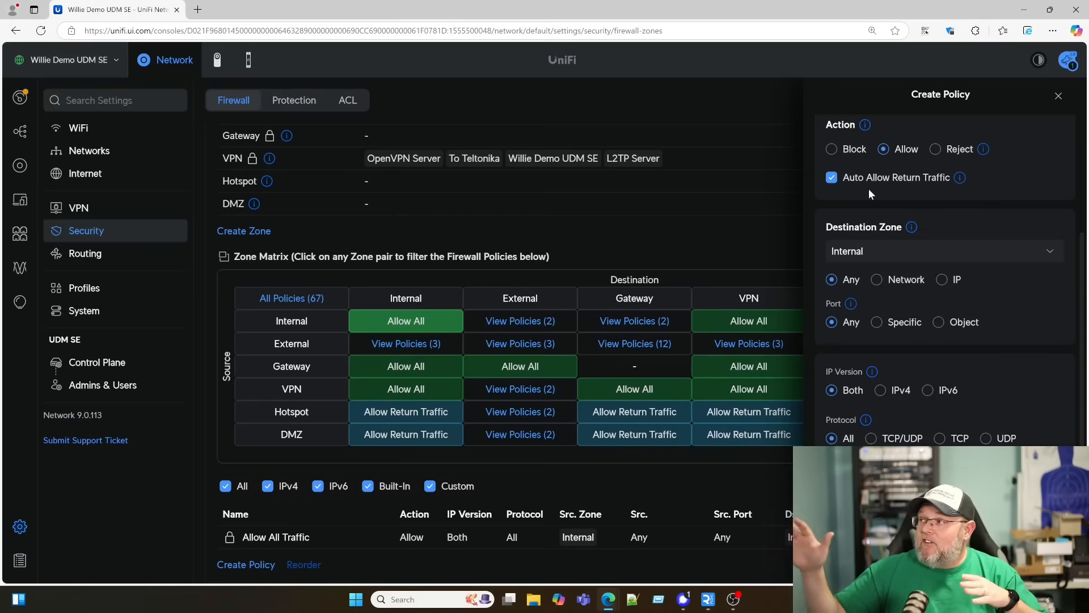
{"action": "left_click", "coordinate": [831, 149]}
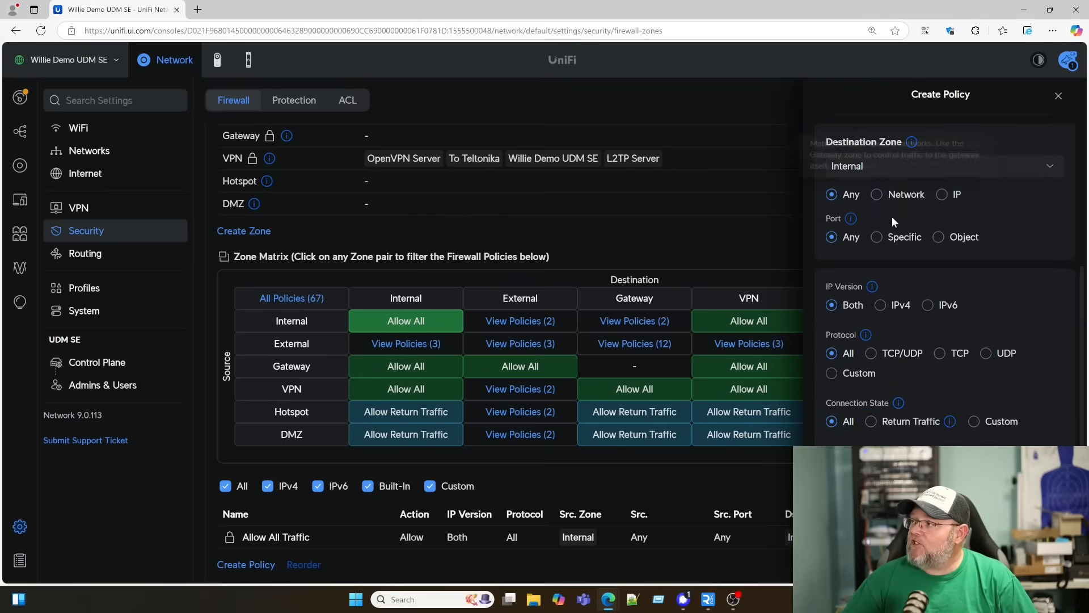
Step: Try Network and IP destination options in the Internal zone, then keep the destination as Any
{"action": "scroll", "scroll_direction": "up", "scroll_amount": 3}
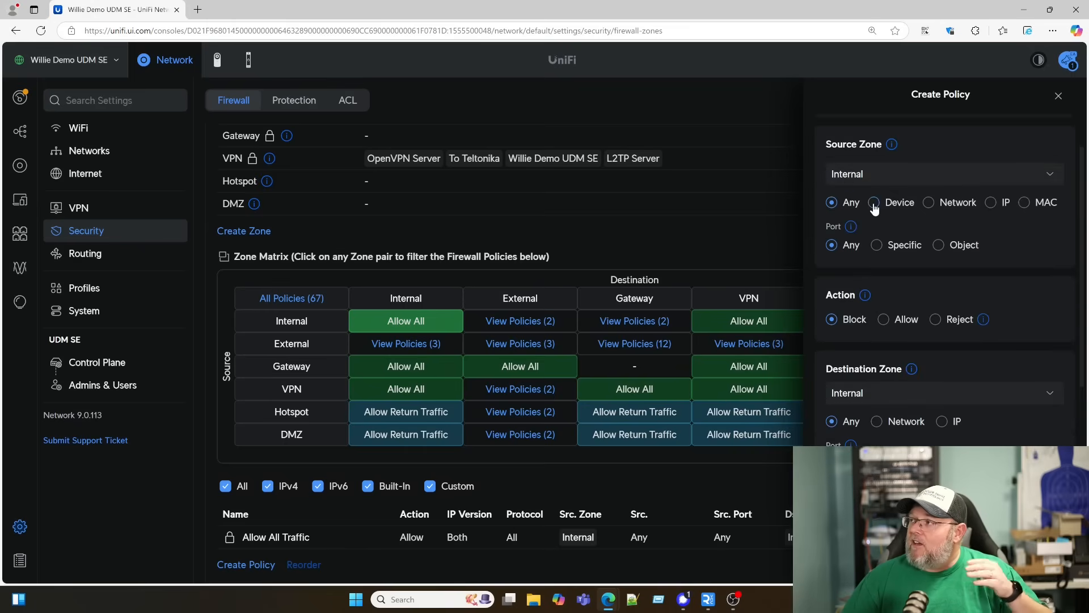
{"action": "scroll", "scroll_direction": "down", "scroll_amount": 3}
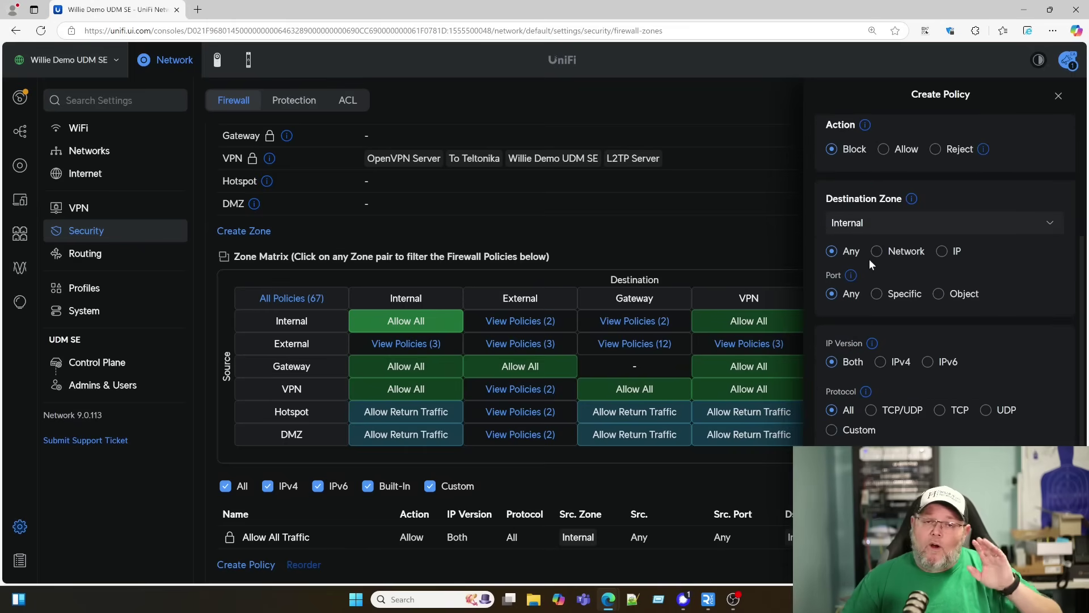
{"action": "left_click", "coordinate": [943, 223]}
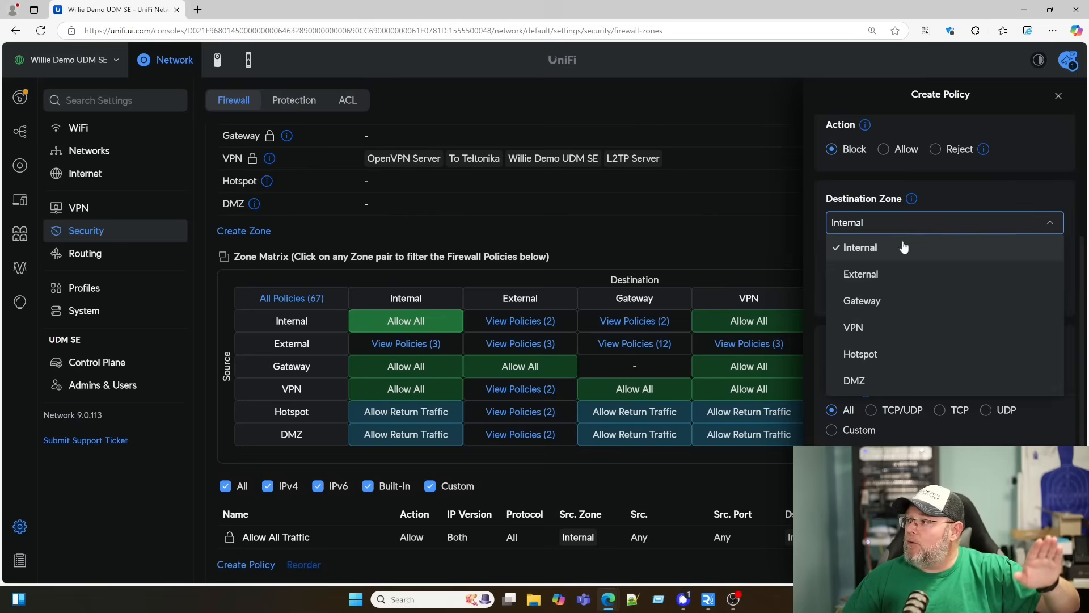
{"action": "left_click", "coordinate": [859, 248]}
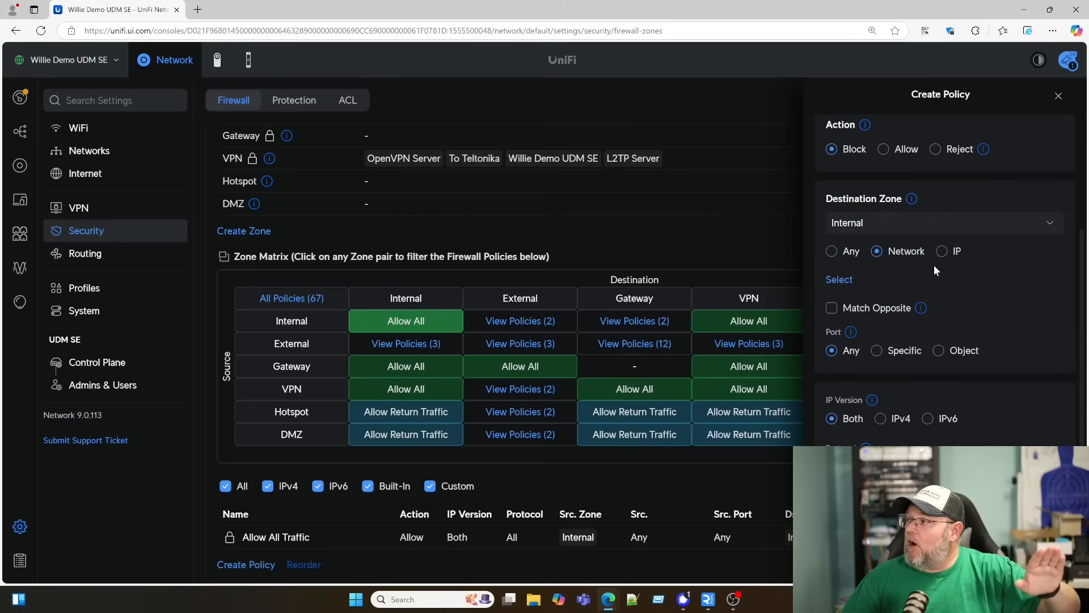
{"action": "left_click", "coordinate": [943, 251]}
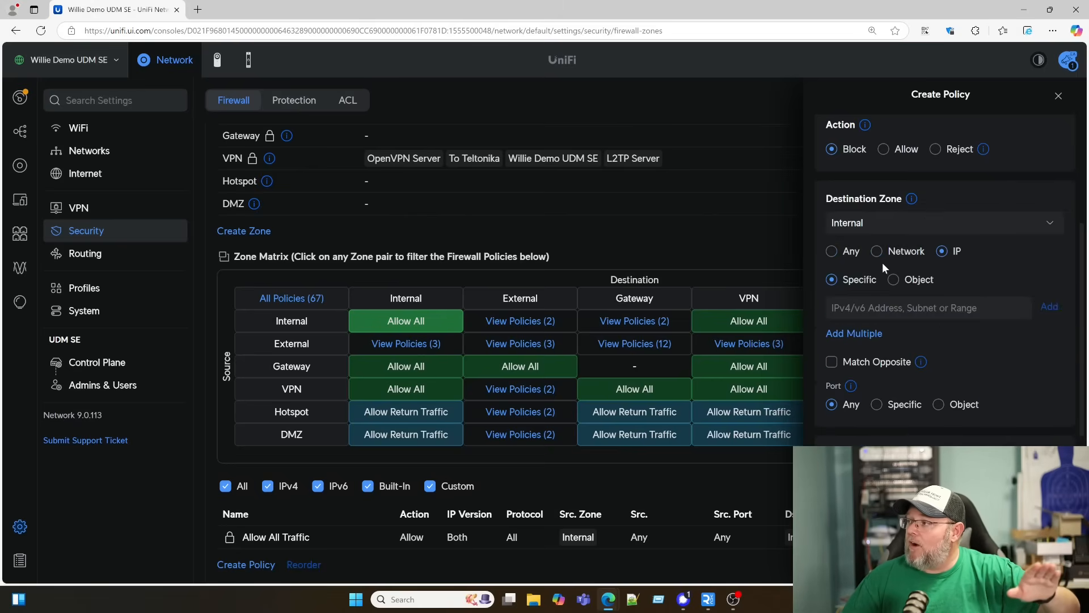
{"action": "left_click", "coordinate": [831, 251]}
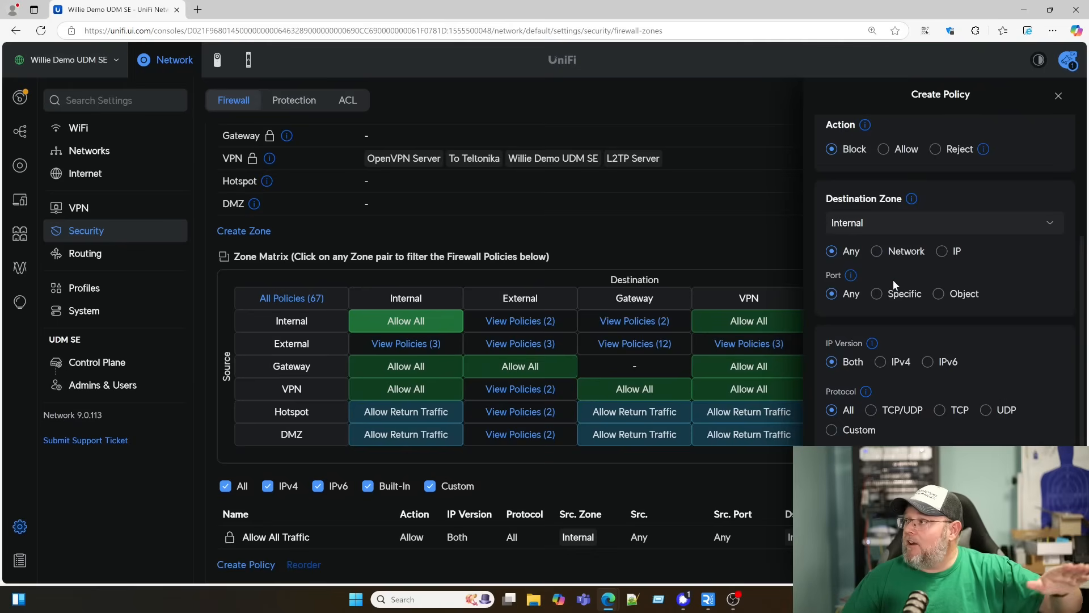
{"action": "scroll", "scroll_direction": "down", "scroll_amount": 3}
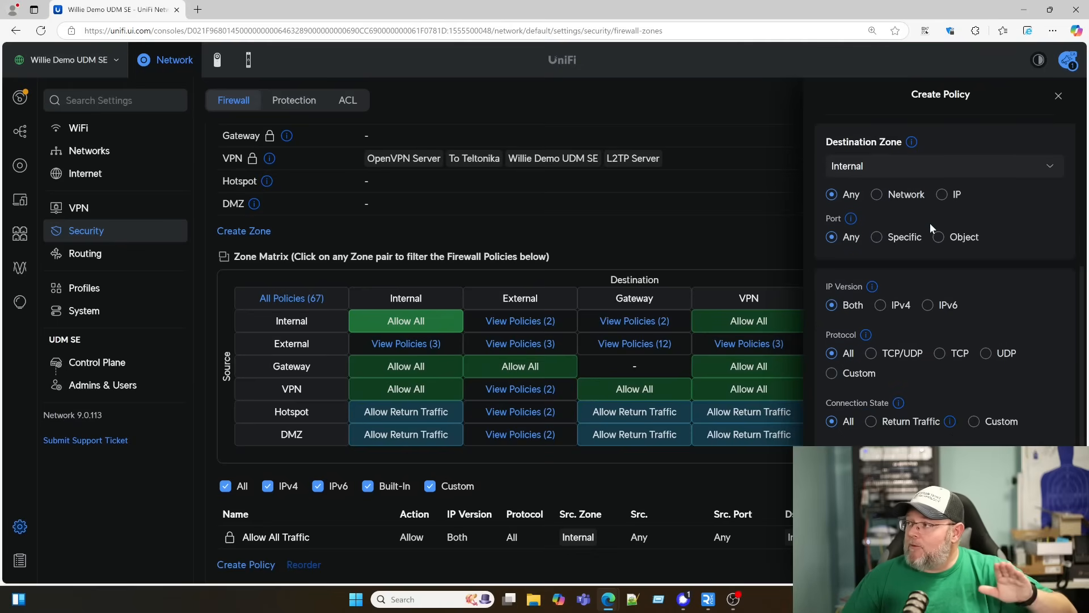
{"action": "scroll", "scroll_direction": "down", "scroll_amount": 3}
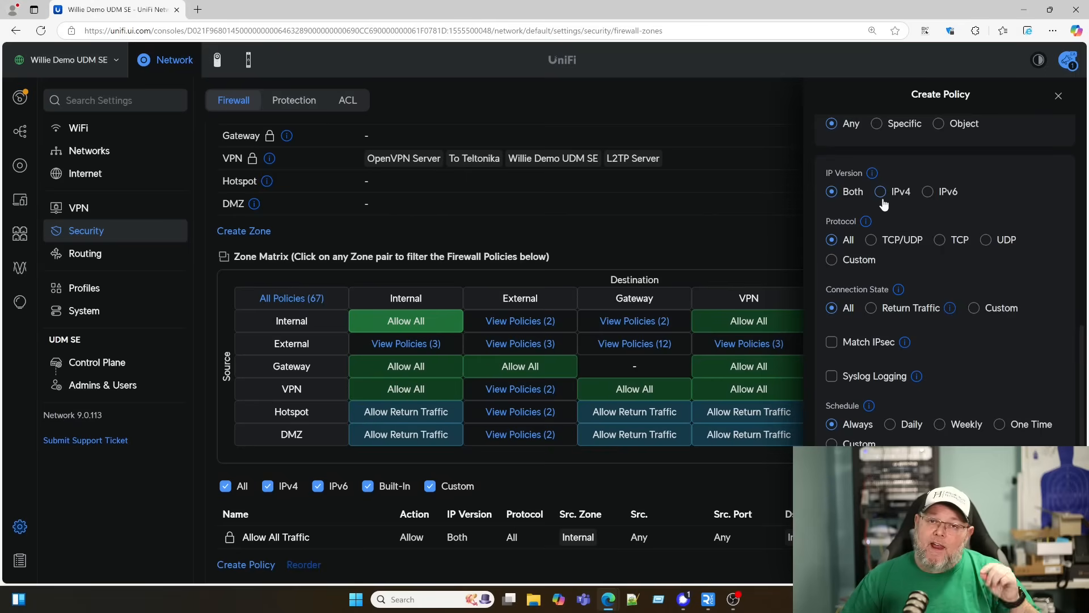
{"action": "mouse_move", "coordinate": [943, 202]}
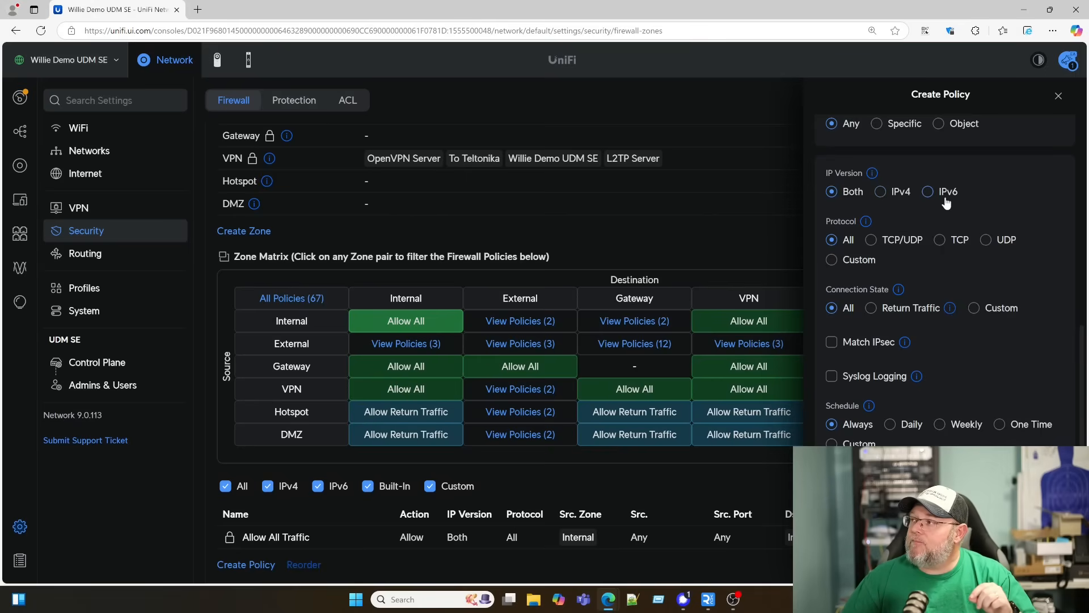
{"action": "mouse_move", "coordinate": [873, 202]}
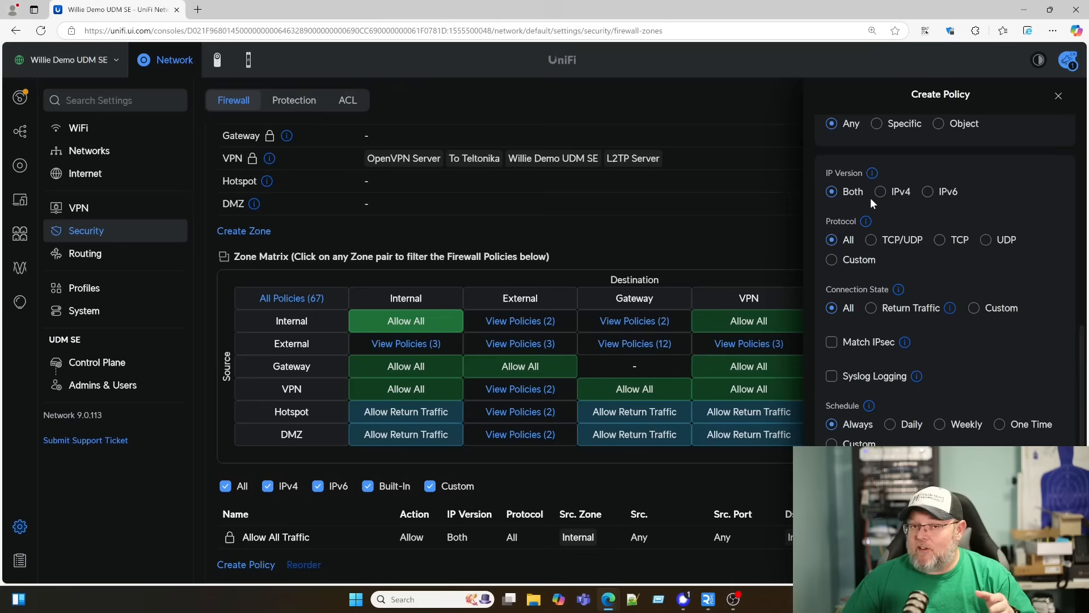
{"action": "scroll", "scroll_direction": "down", "scroll_amount": 3}
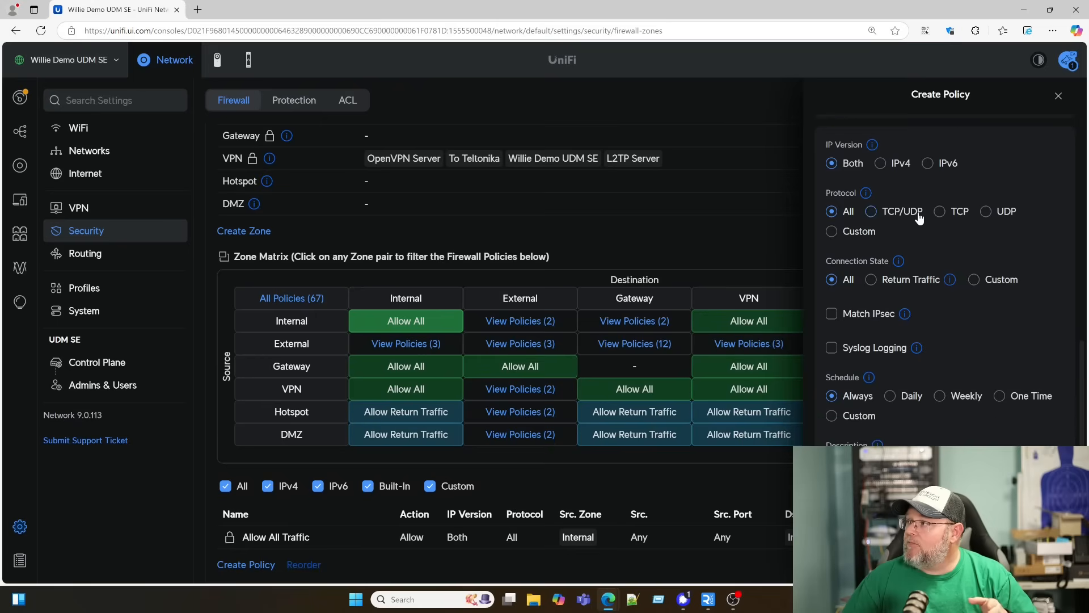
{"action": "mouse_move", "coordinate": [954, 206]}
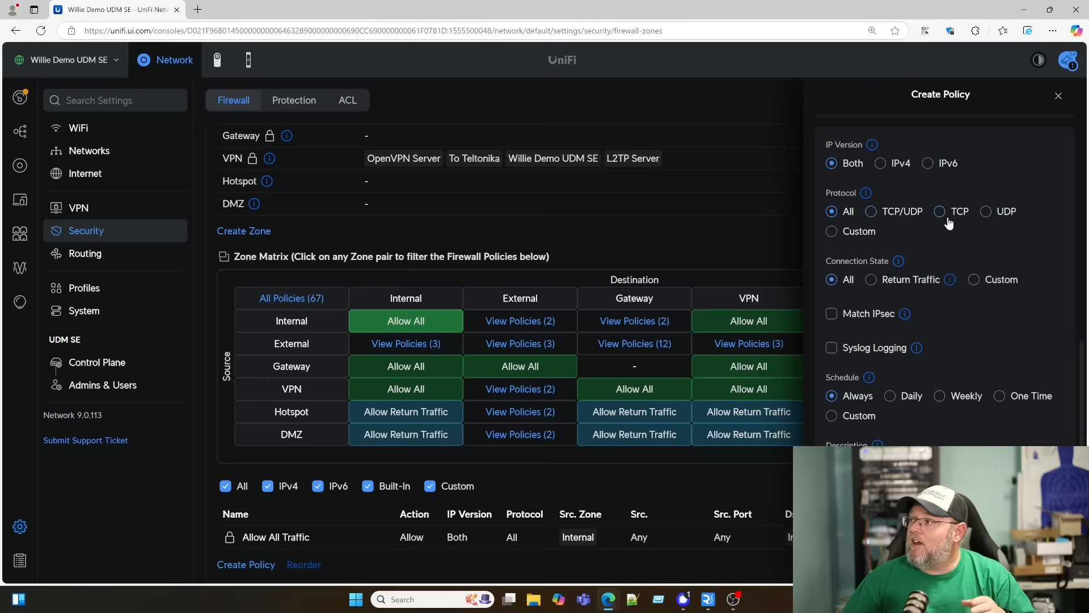
{"action": "mouse_move", "coordinate": [895, 216]}
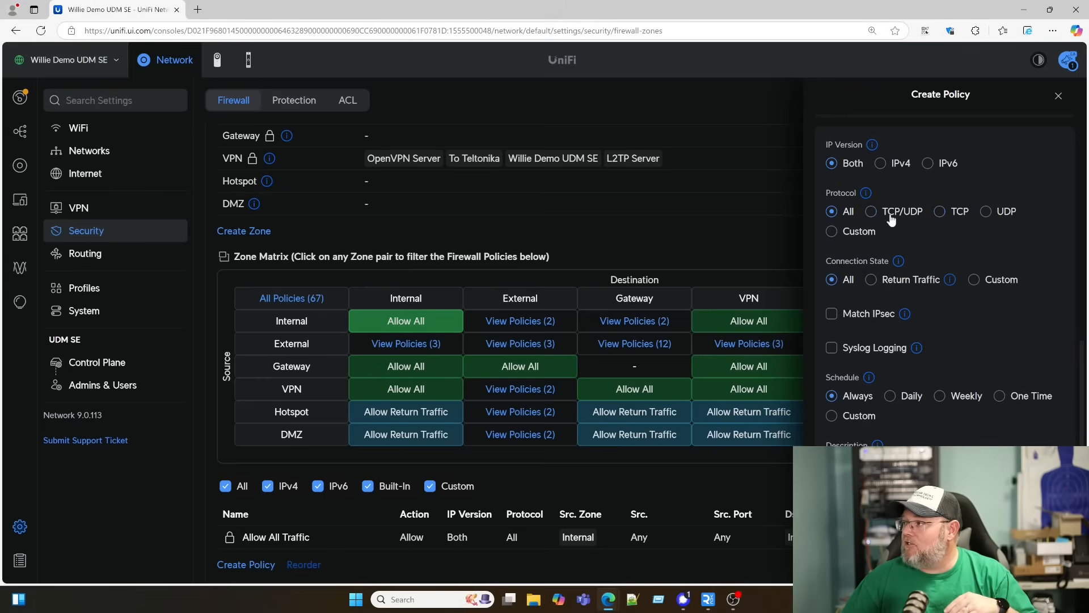
{"action": "left_click", "coordinate": [832, 231]}
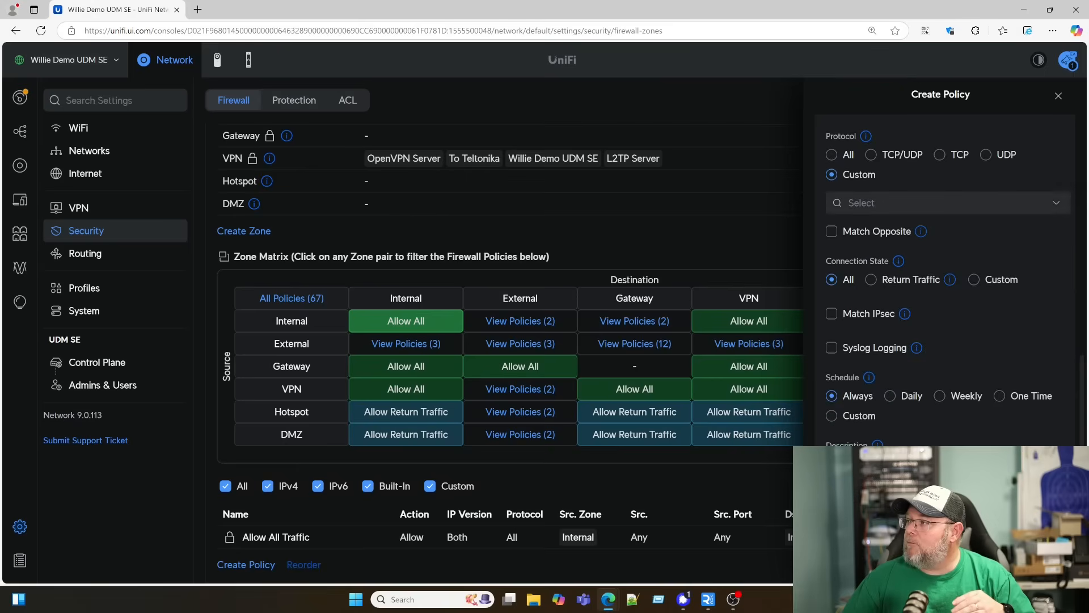
{"action": "left_click", "coordinate": [946, 202]}
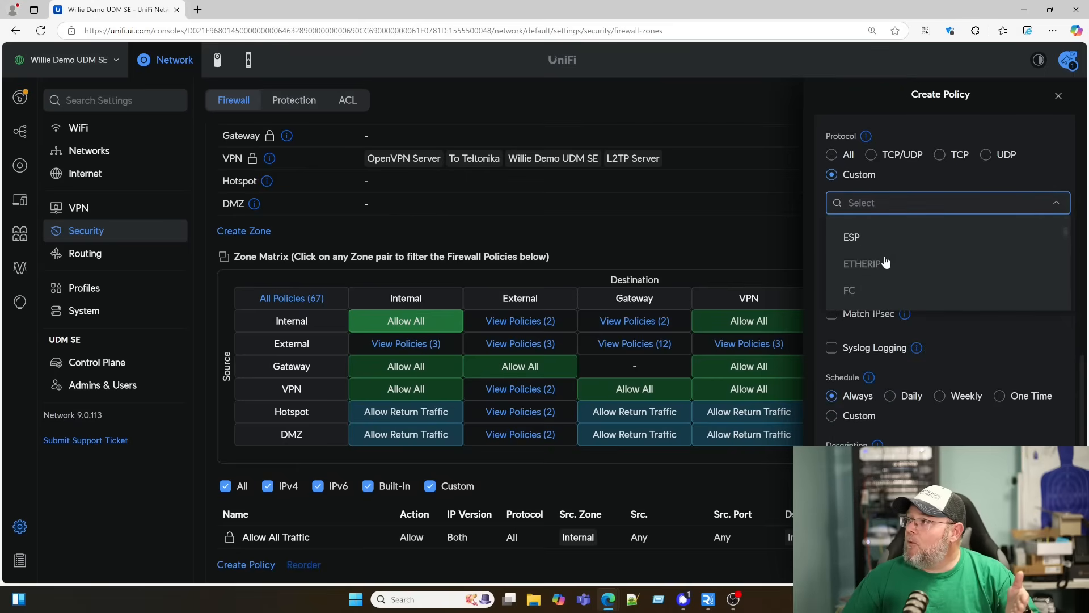
{"action": "scroll", "scroll_direction": "down", "scroll_amount": 3}
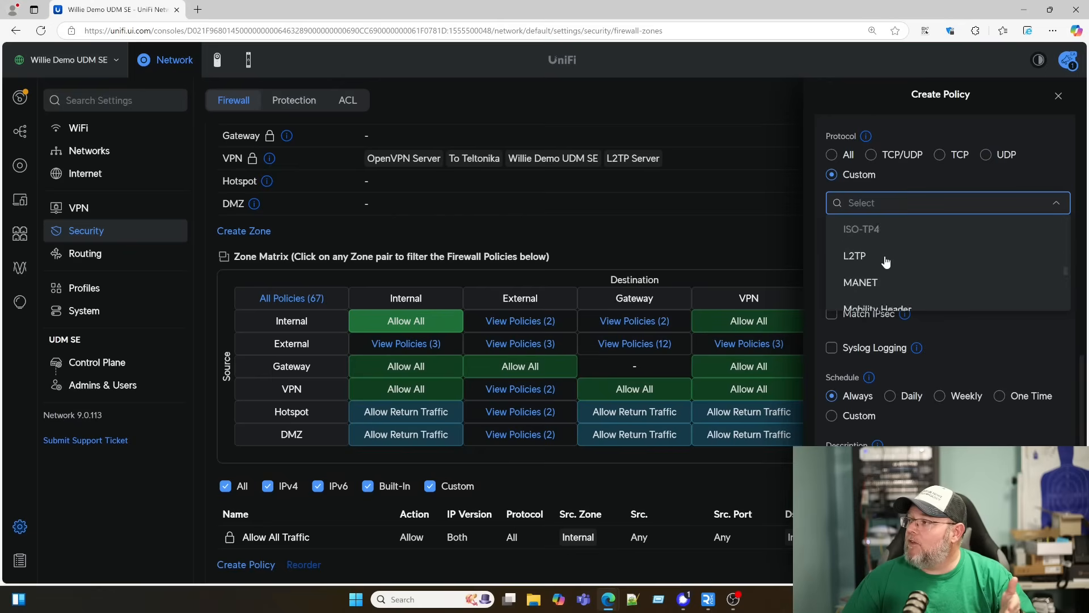
{"action": "scroll", "scroll_direction": "down", "scroll_amount": 3}
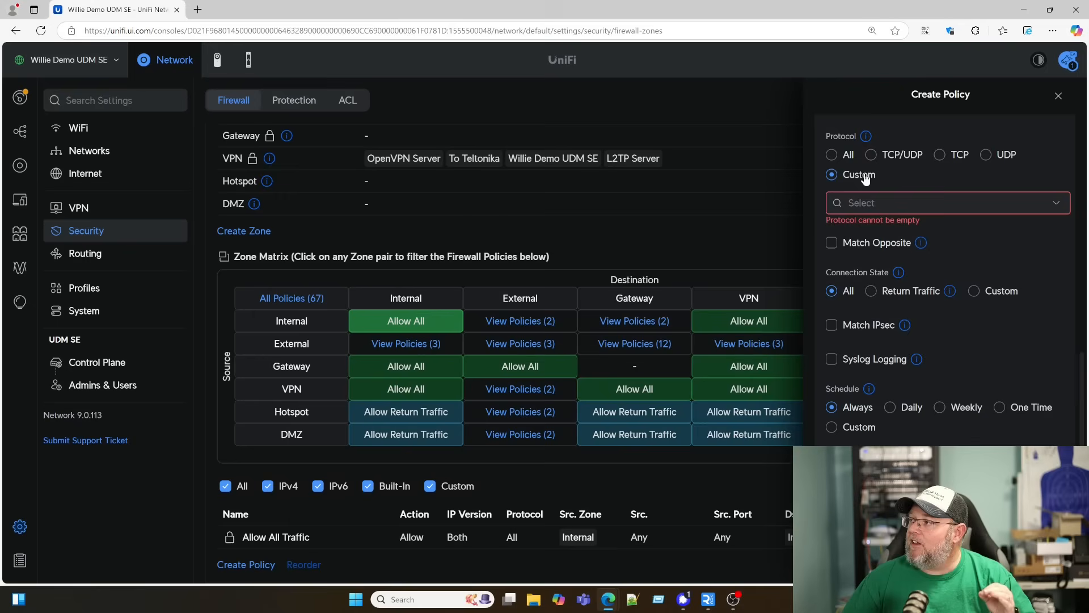
{"action": "left_click", "coordinate": [831, 154]}
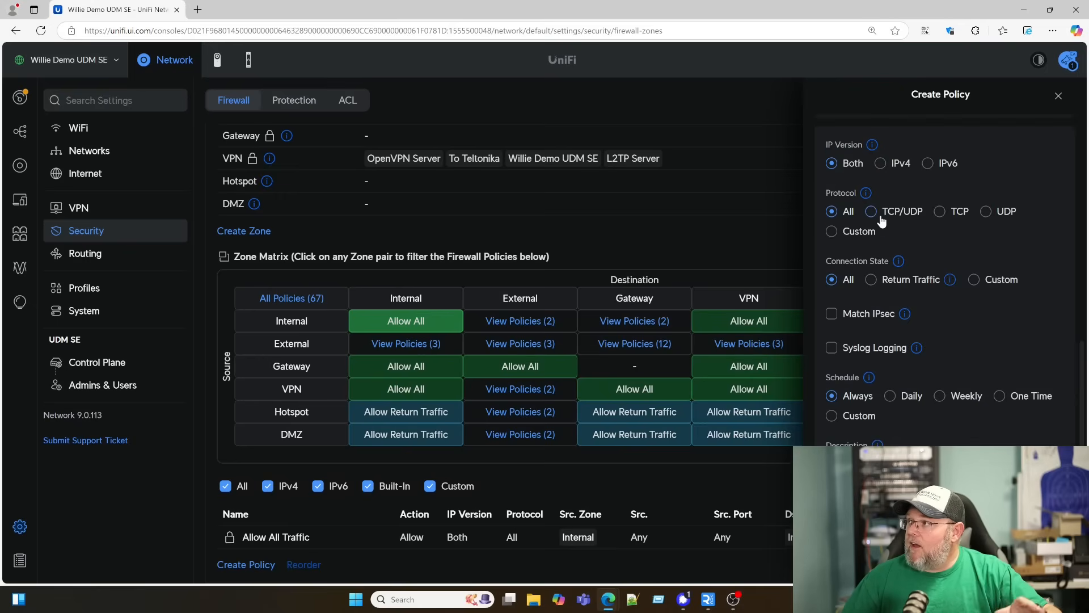
{"action": "mouse_move", "coordinate": [887, 229]}
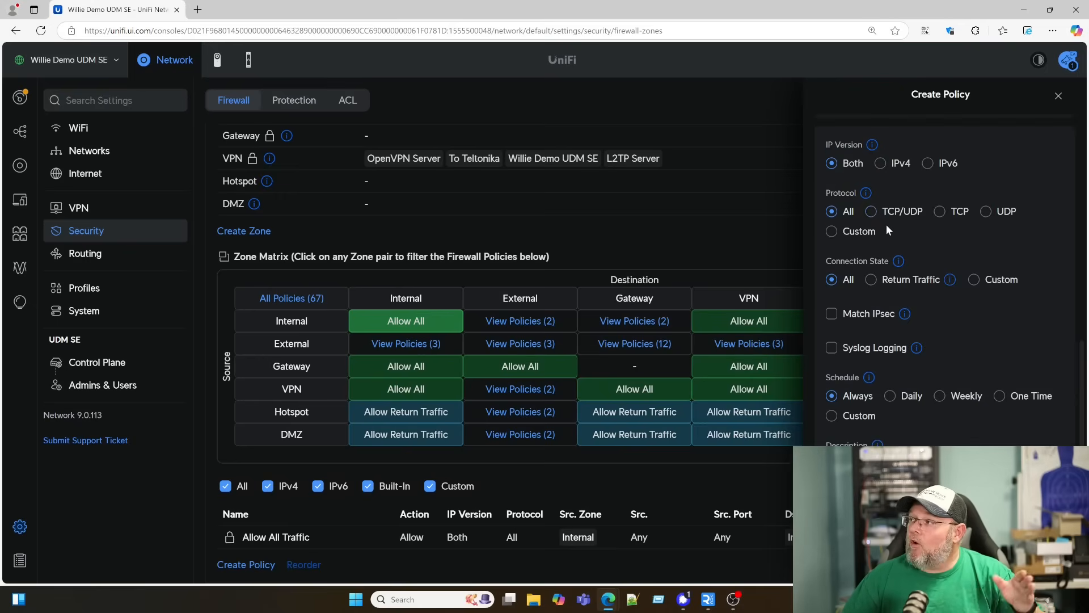
{"action": "mouse_move", "coordinate": [855, 282]}
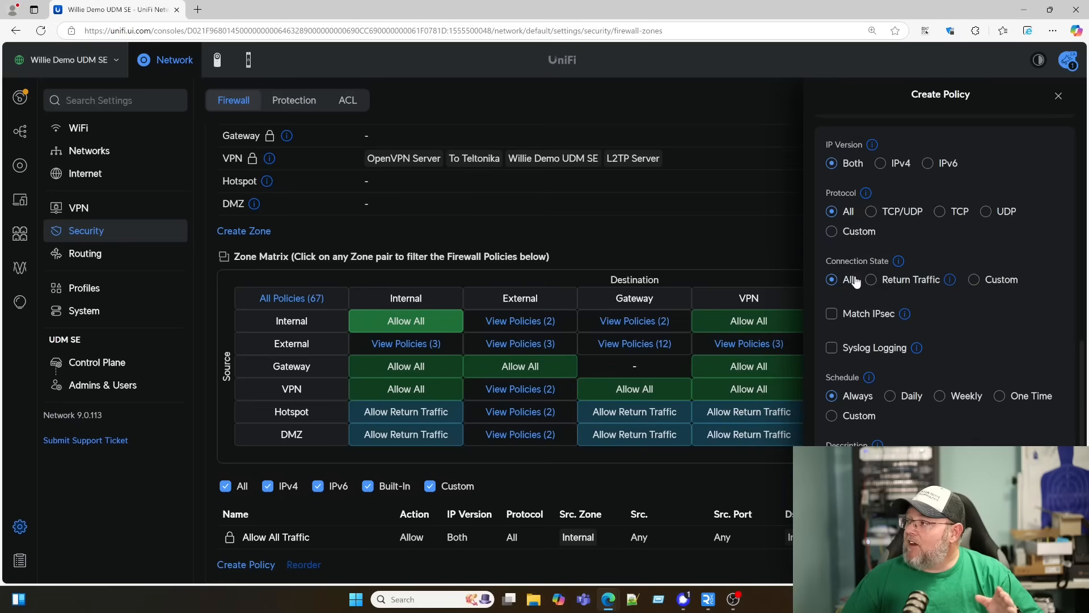
{"action": "mouse_move", "coordinate": [899, 261]}
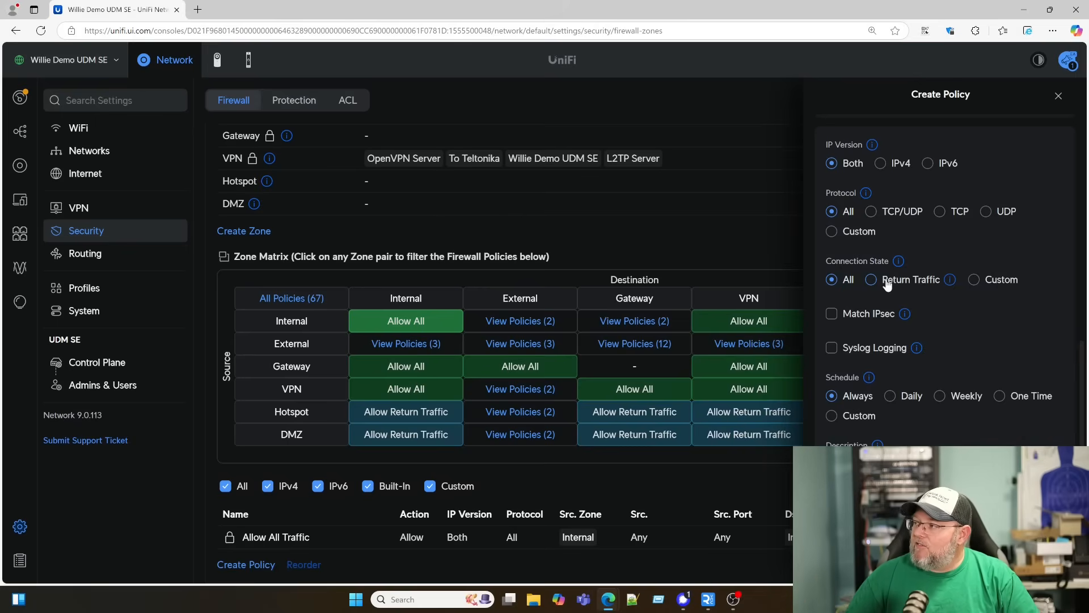
{"action": "mouse_move", "coordinate": [899, 261]}
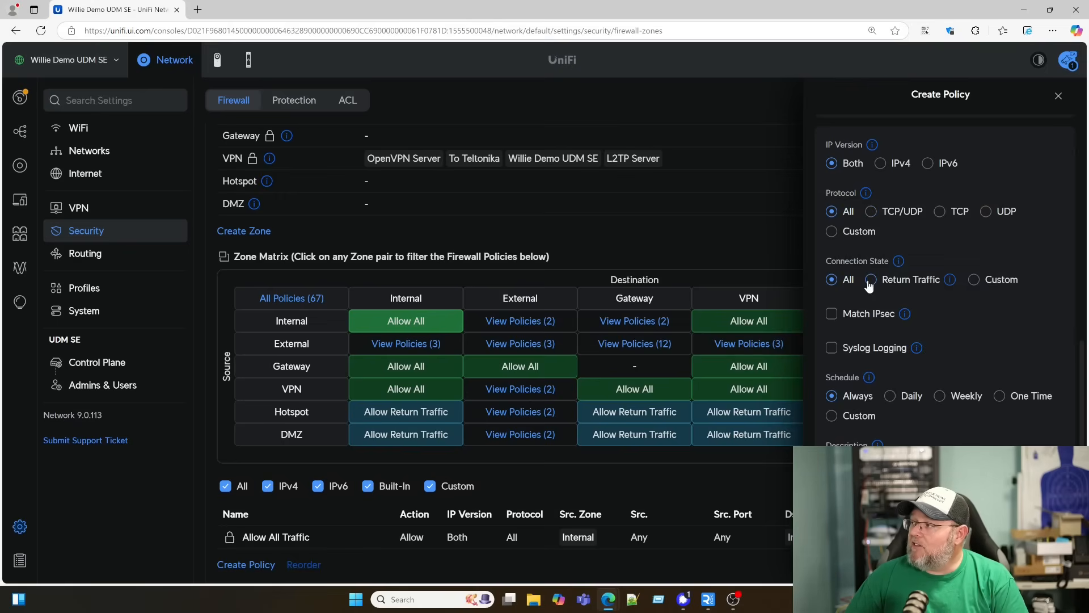
Step: Set the connection state to Return Traffic instead of the custom states
{"action": "left_click", "coordinate": [973, 280]}
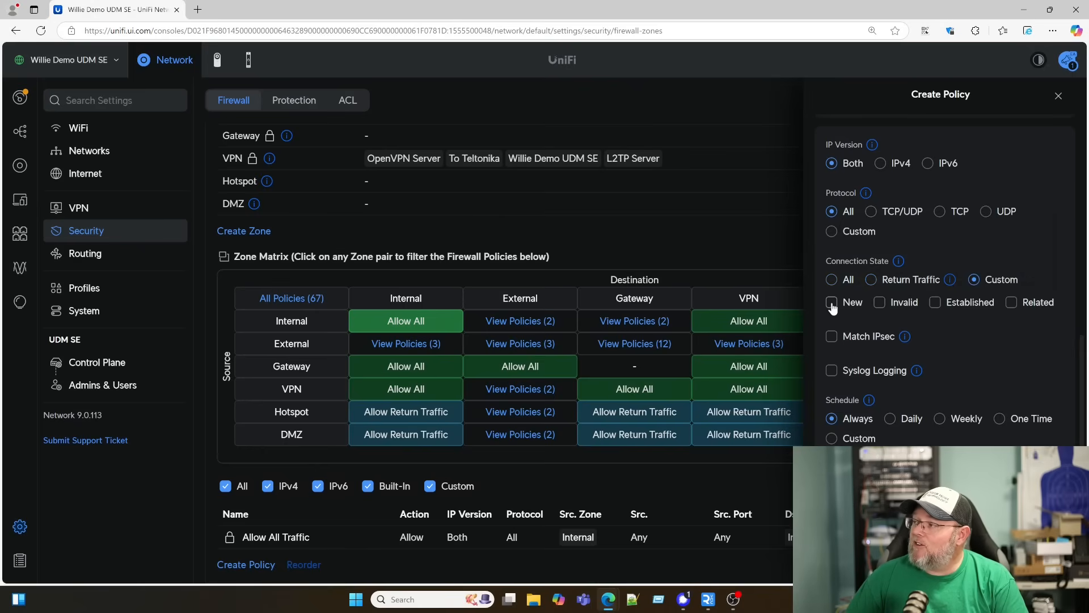
{"action": "mouse_move", "coordinate": [837, 309]}
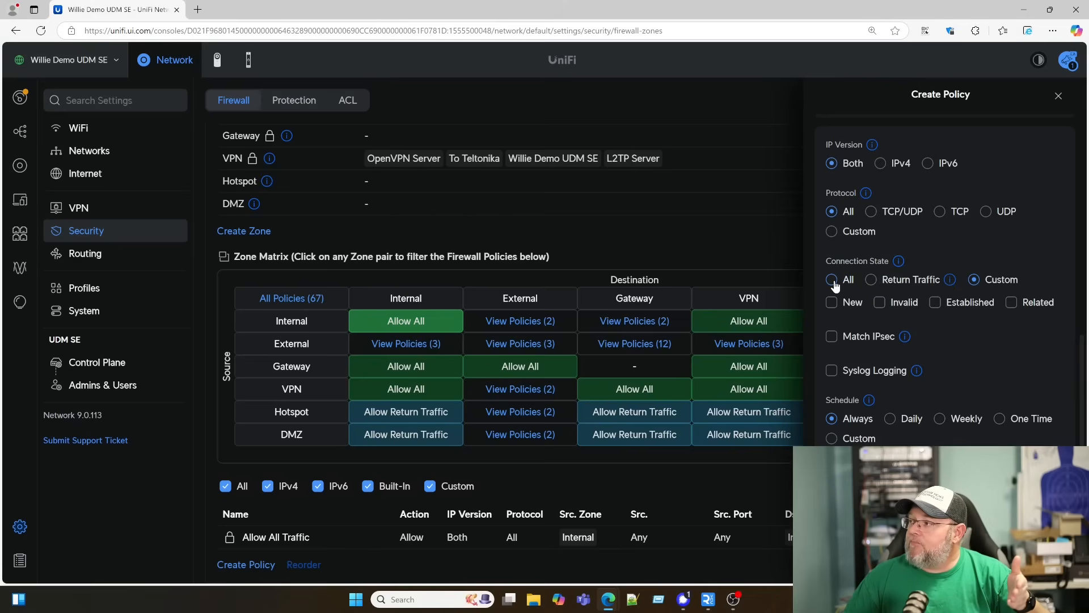
{"action": "left_click", "coordinate": [870, 280]}
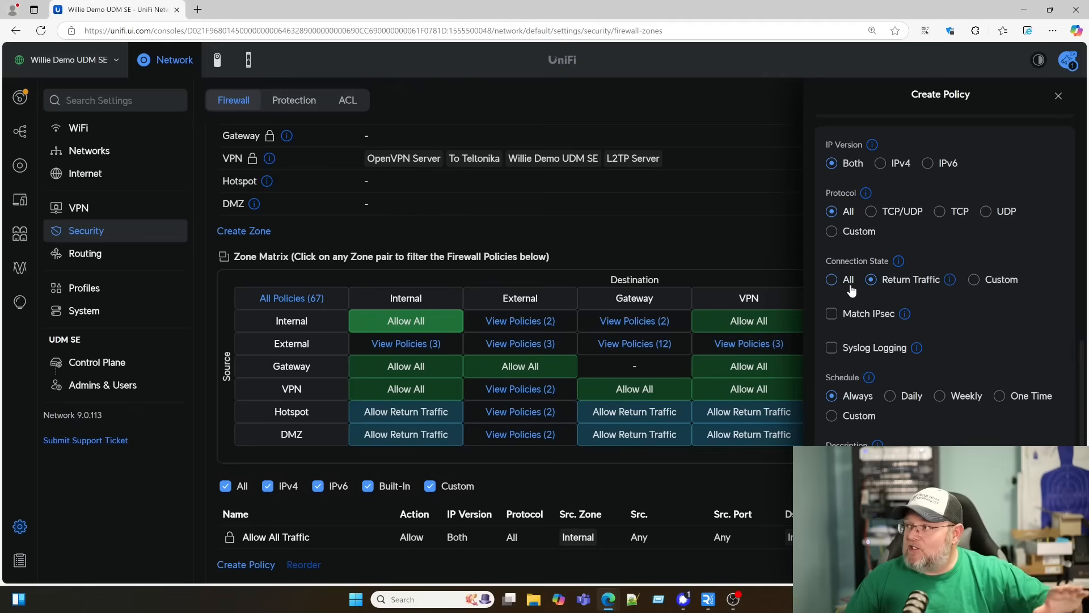
{"action": "mouse_move", "coordinate": [838, 285]}
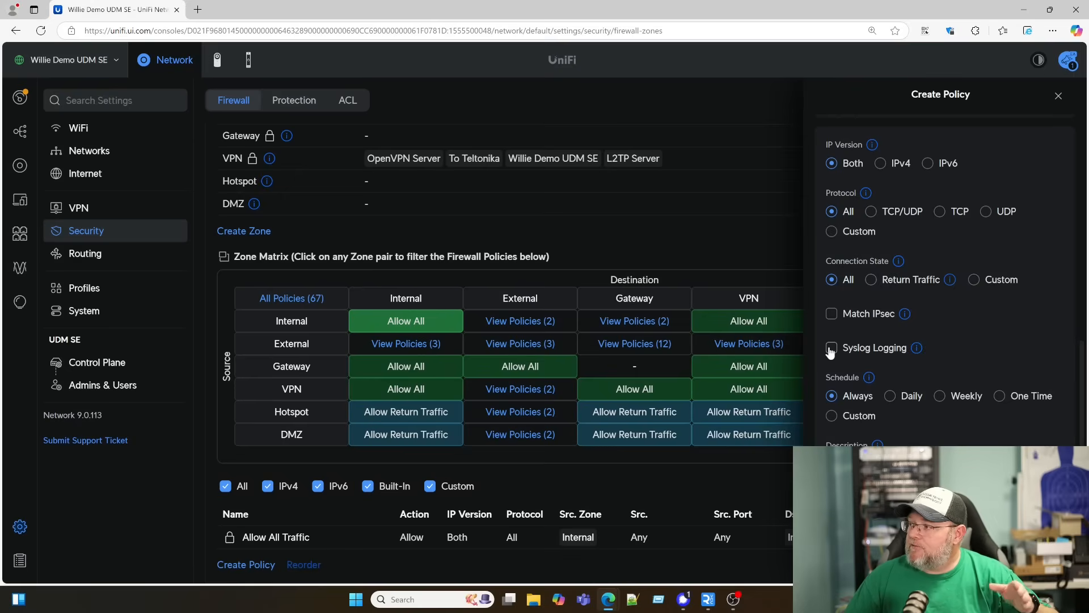
{"action": "mouse_move", "coordinate": [838, 354]}
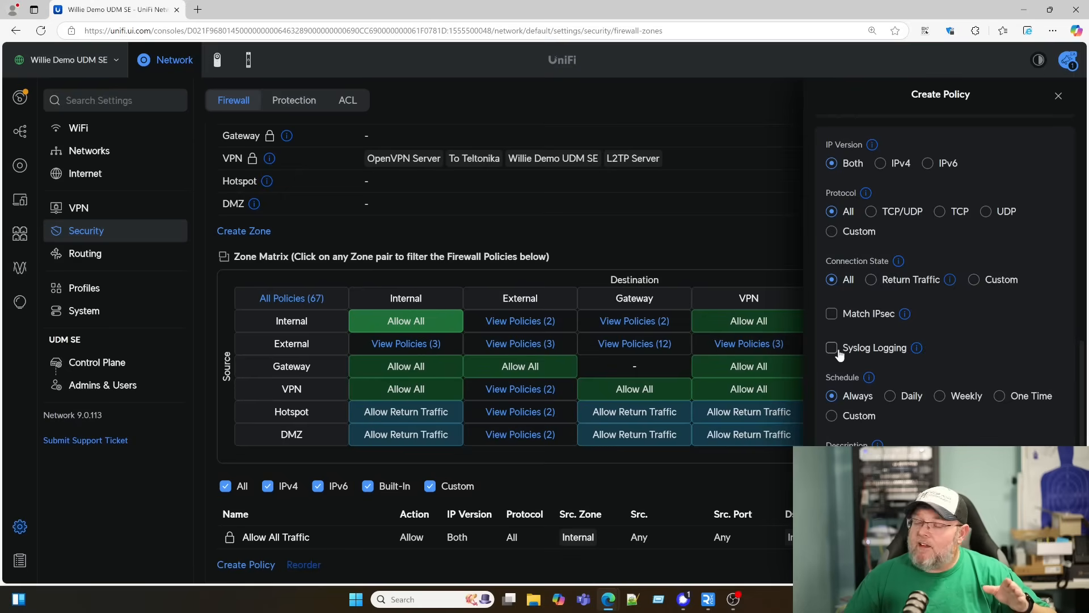
{"action": "mouse_move", "coordinate": [840, 356]}
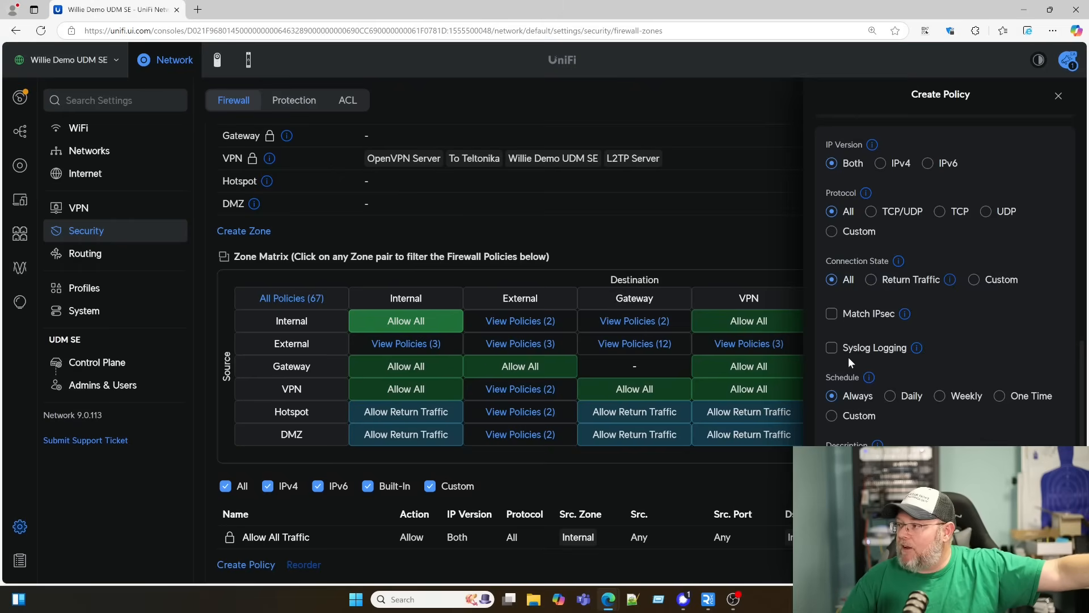
{"action": "mouse_move", "coordinate": [925, 377]}
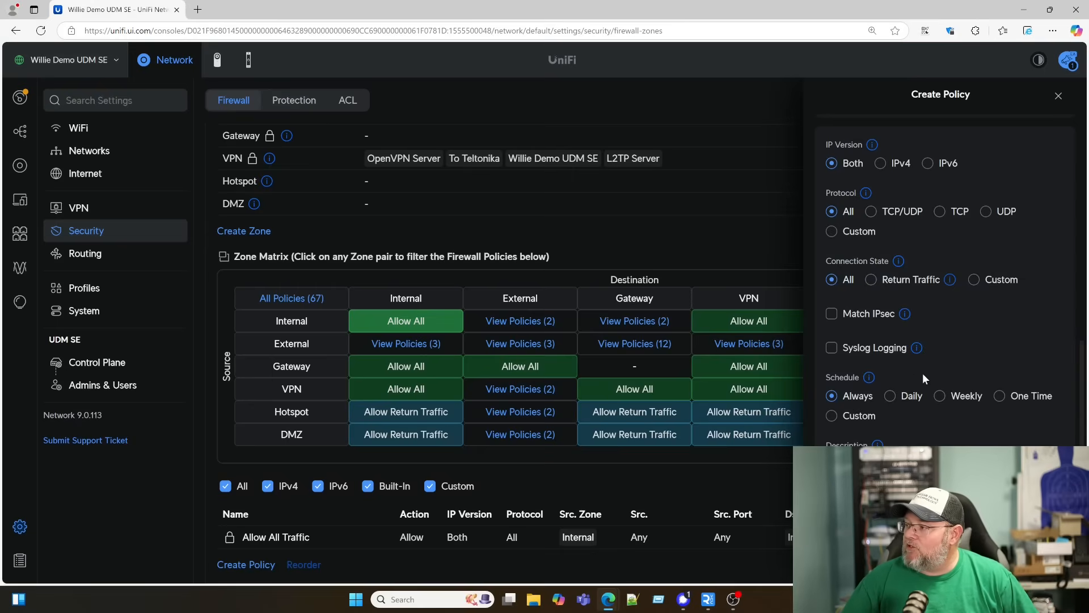
{"action": "mouse_move", "coordinate": [904, 389]}
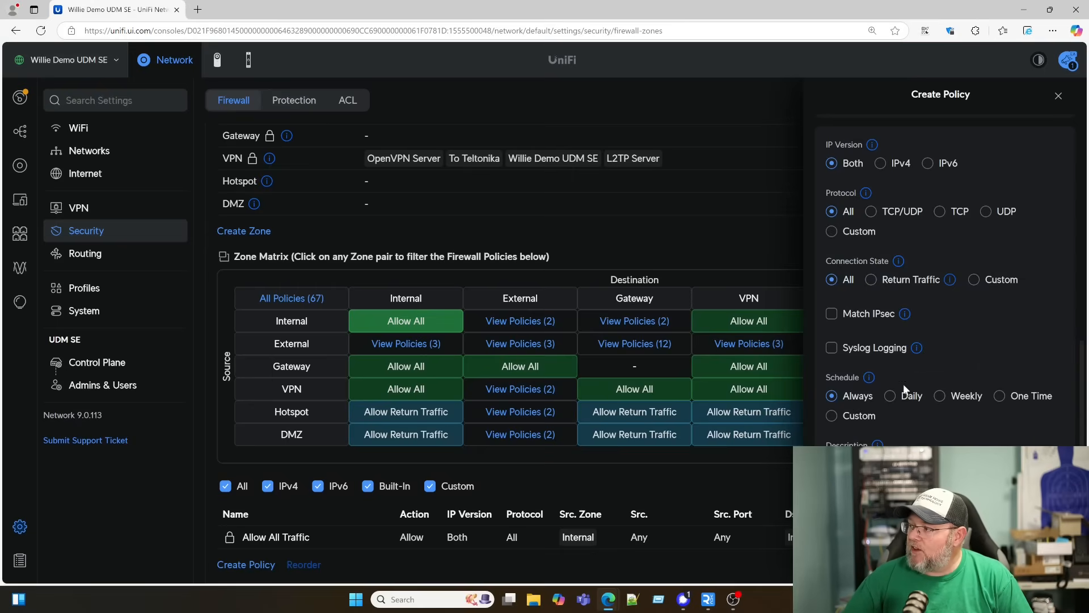
{"action": "mouse_move", "coordinate": [912, 371]}
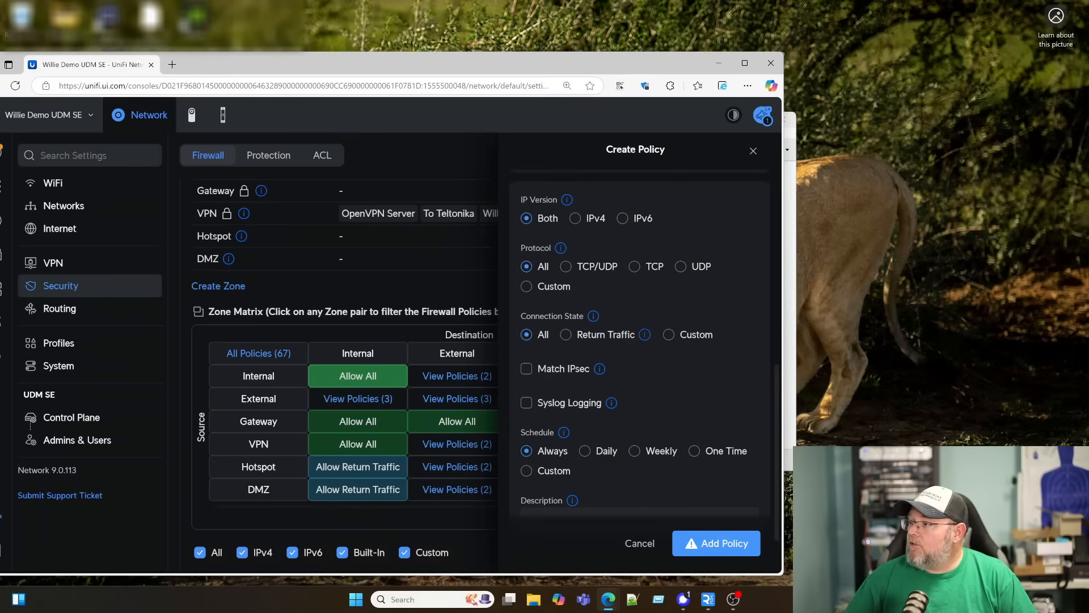
Step: Choose a Custom schedule showing the 01/28/2025 date range, weekdays and 09:00–12:00 times
{"action": "scroll", "scroll_direction": "down", "scroll_amount": 3}
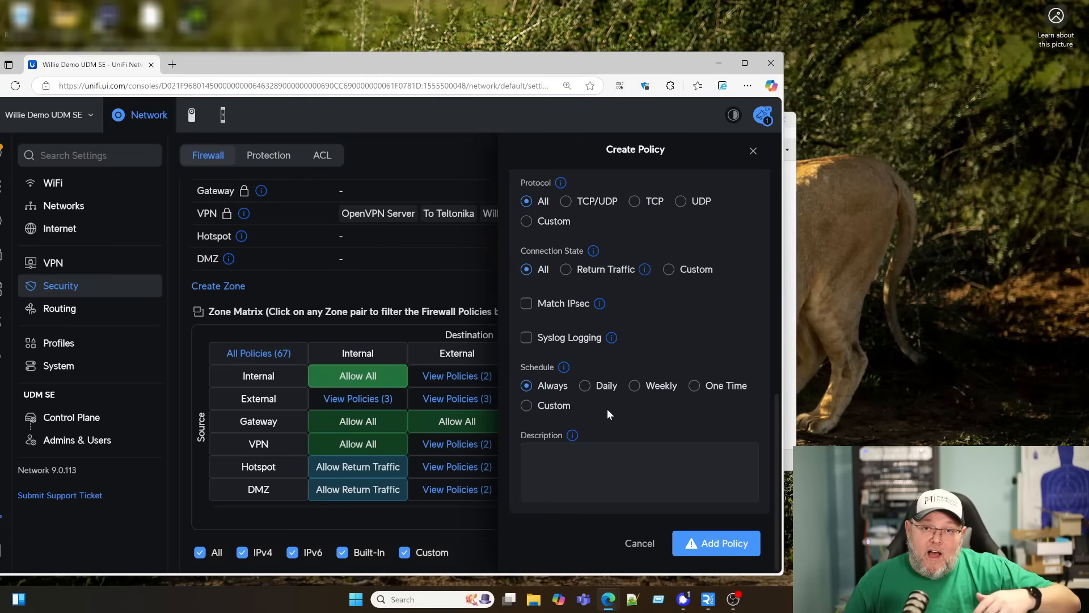
{"action": "mouse_move", "coordinate": [716, 299]}
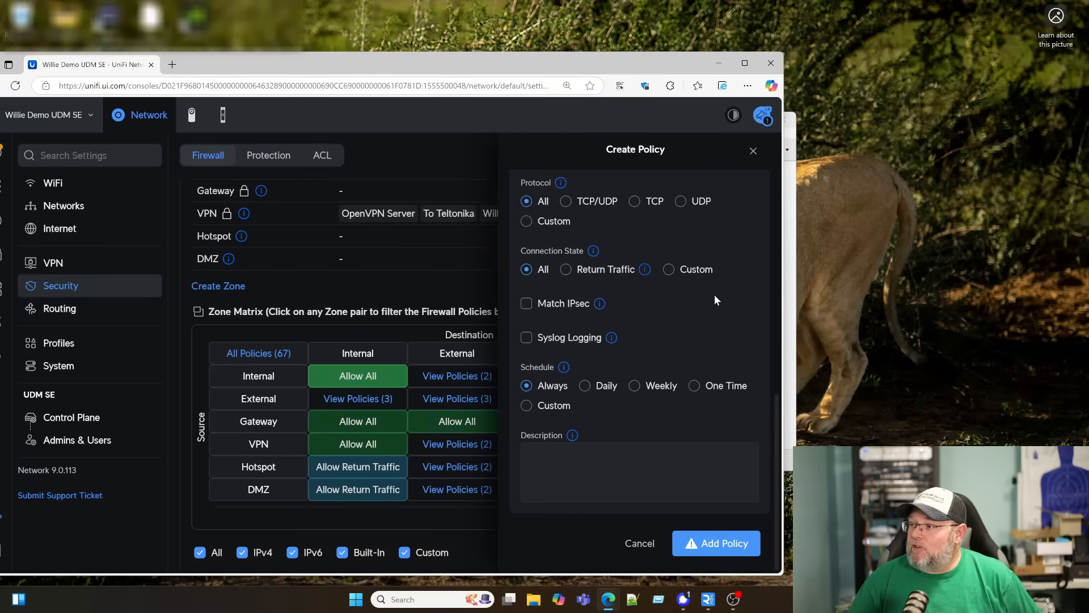
{"action": "mouse_move", "coordinate": [695, 386]}
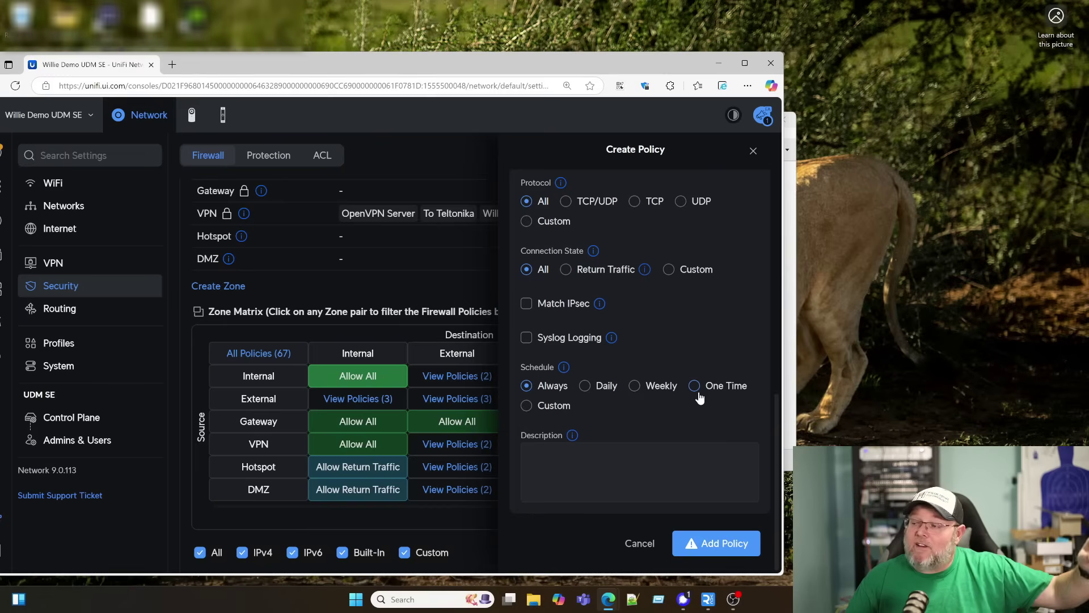
{"action": "left_click", "coordinate": [527, 405]}
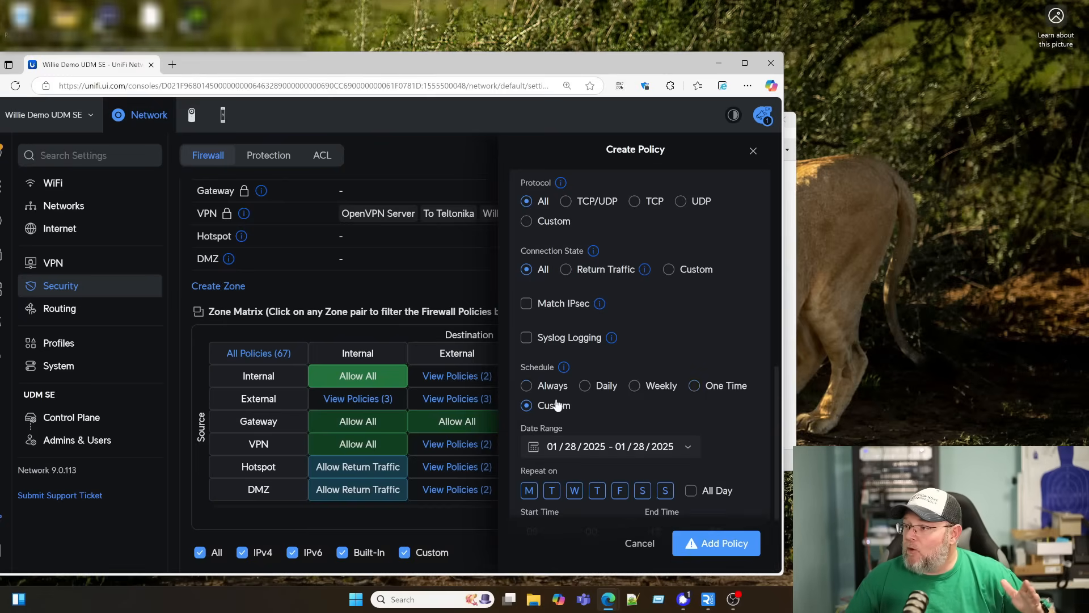
{"action": "scroll", "scroll_direction": "down", "scroll_amount": 3}
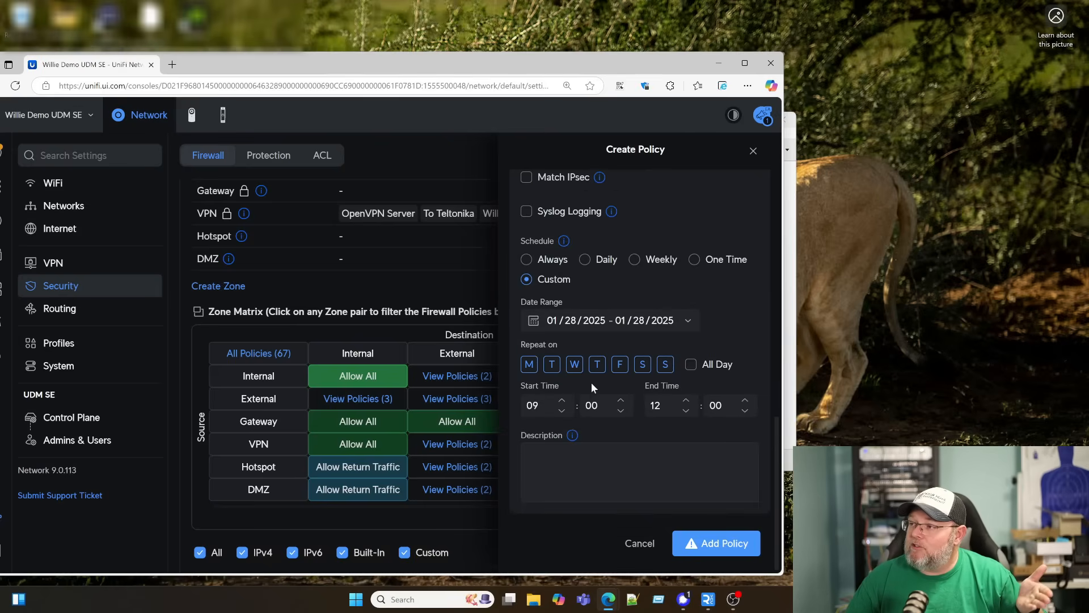
{"action": "mouse_move", "coordinate": [621, 336]}
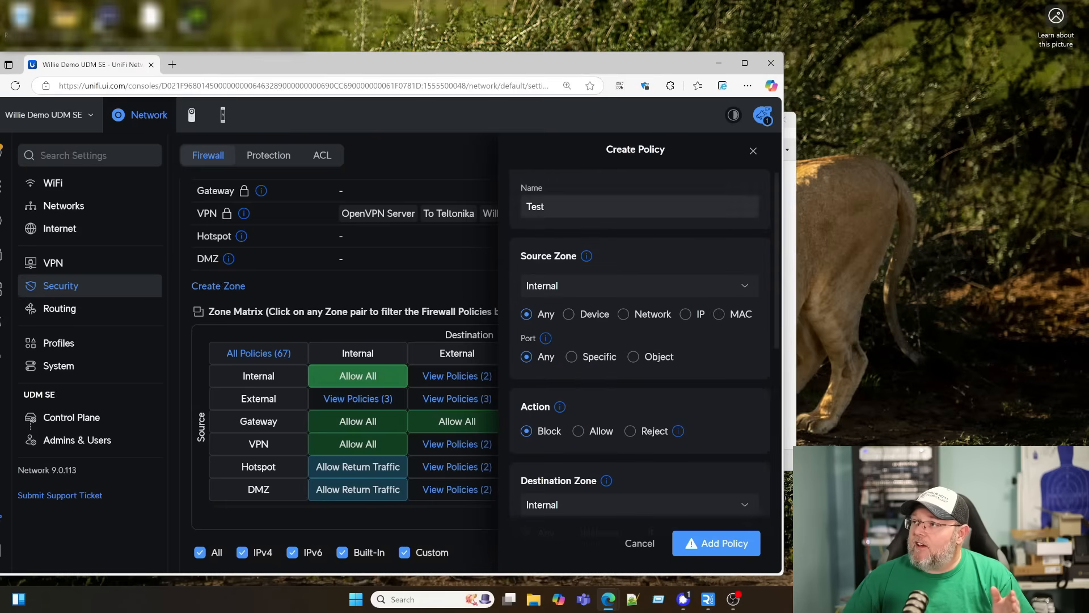
Step: Replace the policy name 'Test' with 'Block Internets to LAN'
{"action": "left_click", "coordinate": [638, 206]}
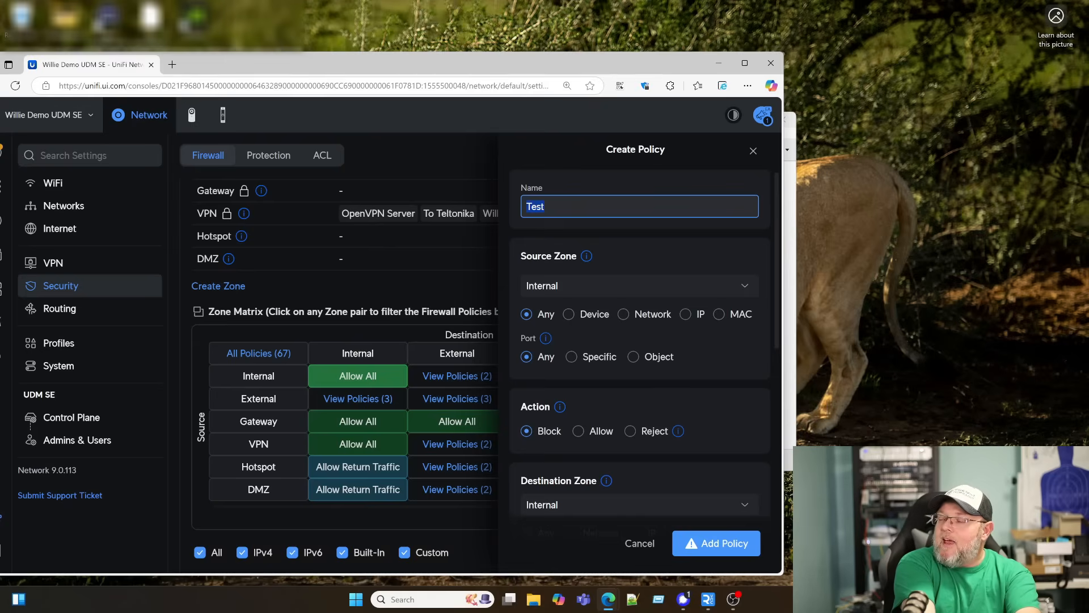
{"action": "type", "text": "Block Int"}
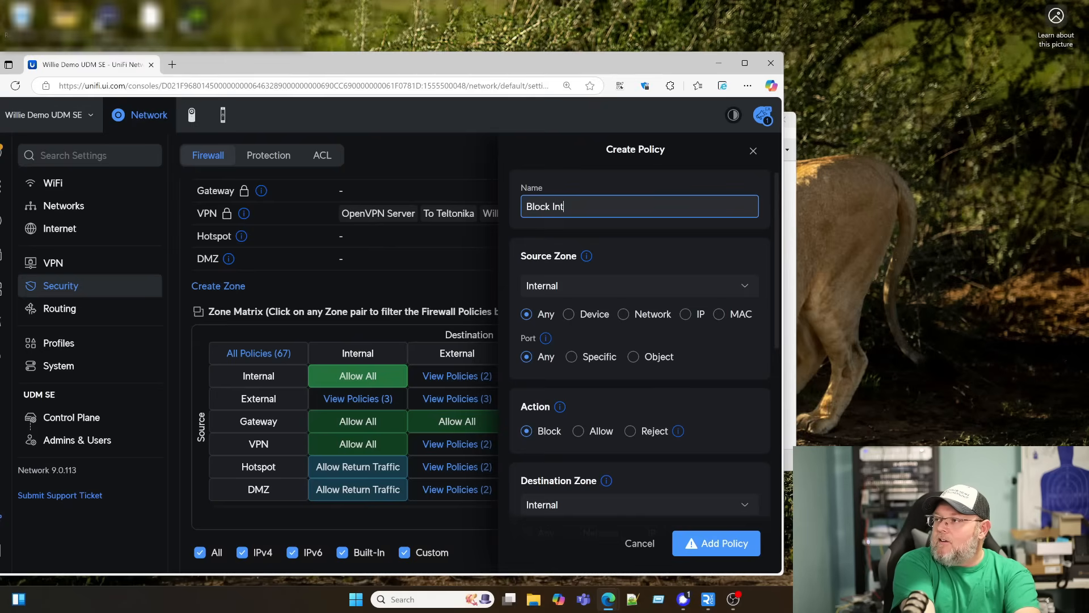
{"action": "type", "text": "ernets"}
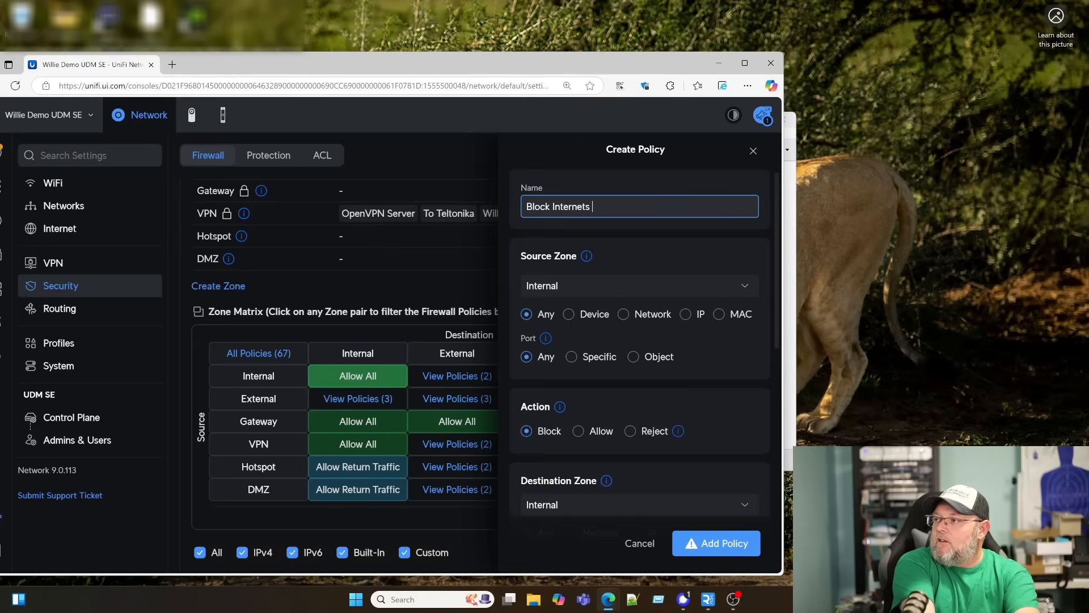
{"action": "type", "text": "to LAN"}
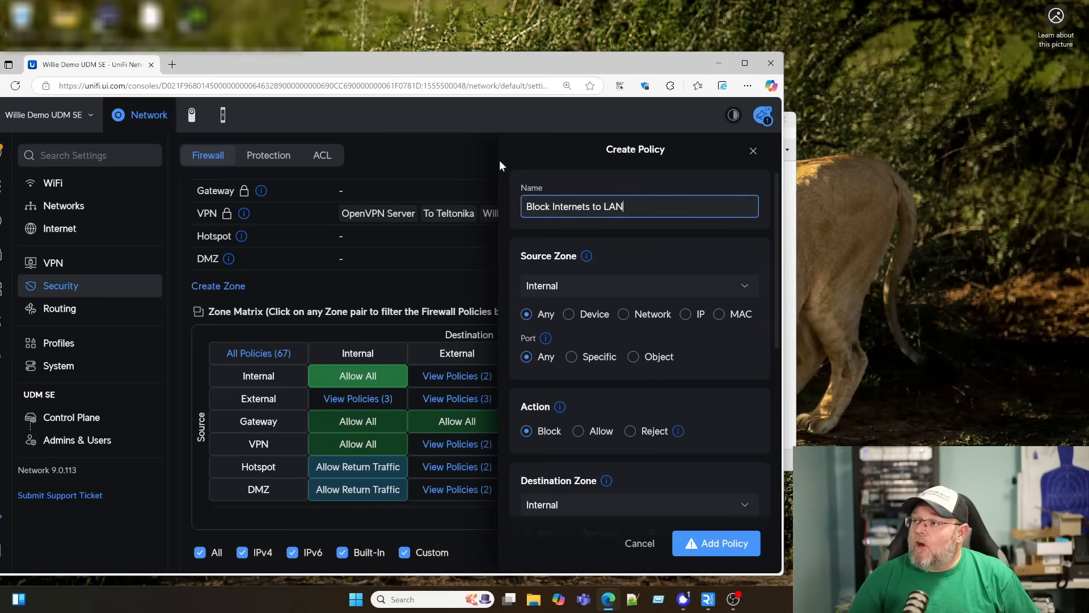
{"action": "mouse_move", "coordinate": [562, 311]}
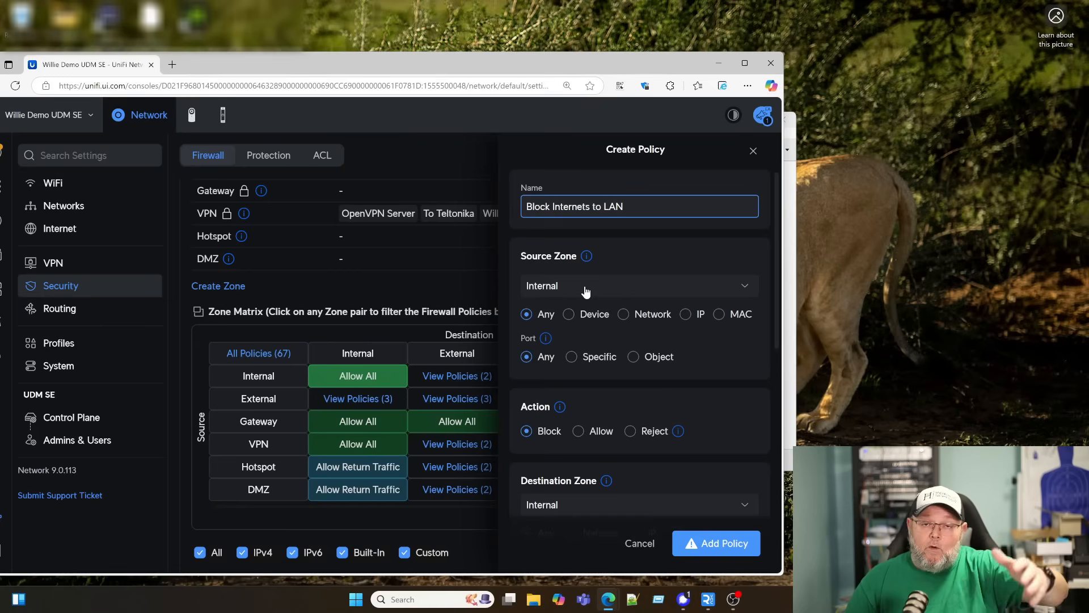
{"action": "mouse_move", "coordinate": [623, 315]}
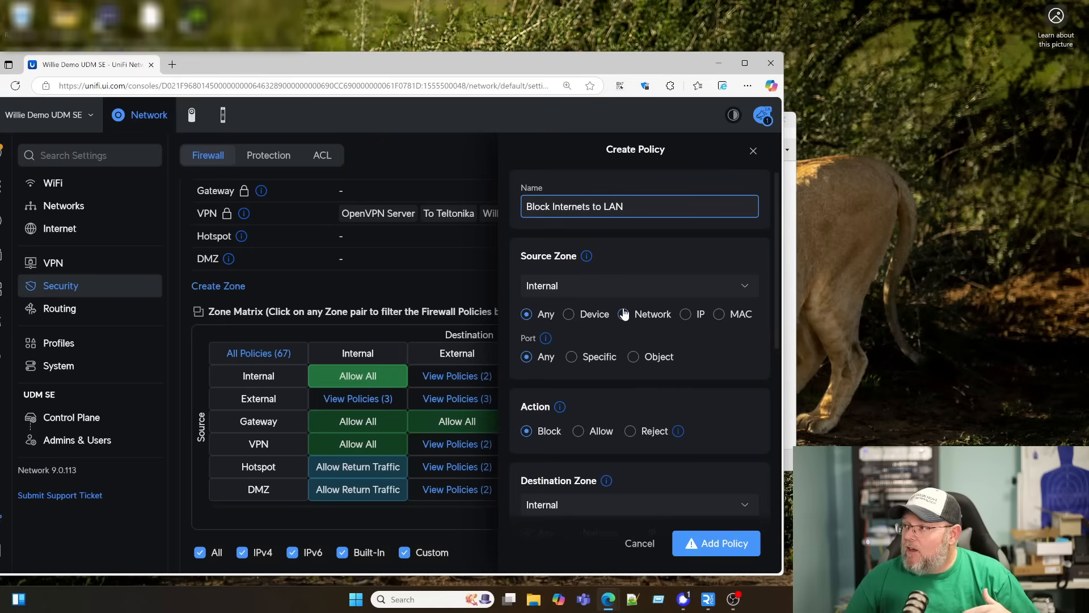
{"action": "left_click", "coordinate": [622, 315]}
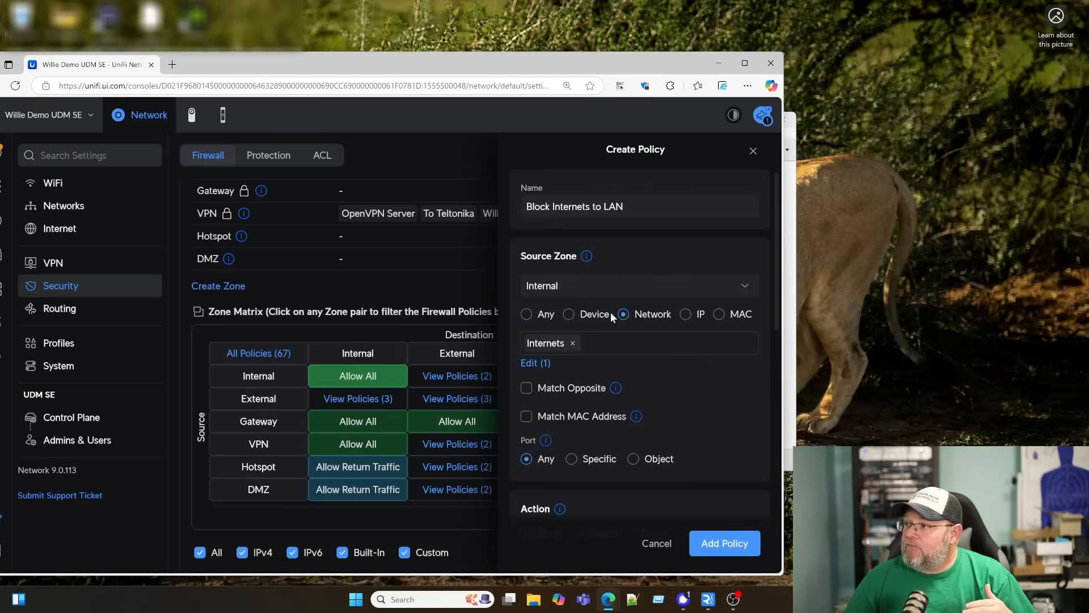
{"action": "mouse_move", "coordinate": [595, 286]}
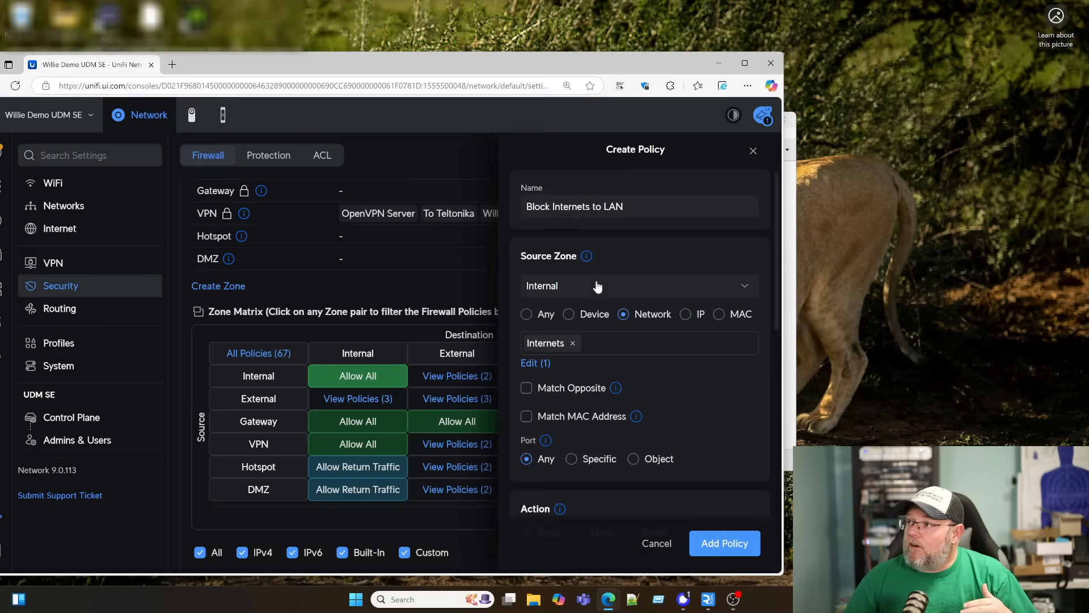
{"action": "scroll", "scroll_direction": "down", "scroll_amount": 3}
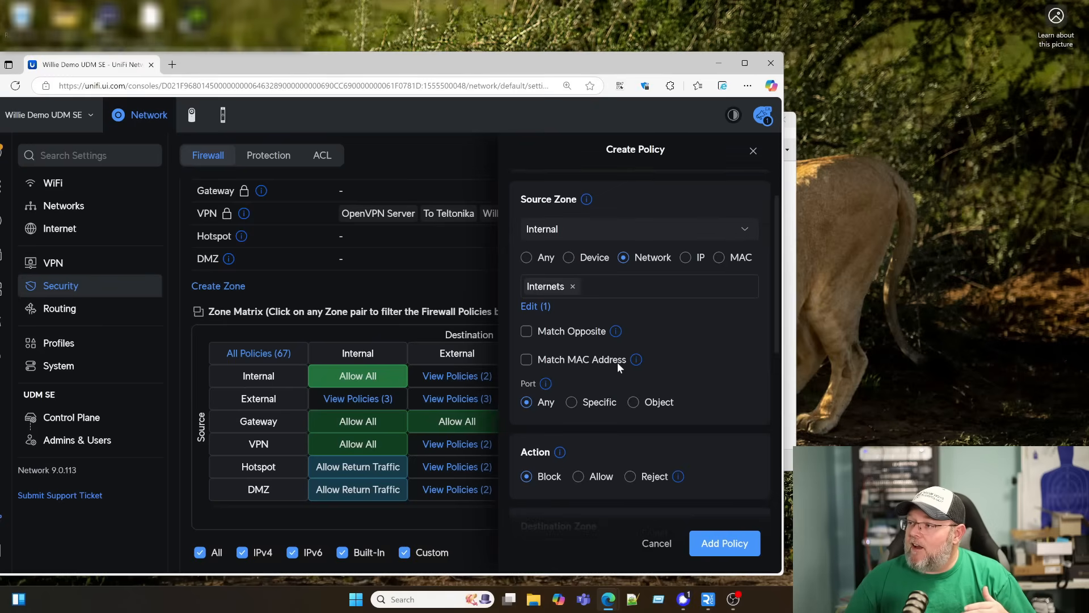
{"action": "scroll", "scroll_direction": "down", "scroll_amount": 3}
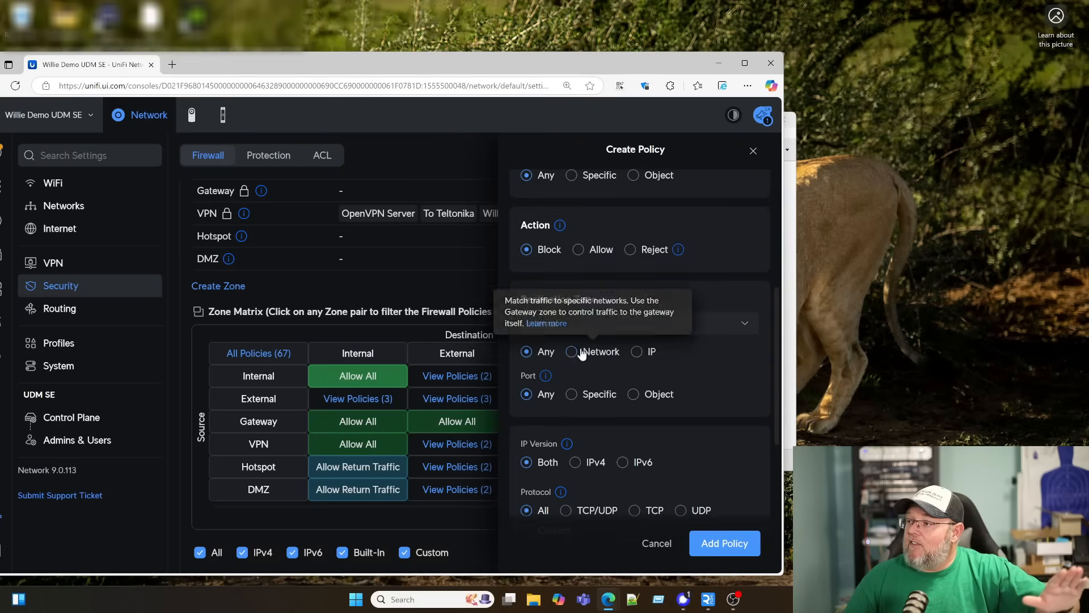
{"action": "left_click", "coordinate": [571, 352]}
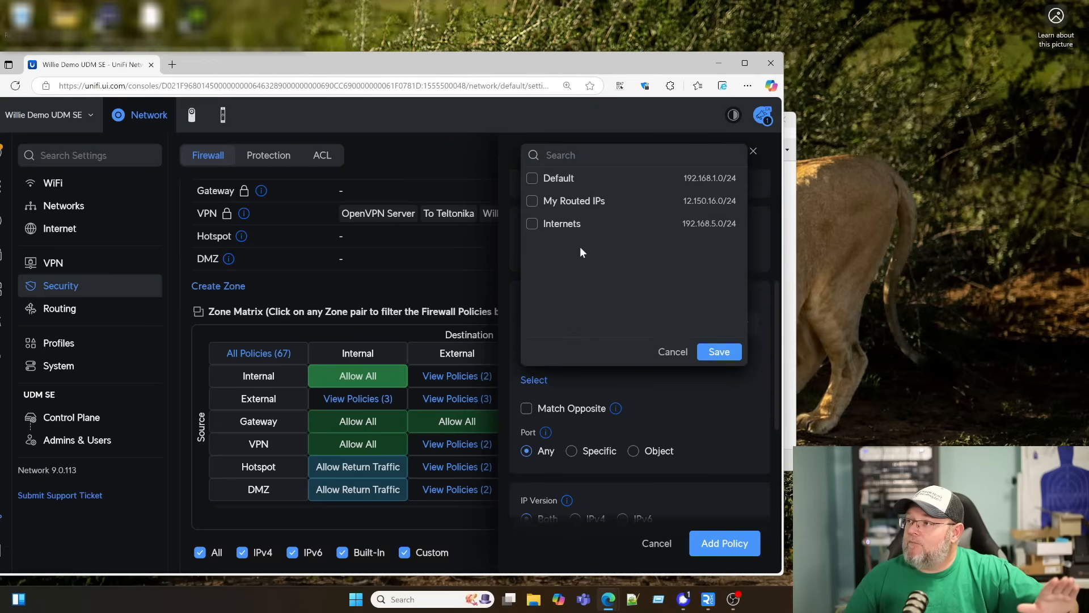
{"action": "left_click", "coordinate": [532, 178]}
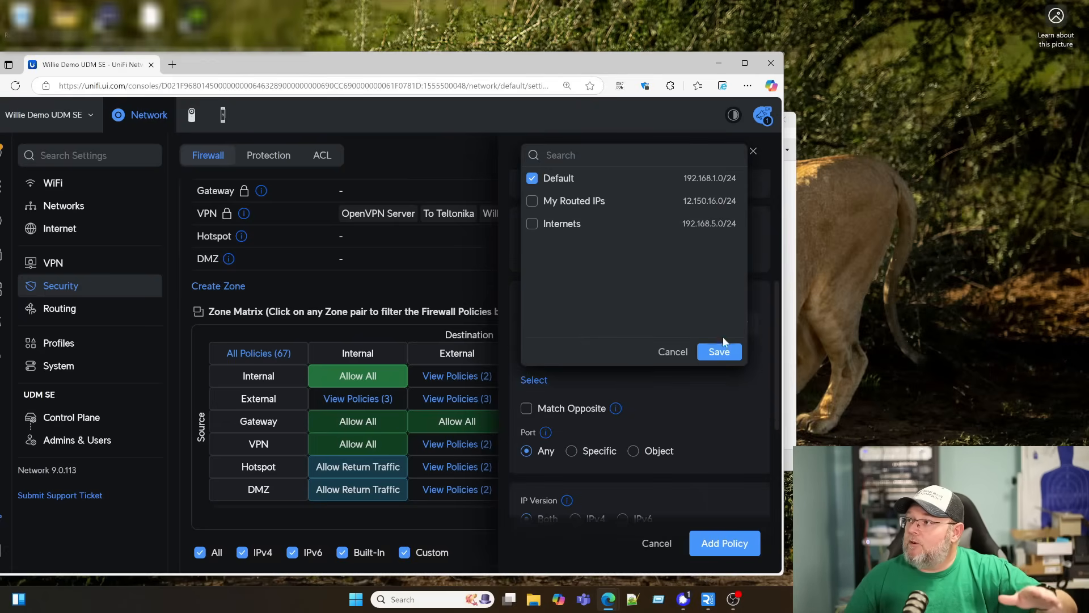
{"action": "left_click", "coordinate": [719, 352]}
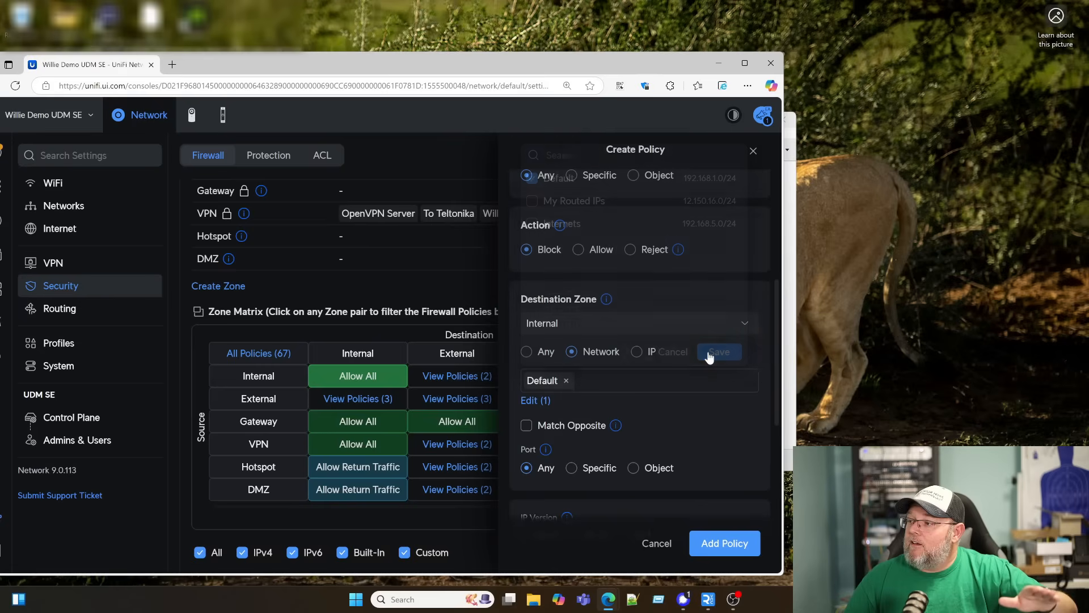
{"action": "scroll", "scroll_direction": "down", "scroll_amount": 3}
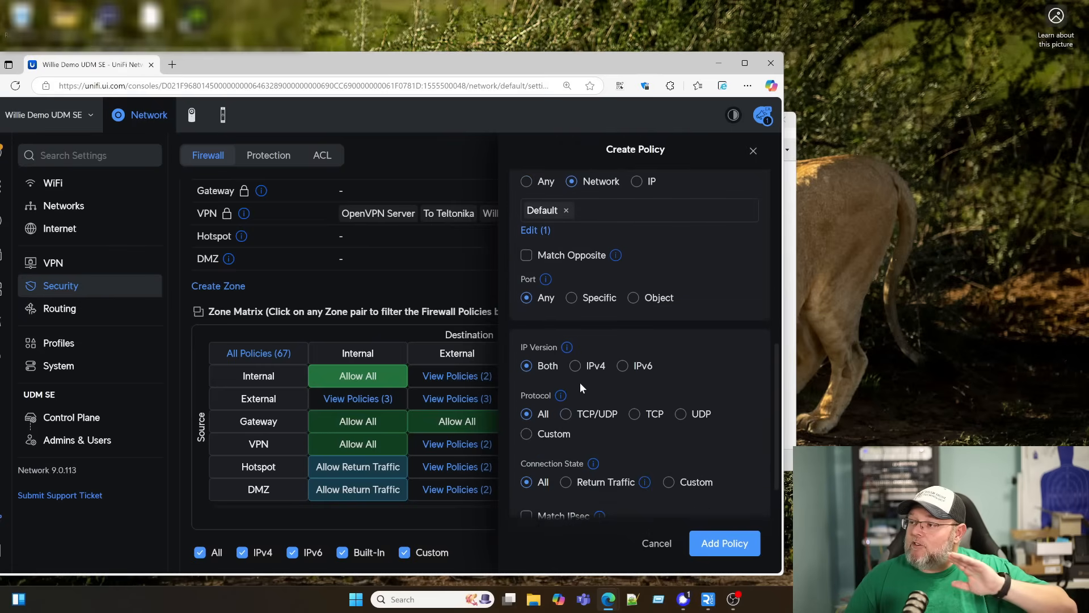
{"action": "scroll", "scroll_direction": "down", "scroll_amount": 3}
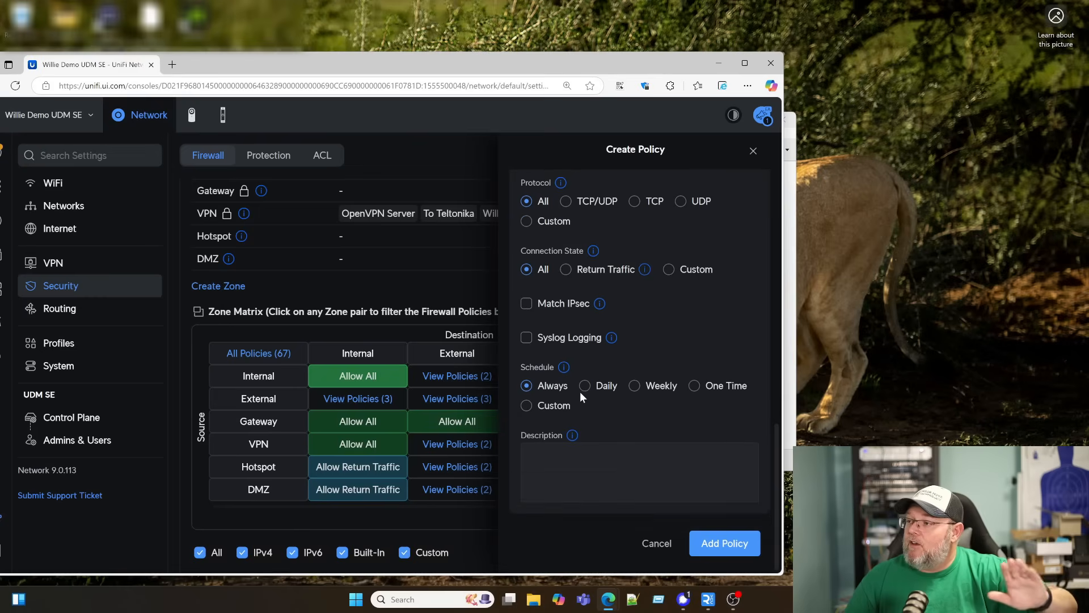
Step: Add the description 'Blocks Internets VLAN from default VLAN all the time' and save the policy
{"action": "left_click", "coordinate": [639, 472]}
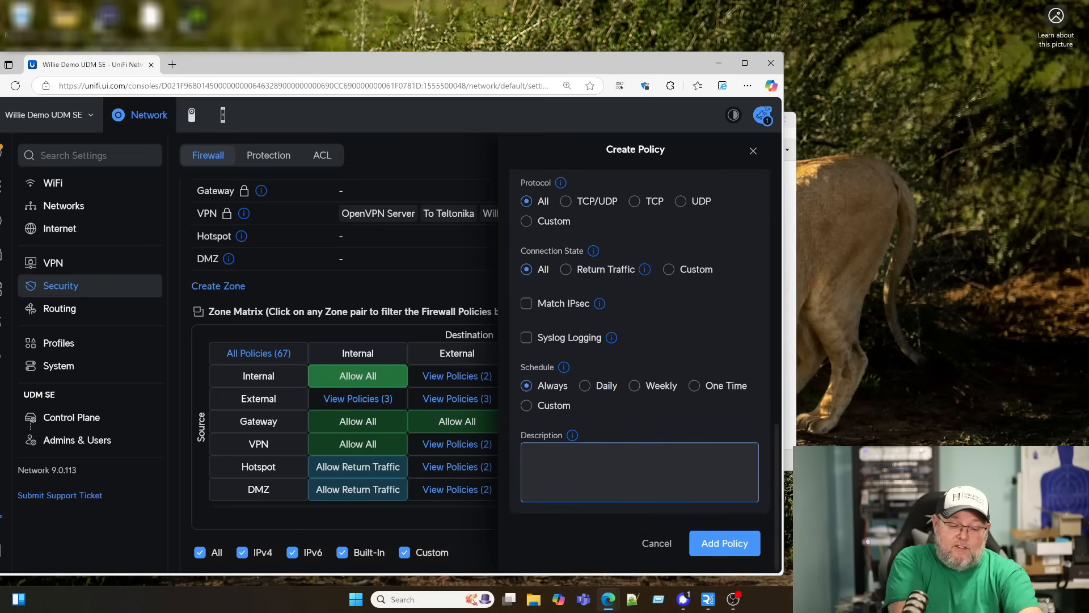
{"action": "type", "text": "Blocks Inte"}
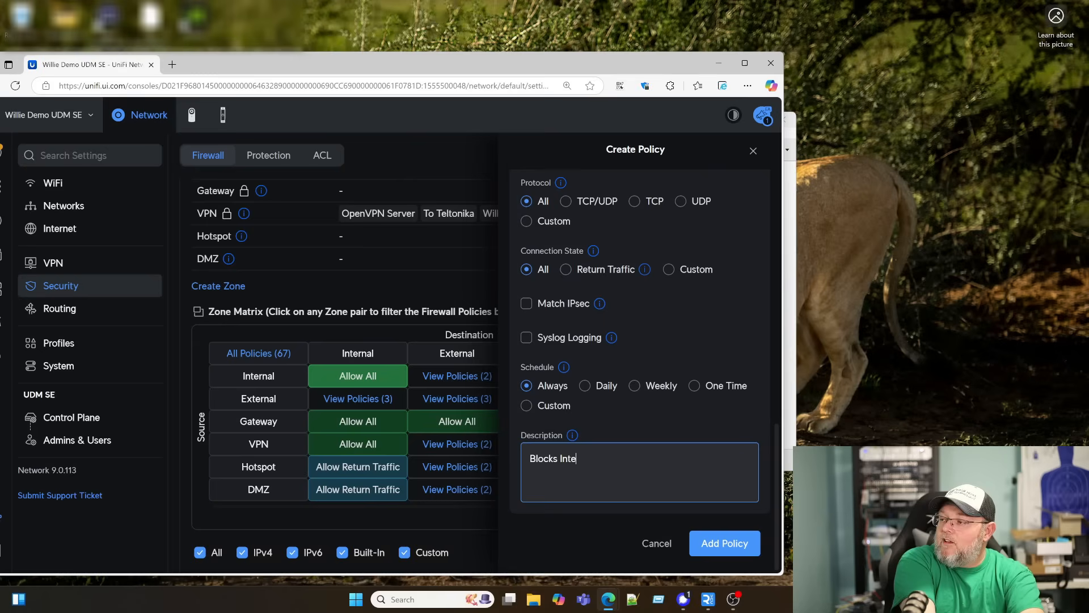
{"action": "type", "text": "rnets VLAN"}
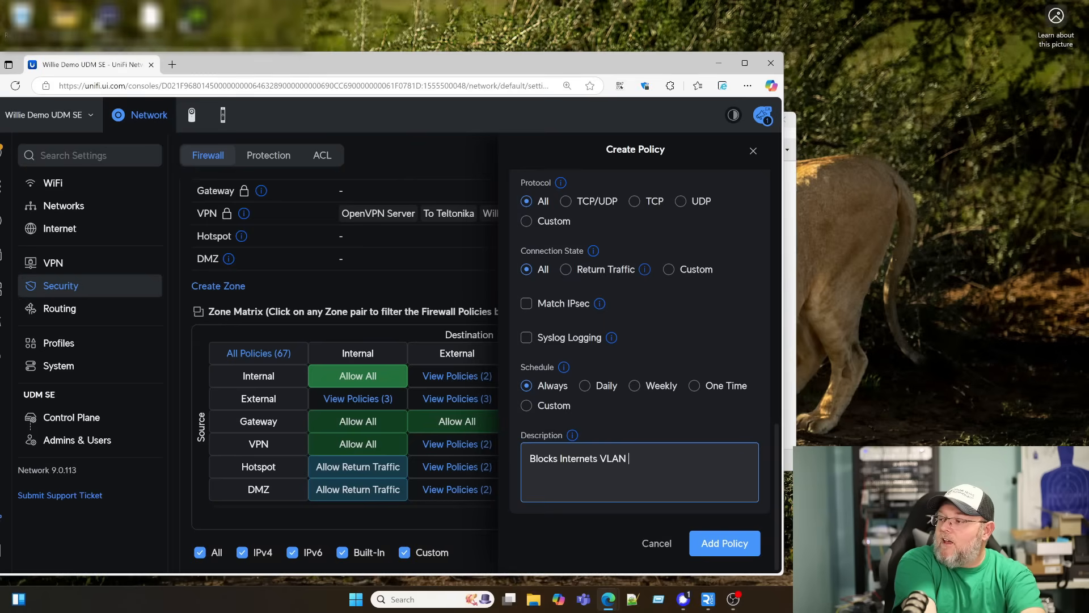
{"action": "type", "text": "from default"}
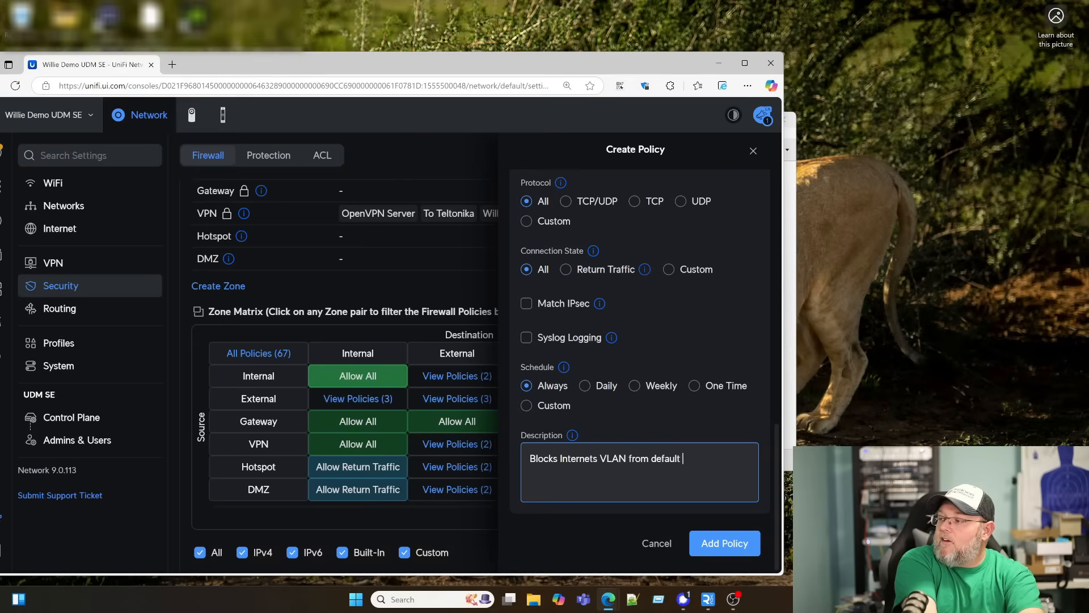
{"action": "type", "text": "VLAN all the time."}
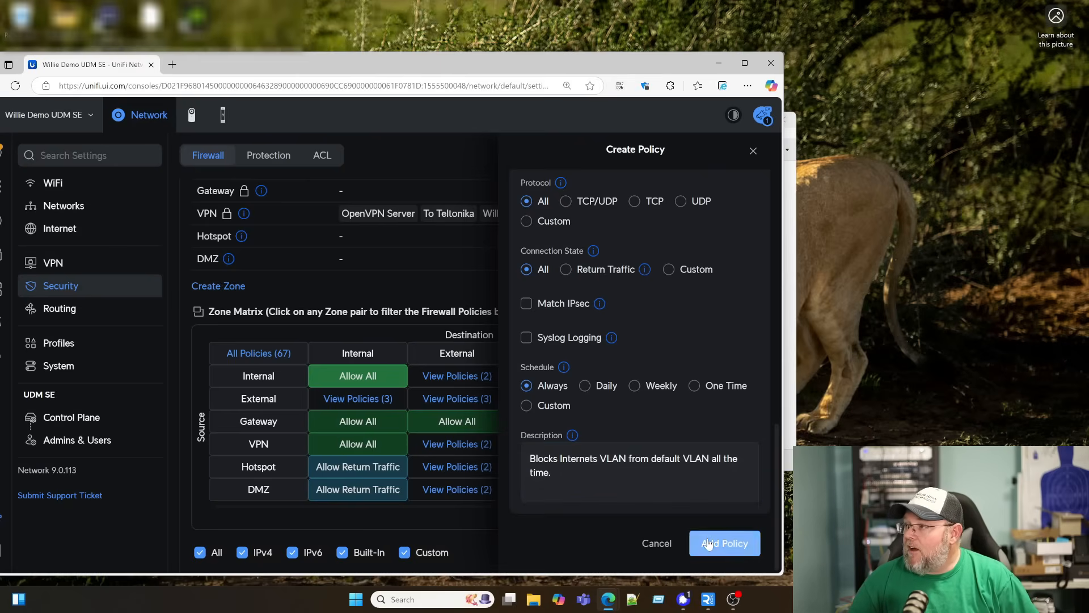
{"action": "left_click", "coordinate": [724, 544]}
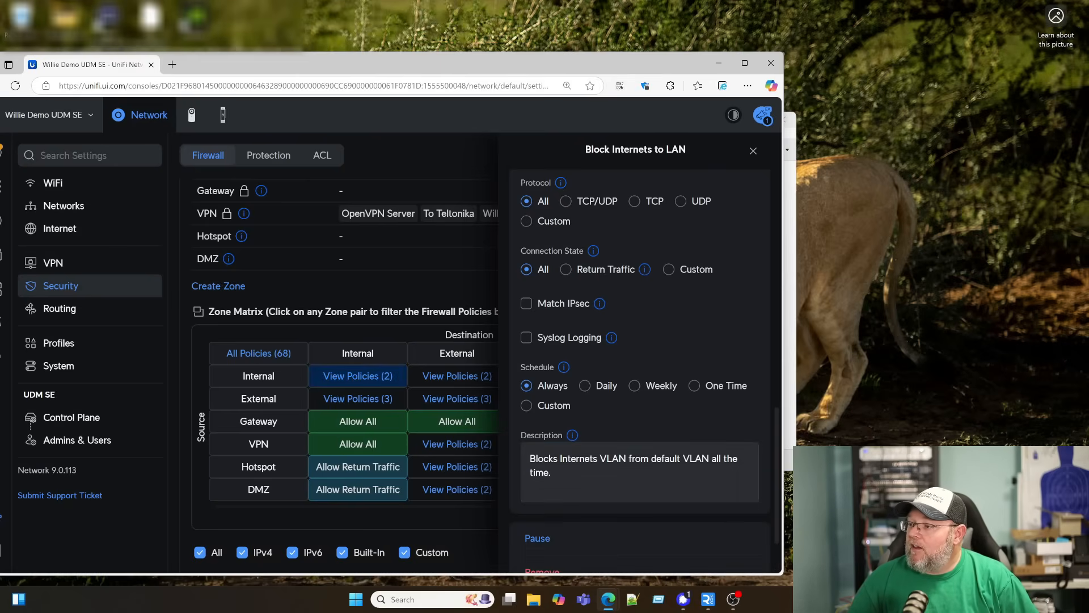
{"action": "scroll", "scroll_direction": "down", "scroll_amount": 3}
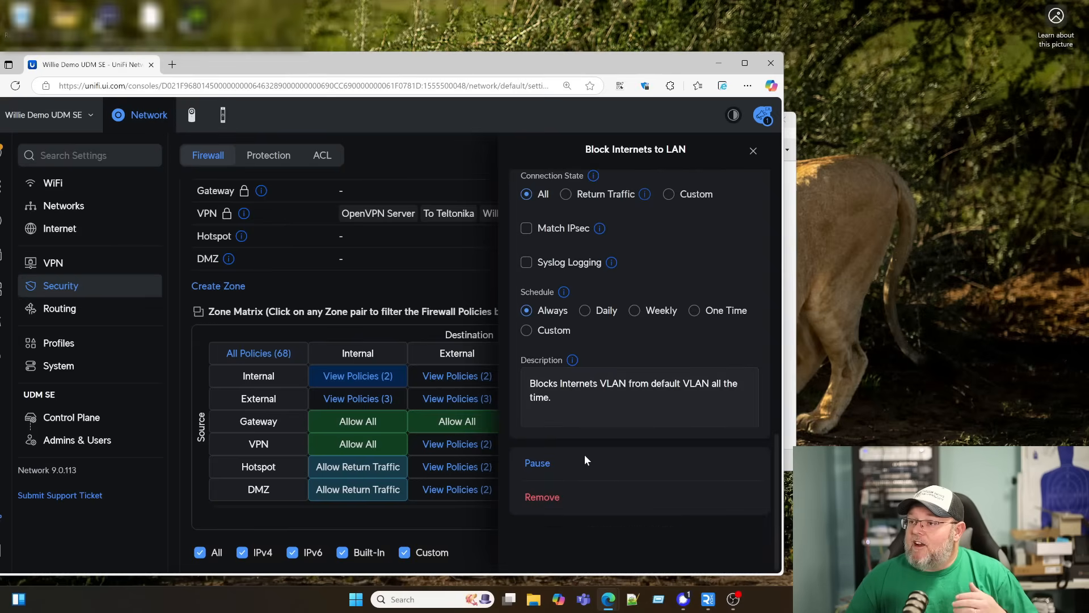
{"action": "mouse_move", "coordinate": [729, 179]}
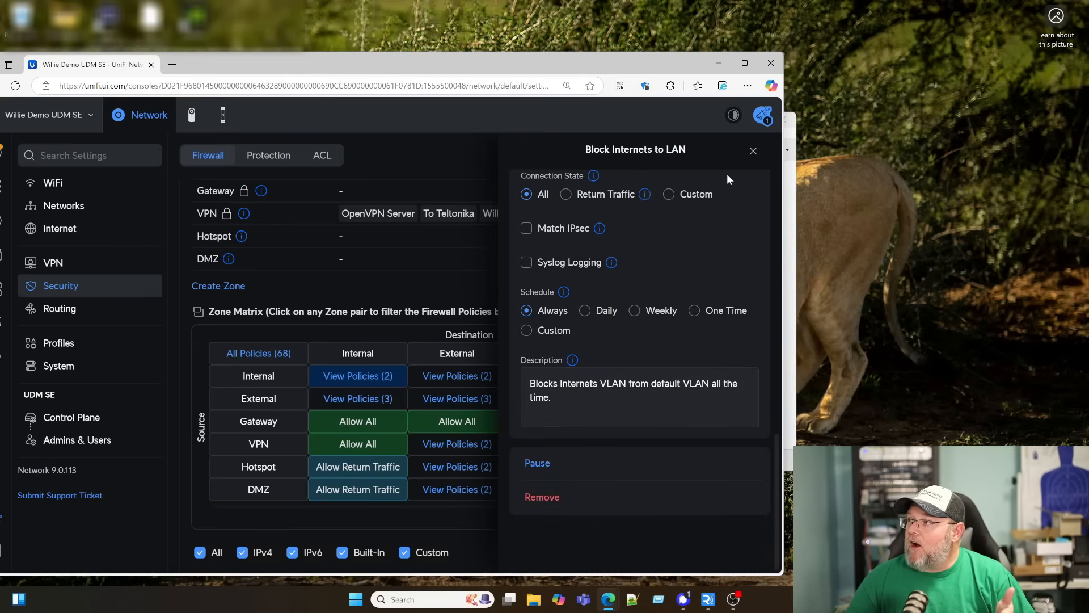
Step: Show the policy list for all zone pairs and hide the built-in policies
{"action": "left_click", "coordinate": [754, 150]}
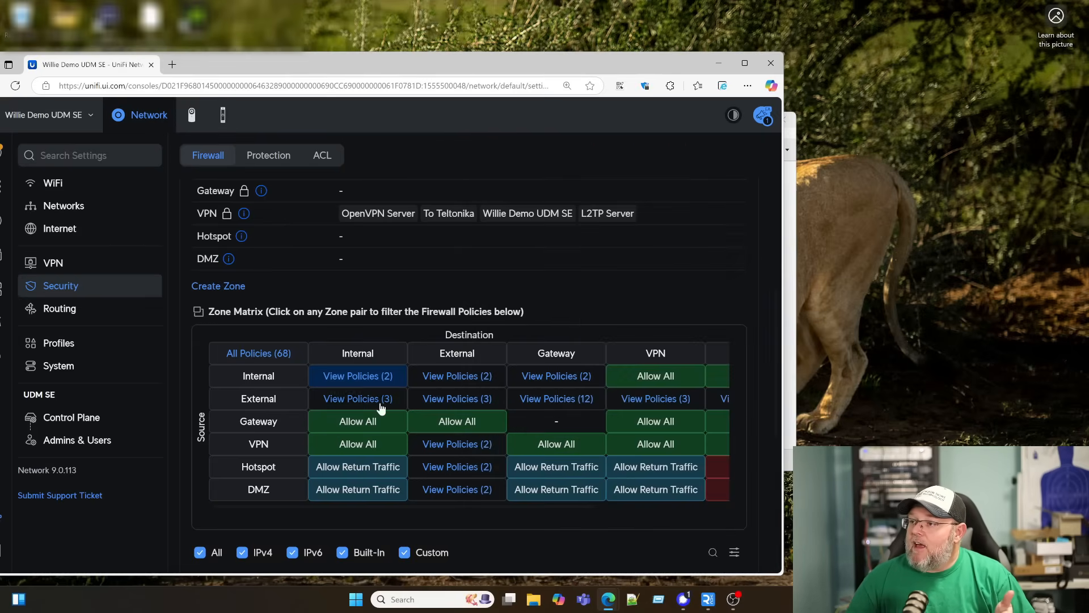
{"action": "mouse_move", "coordinate": [360, 383]}
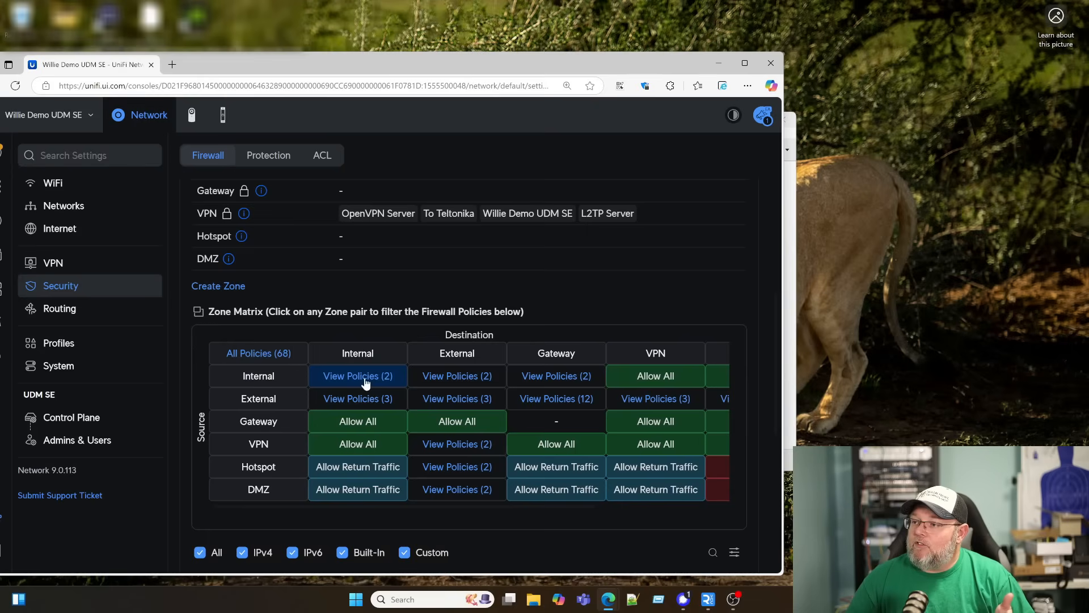
{"action": "mouse_move", "coordinate": [357, 381]}
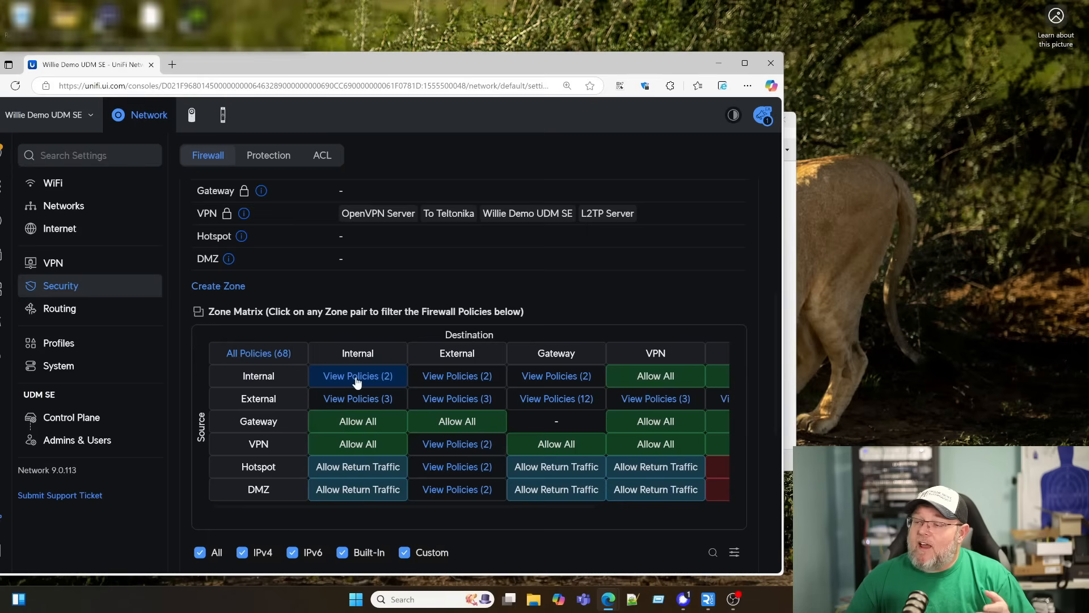
{"action": "left_click", "coordinate": [258, 352]}
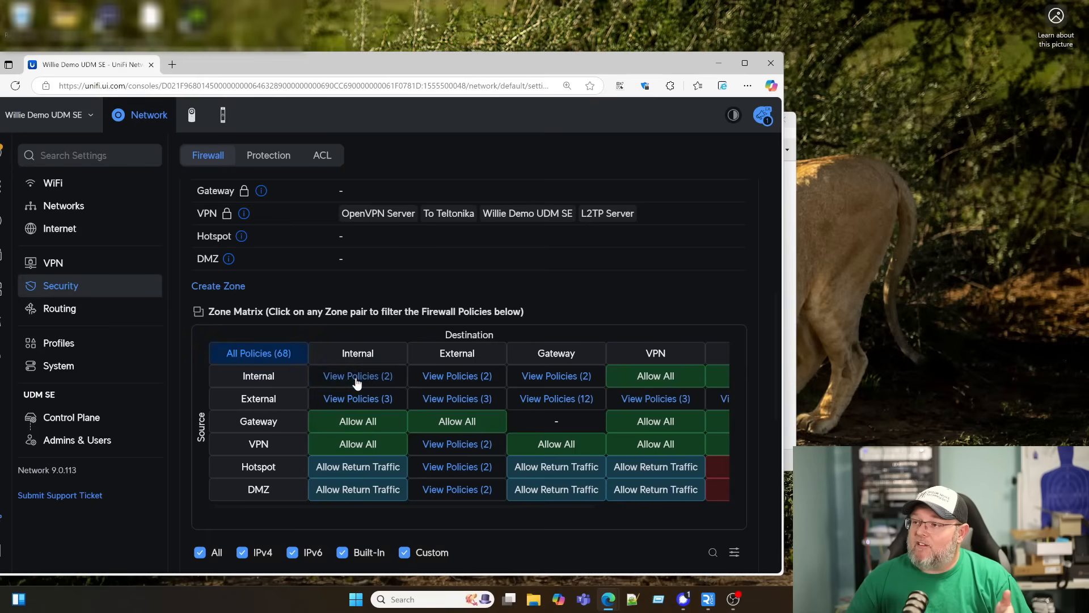
{"action": "scroll", "scroll_direction": "down", "scroll_amount": 3}
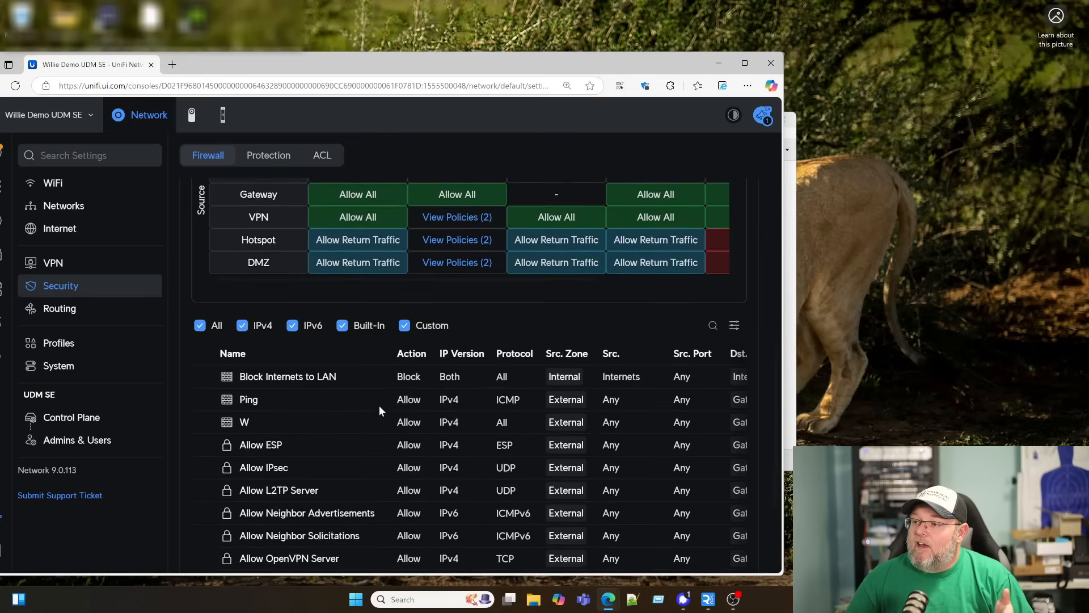
{"action": "scroll", "scroll_direction": "down", "scroll_amount": 3}
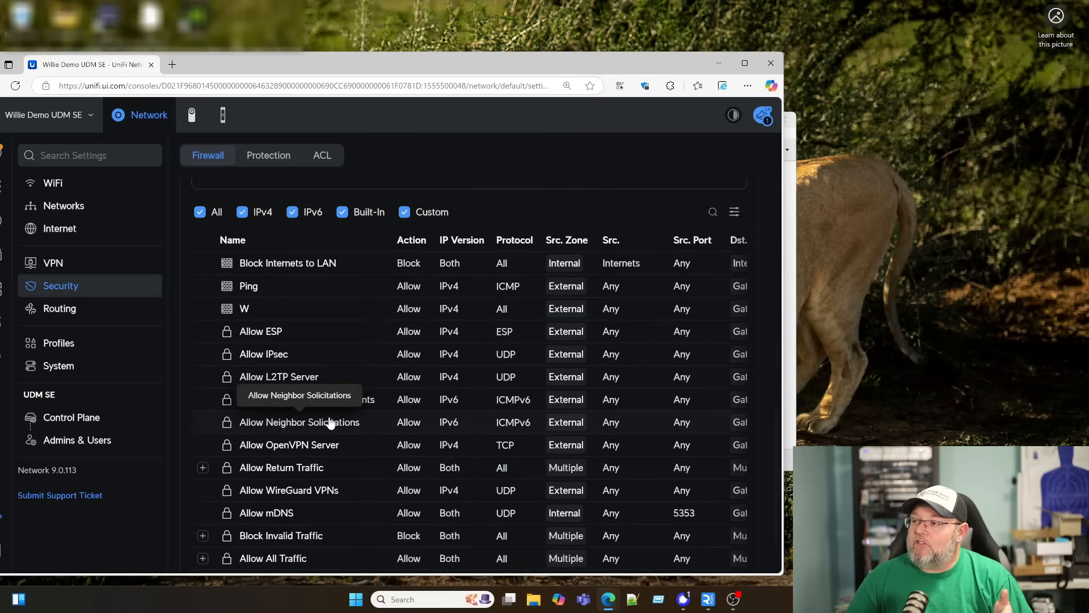
{"action": "scroll", "scroll_direction": "up", "scroll_amount": 3}
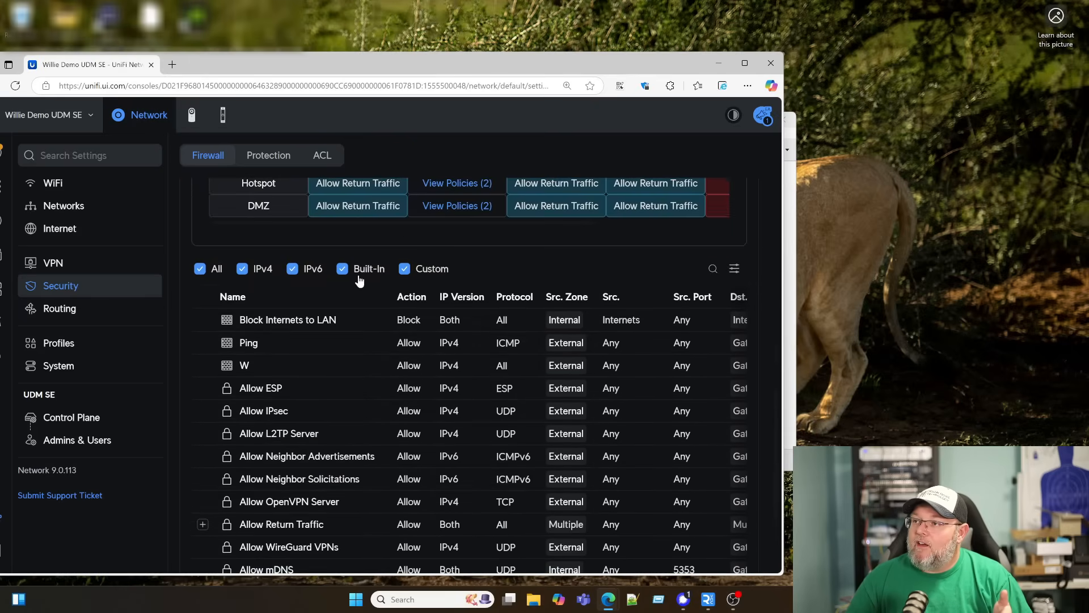
{"action": "left_click", "coordinate": [341, 269]}
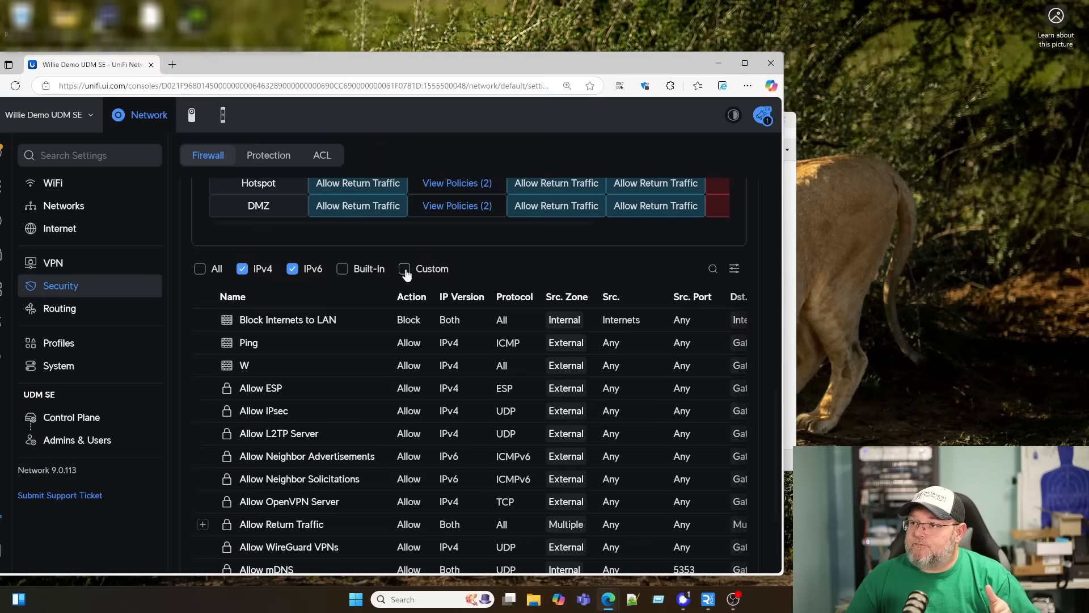
Step: Filter to IPv4 custom policies only and briefly view Block Internets to LAN
{"action": "left_click", "coordinate": [291, 269]}
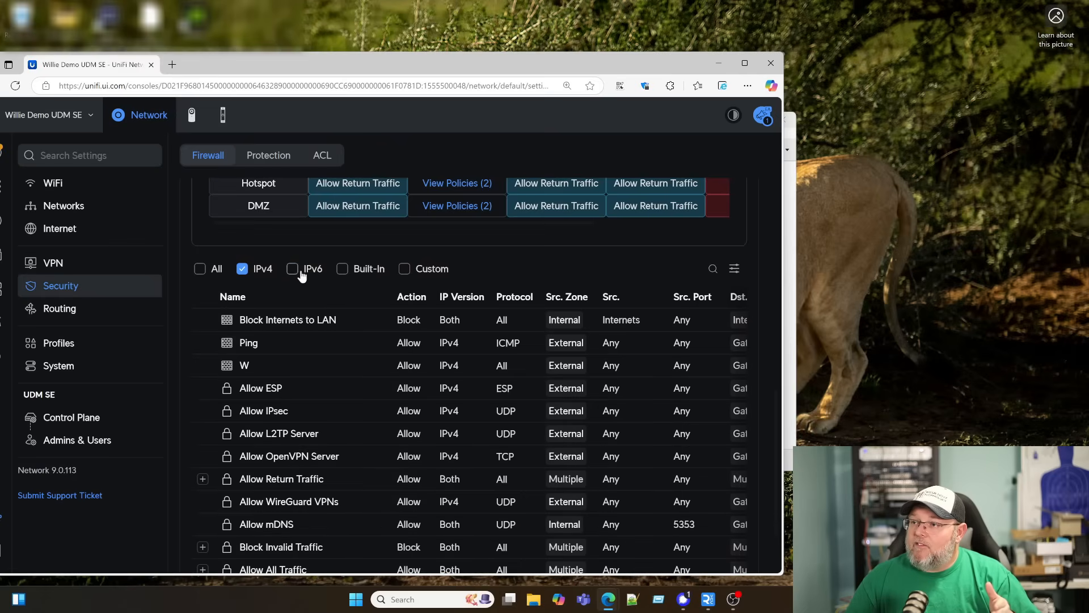
{"action": "left_click", "coordinate": [404, 268]}
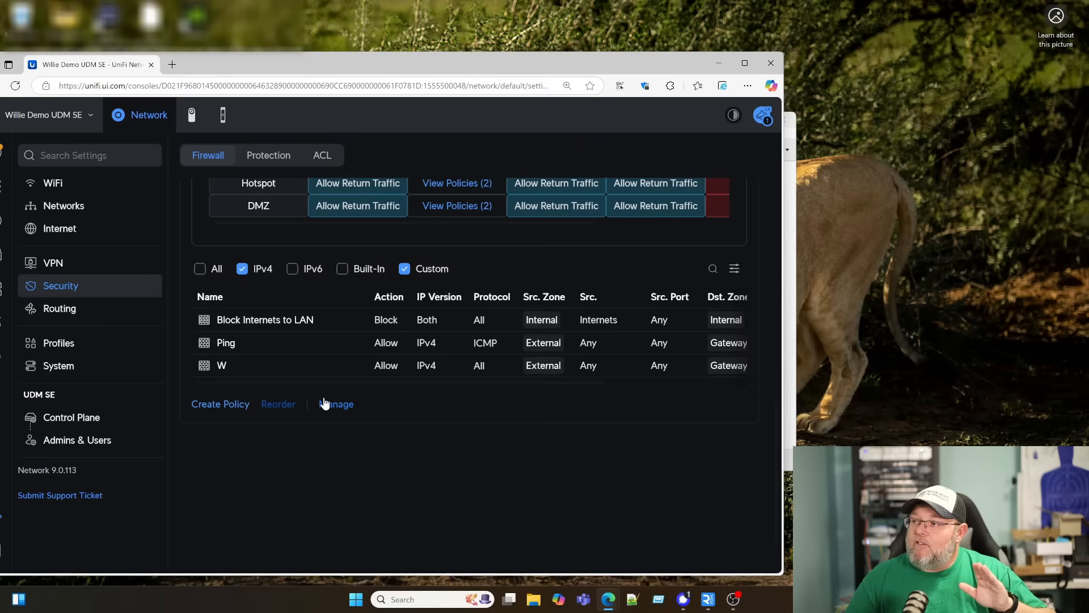
{"action": "mouse_move", "coordinate": [265, 320]}
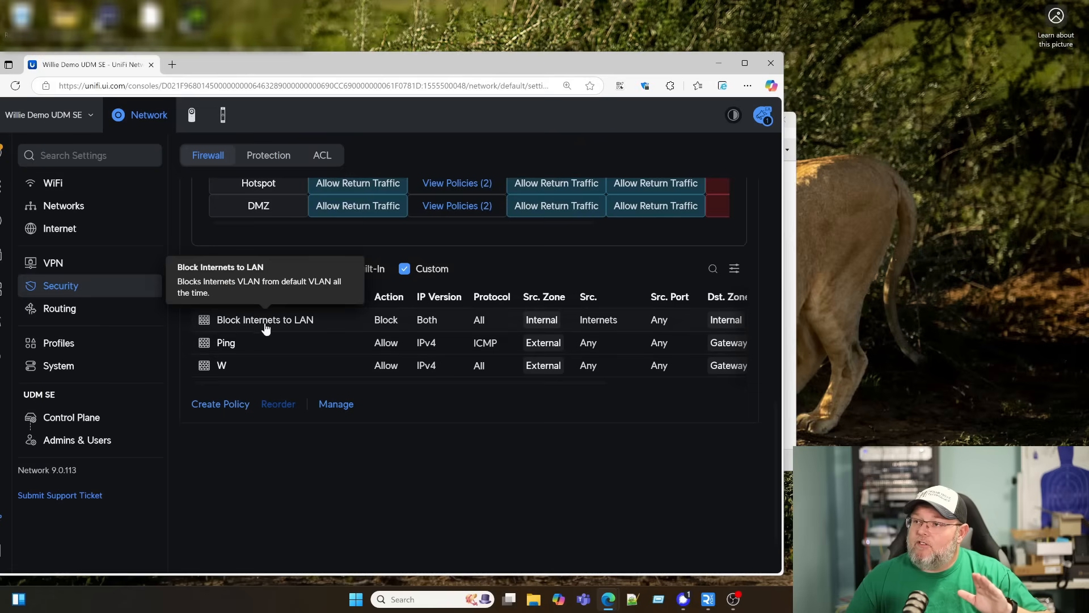
{"action": "mouse_move", "coordinate": [289, 327]}
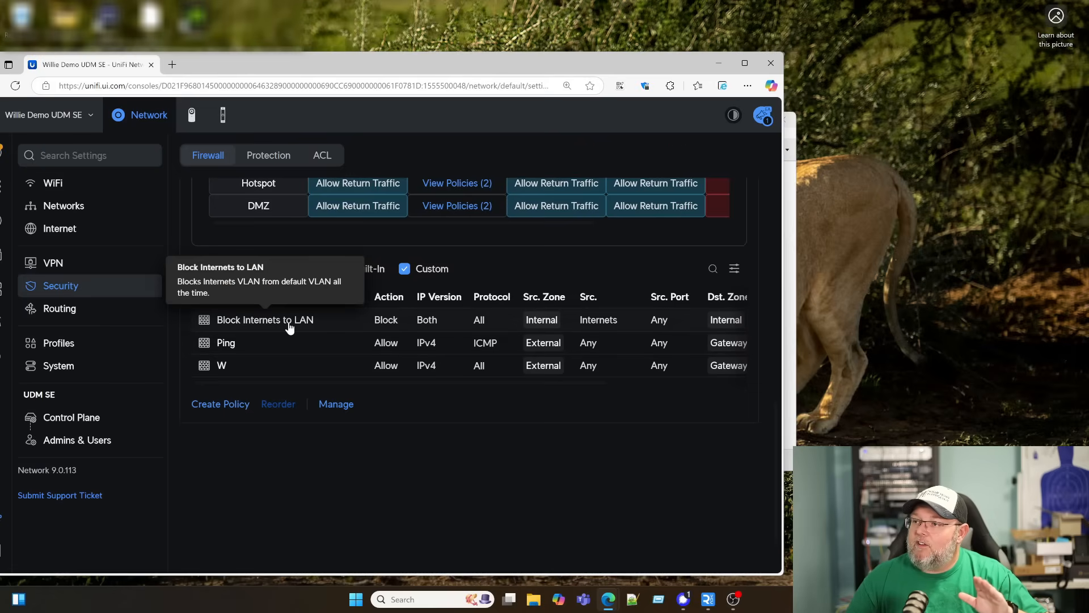
{"action": "left_click", "coordinate": [265, 320]}
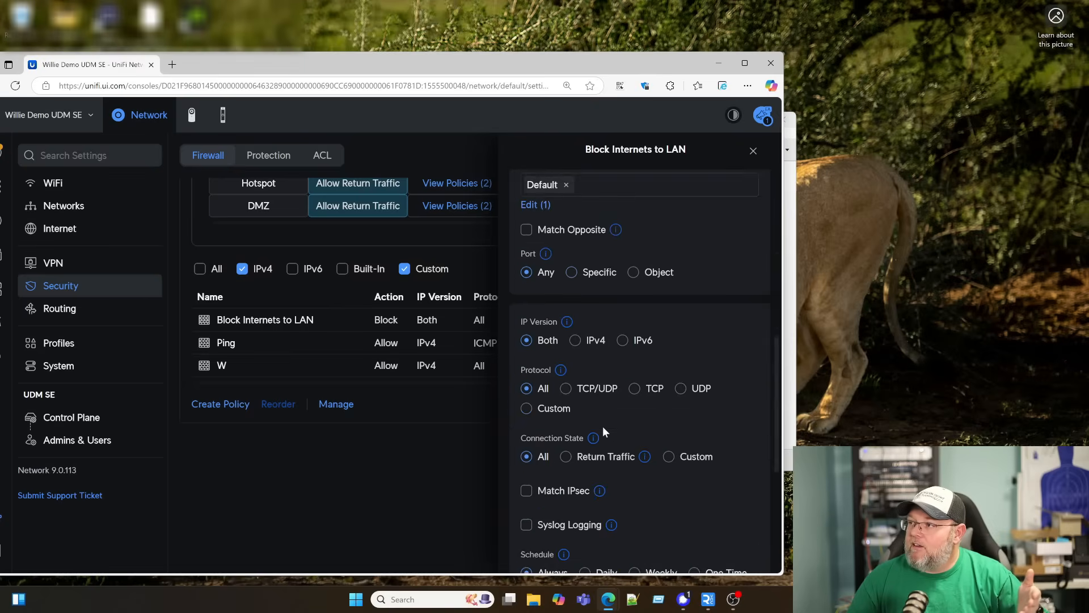
{"action": "left_click", "coordinate": [752, 151]}
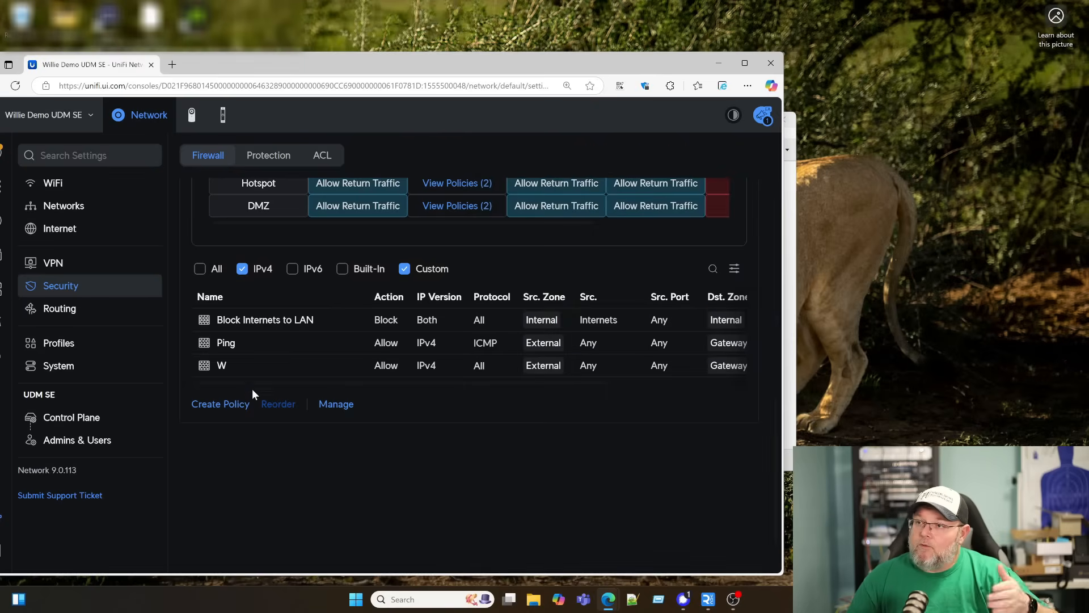
{"action": "mouse_move", "coordinate": [318, 392]}
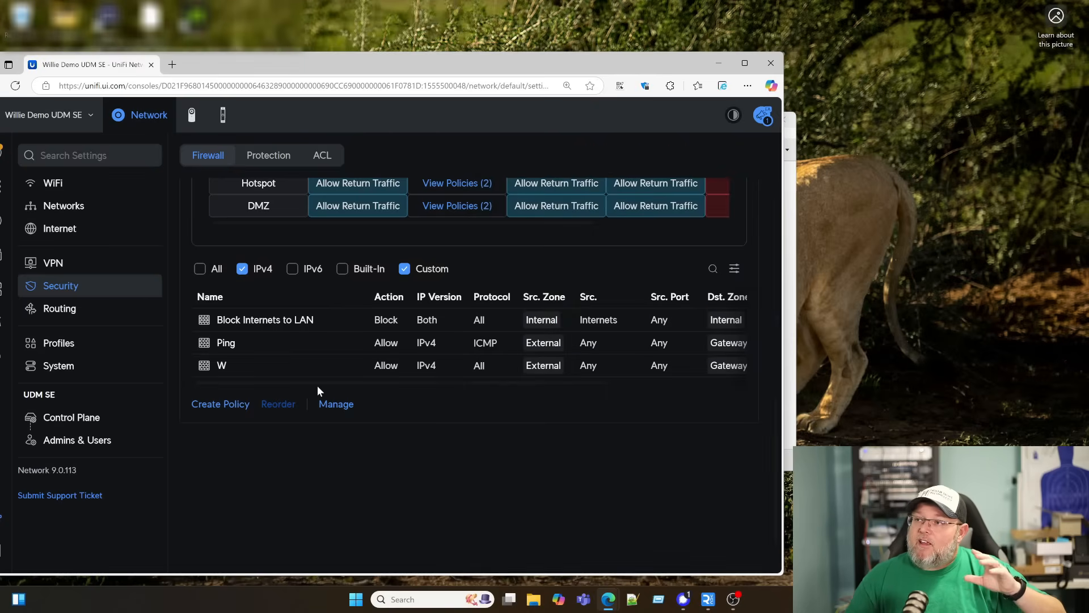